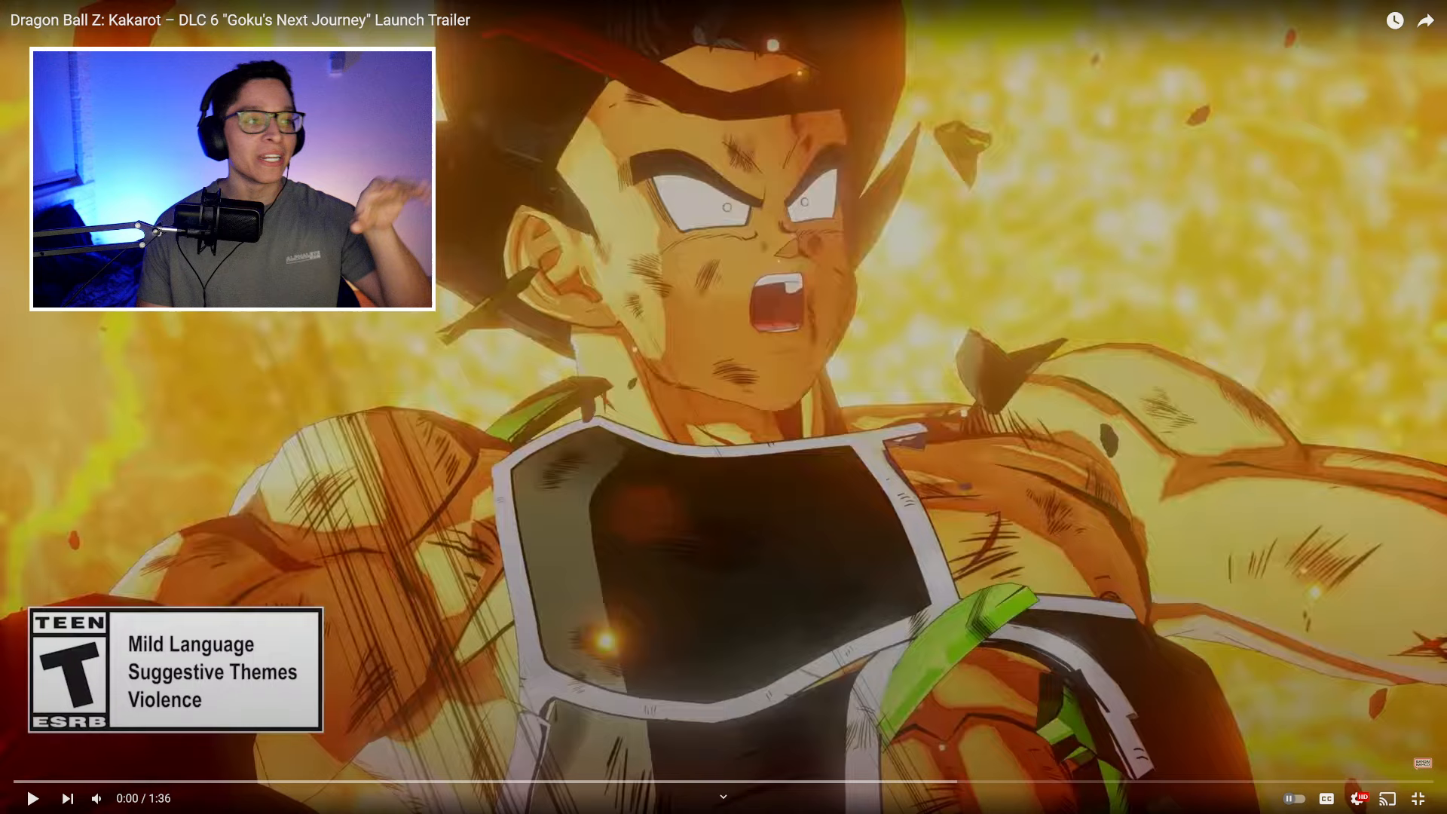
mouse_move(1031, 711)
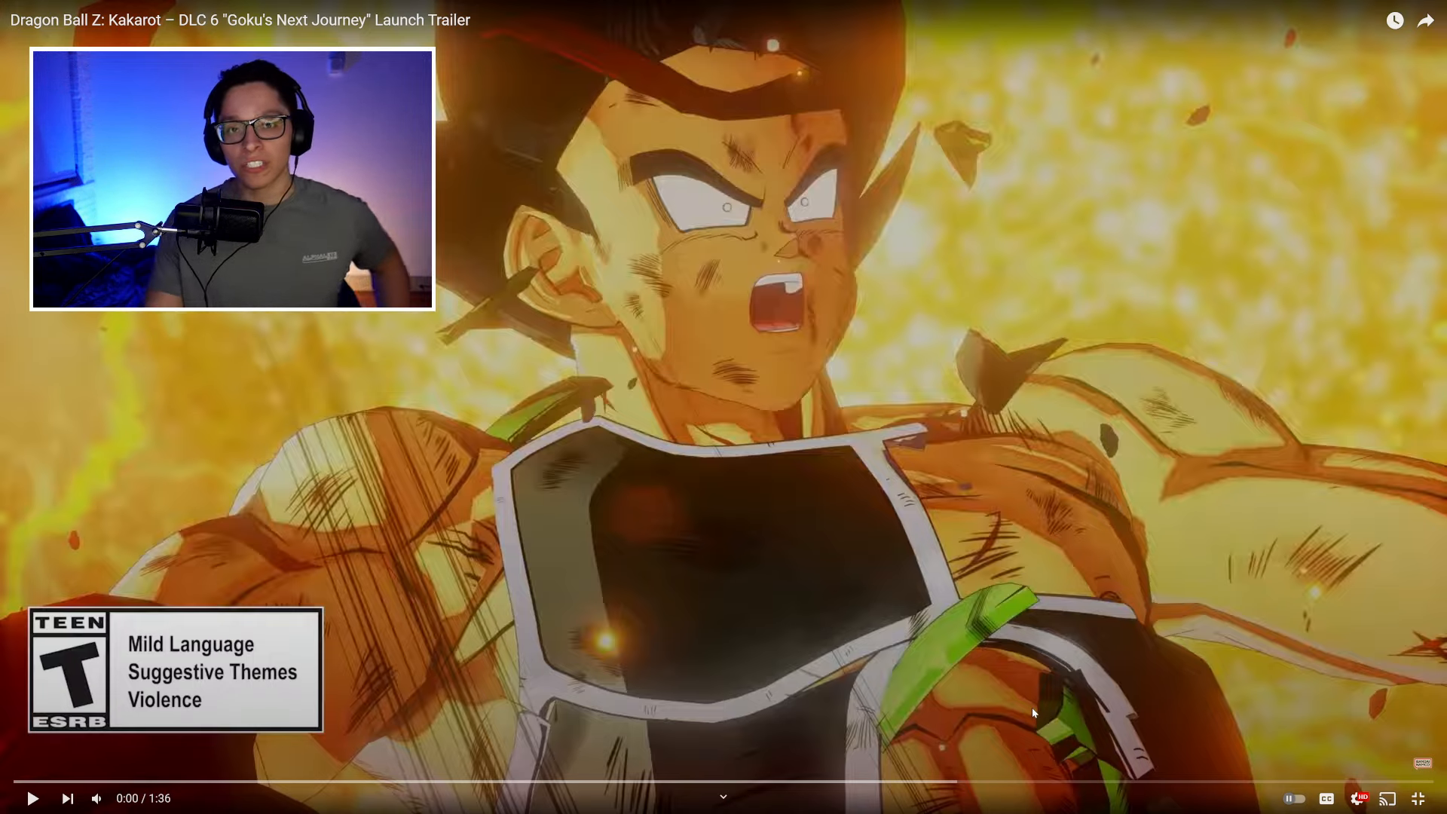
mouse_move(941, 704)
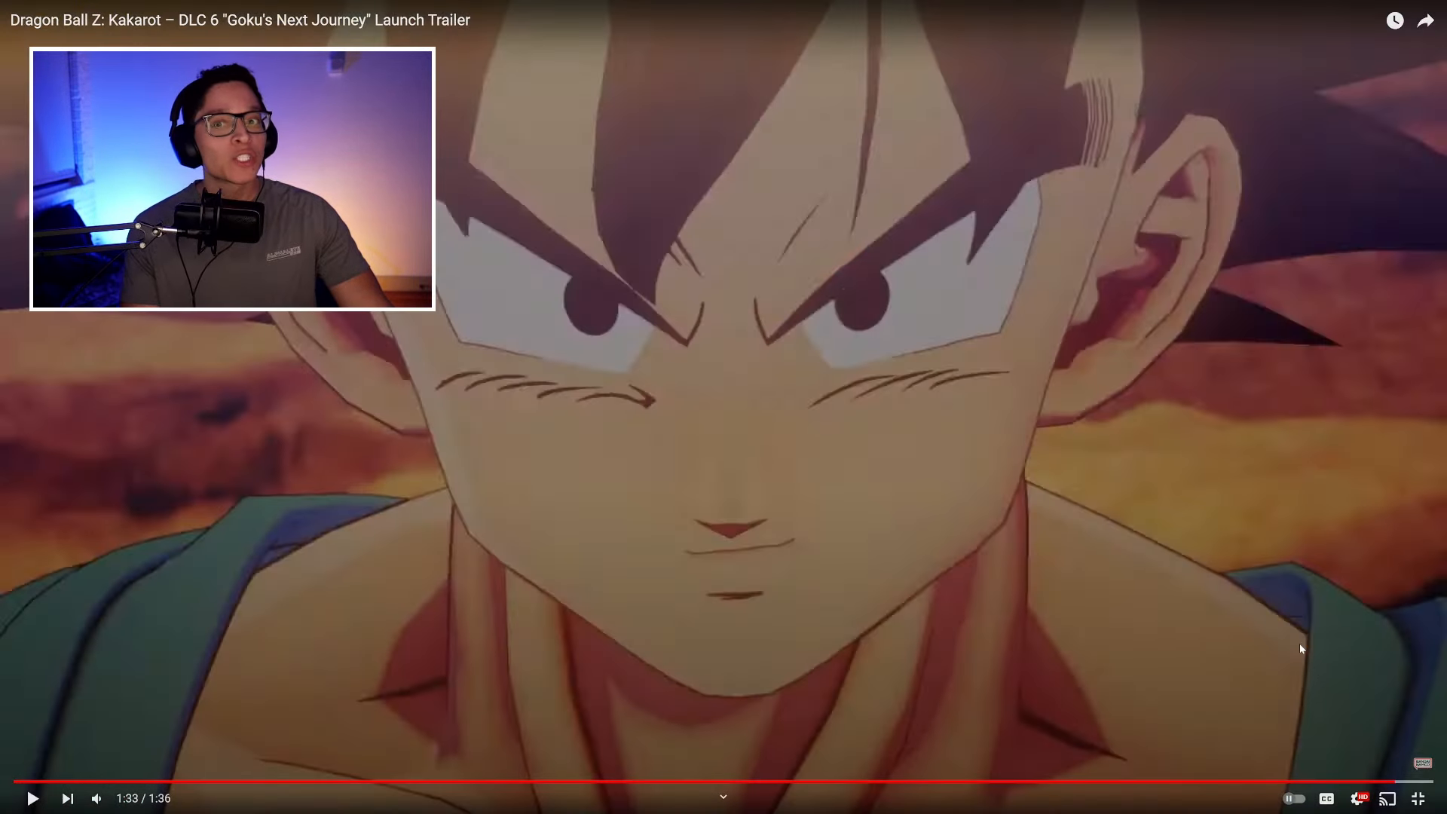
mouse_move(608, 443)
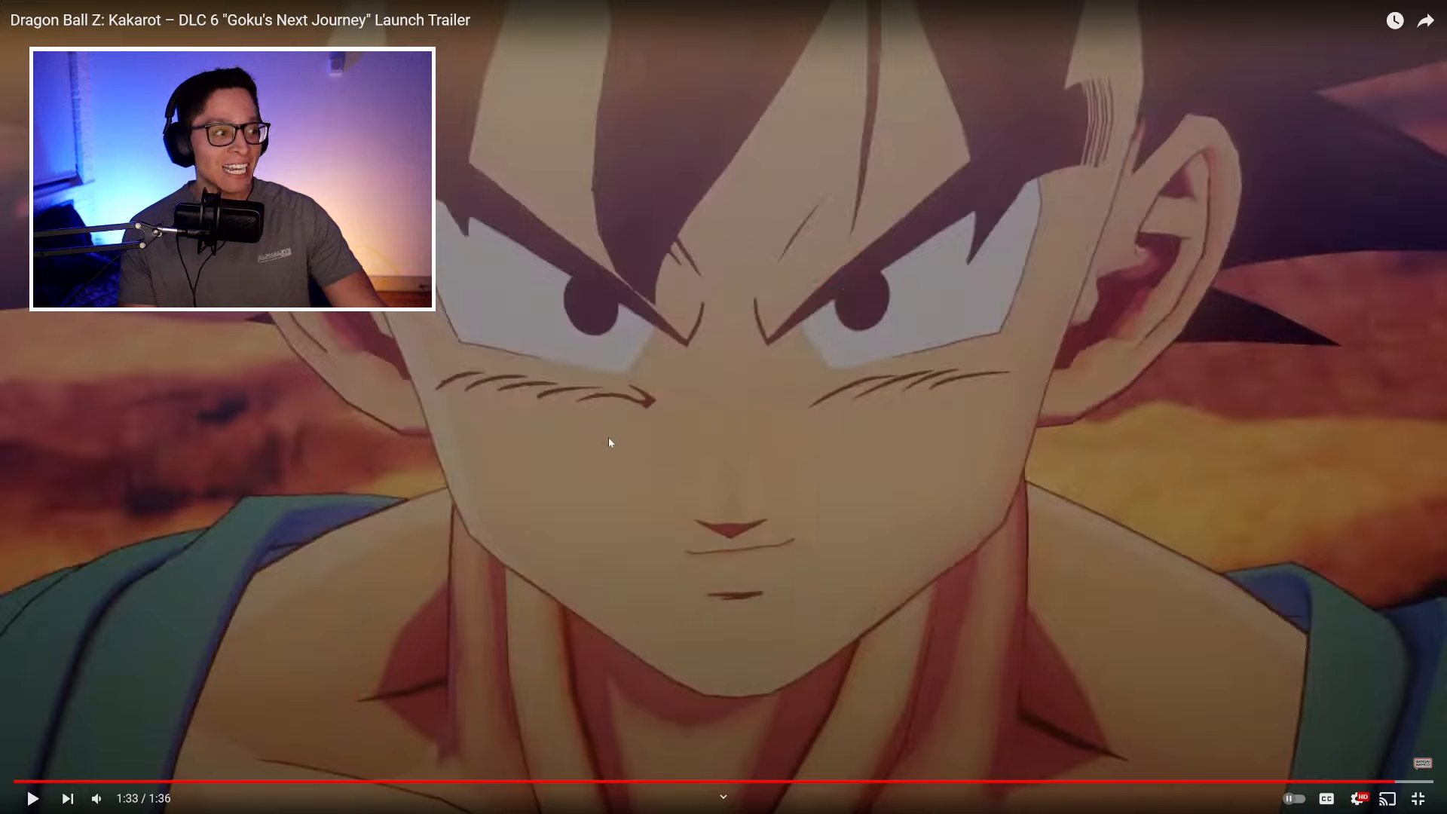
mouse_move(1069, 402)
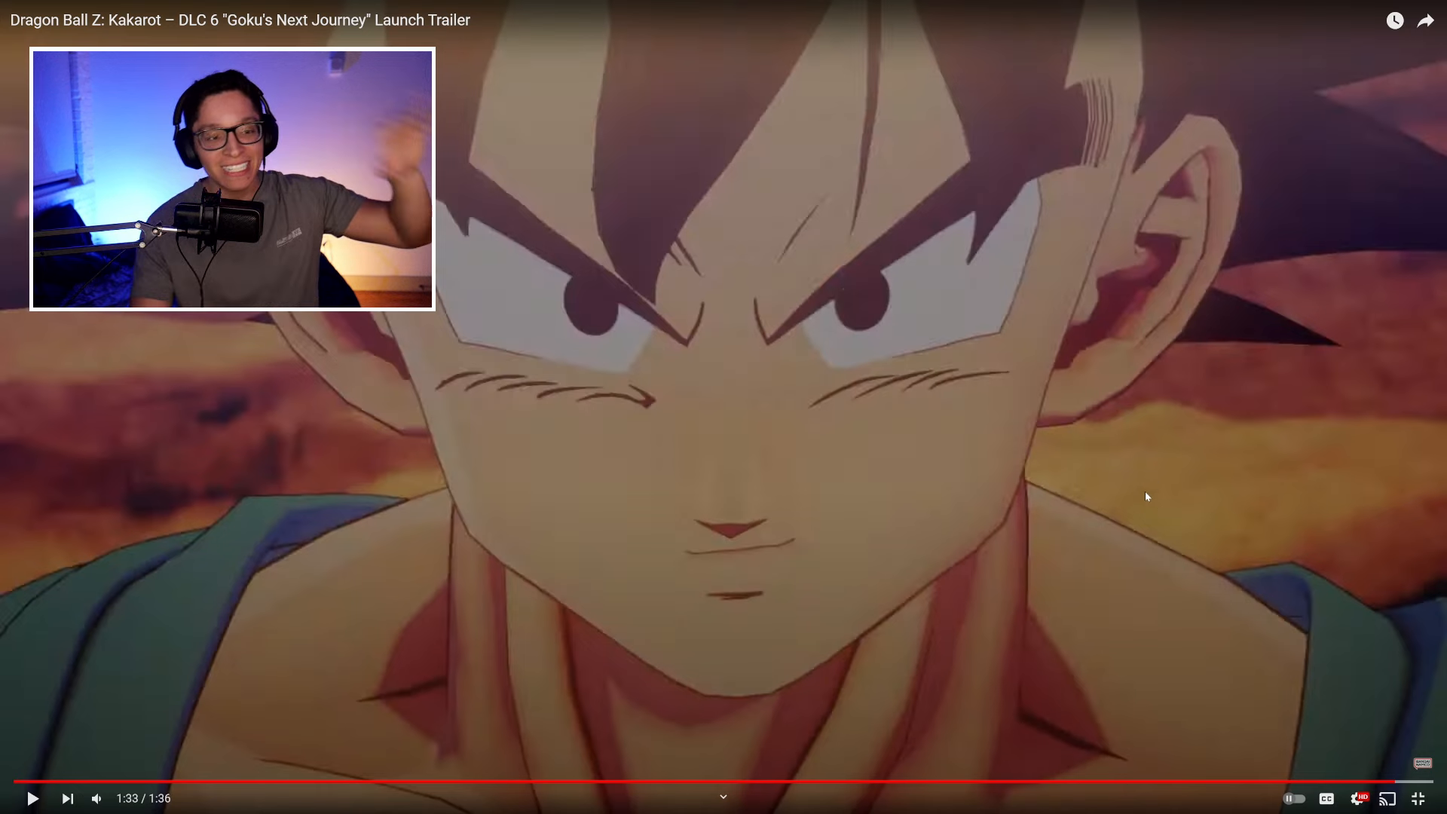
Step: Seek the trailer to about 1:02, then review the "dbz kakarot DLC" search results
left_click(939, 785)
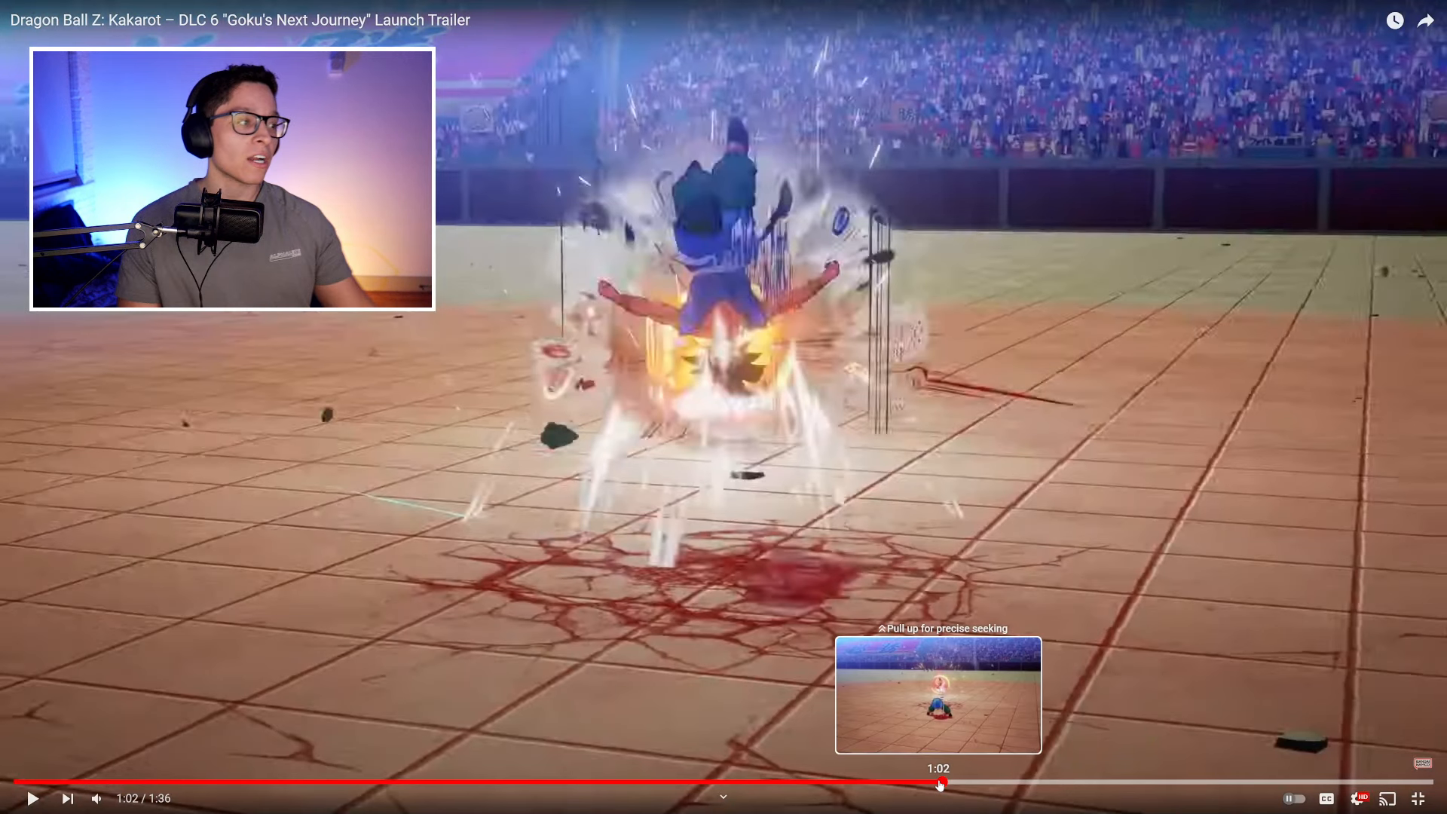
mouse_move(839, 782)
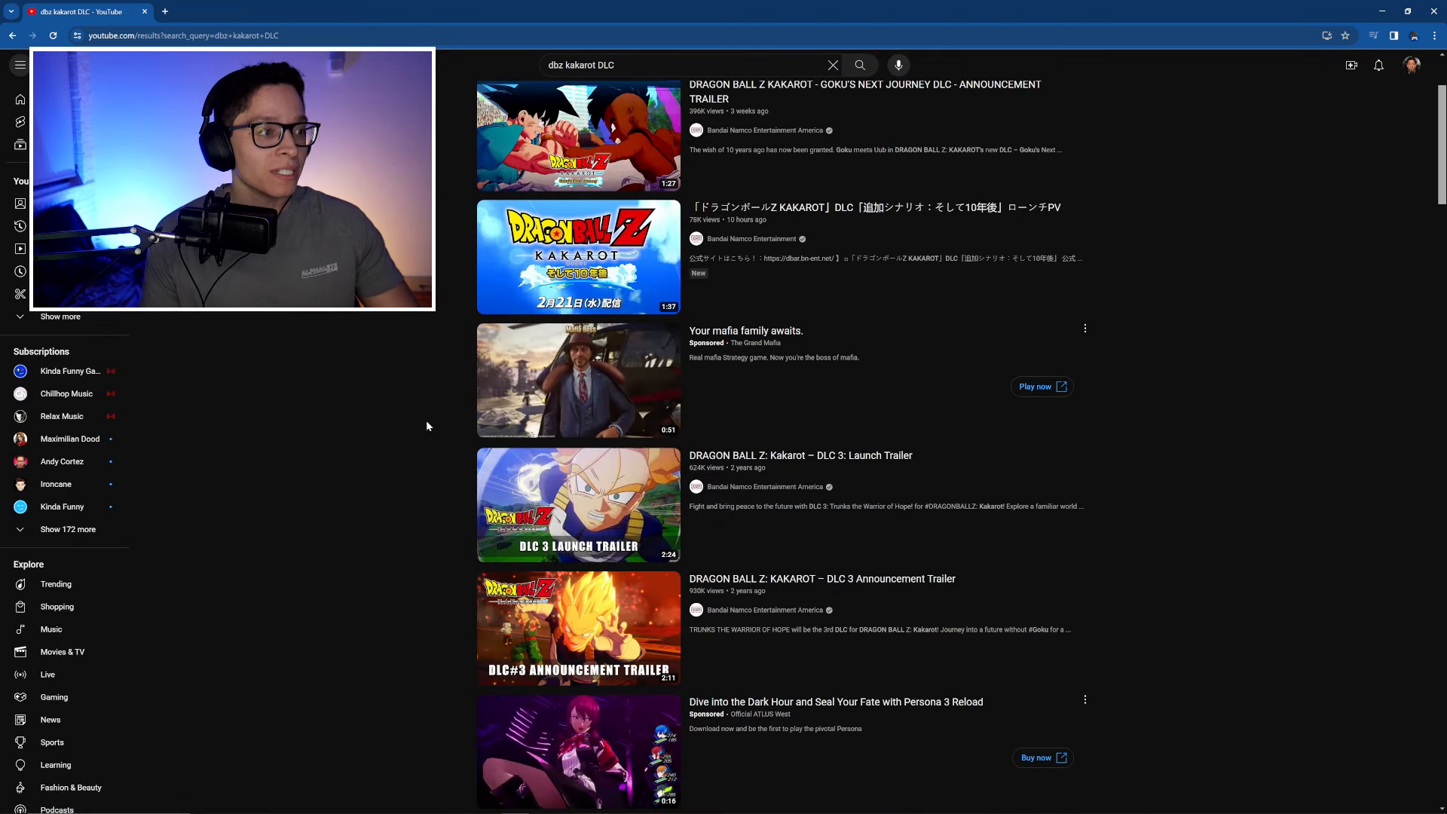
scroll("down", 3)
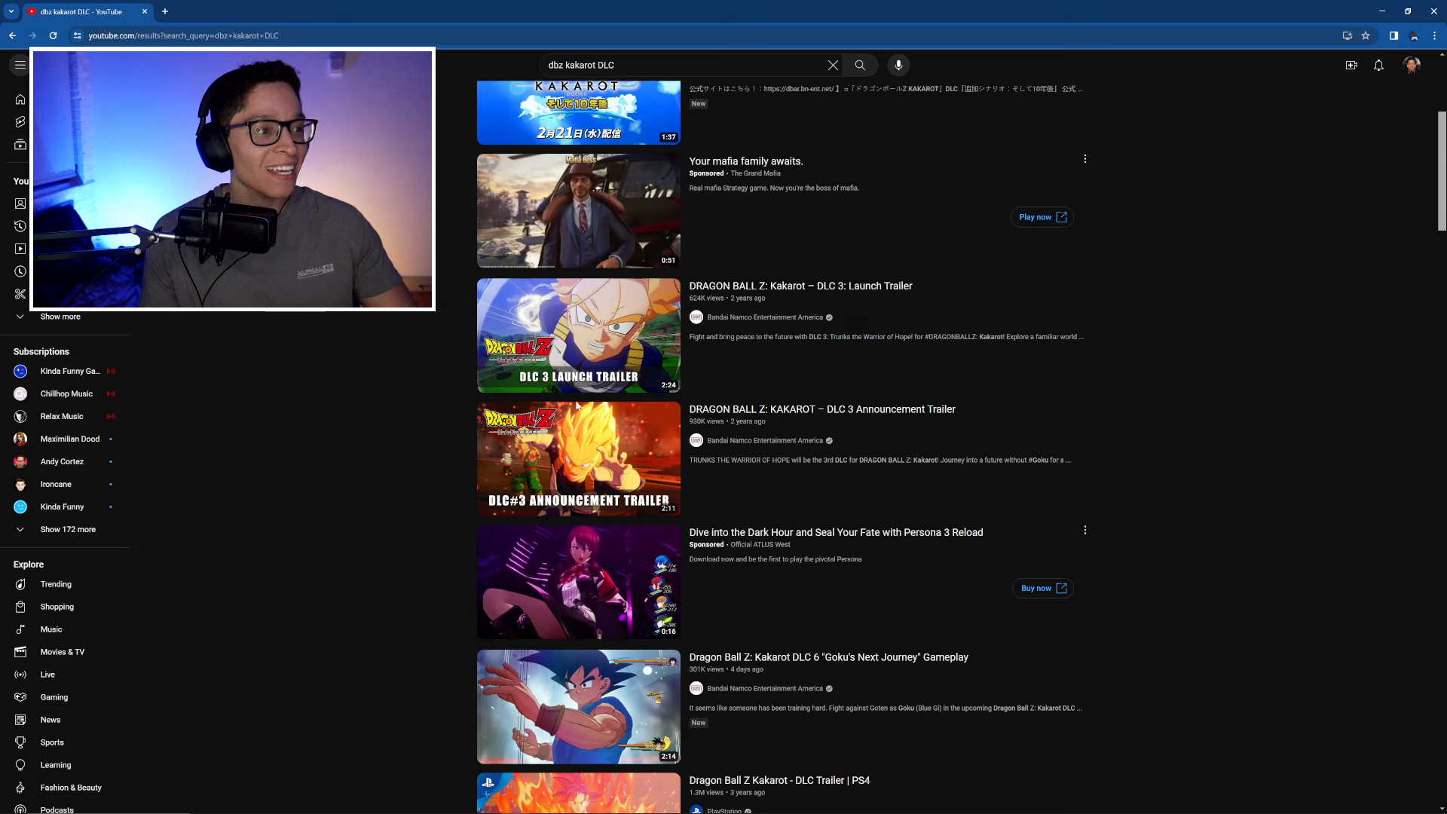
scroll("up", 3)
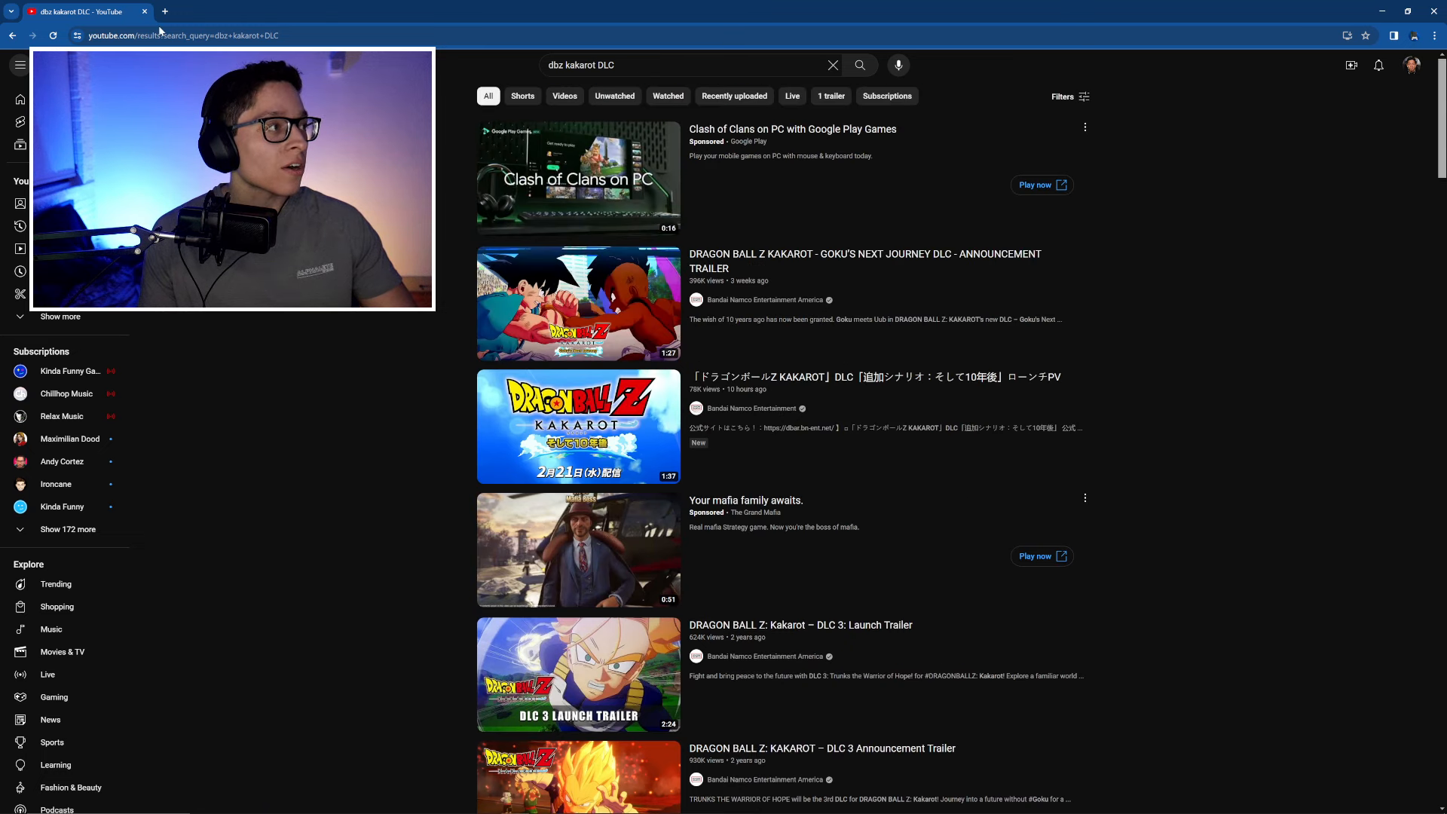
Step: In a new tab, search Google for "all kakarot dlc released" and open the Steam Kakarot DLC page
left_click(164, 11)
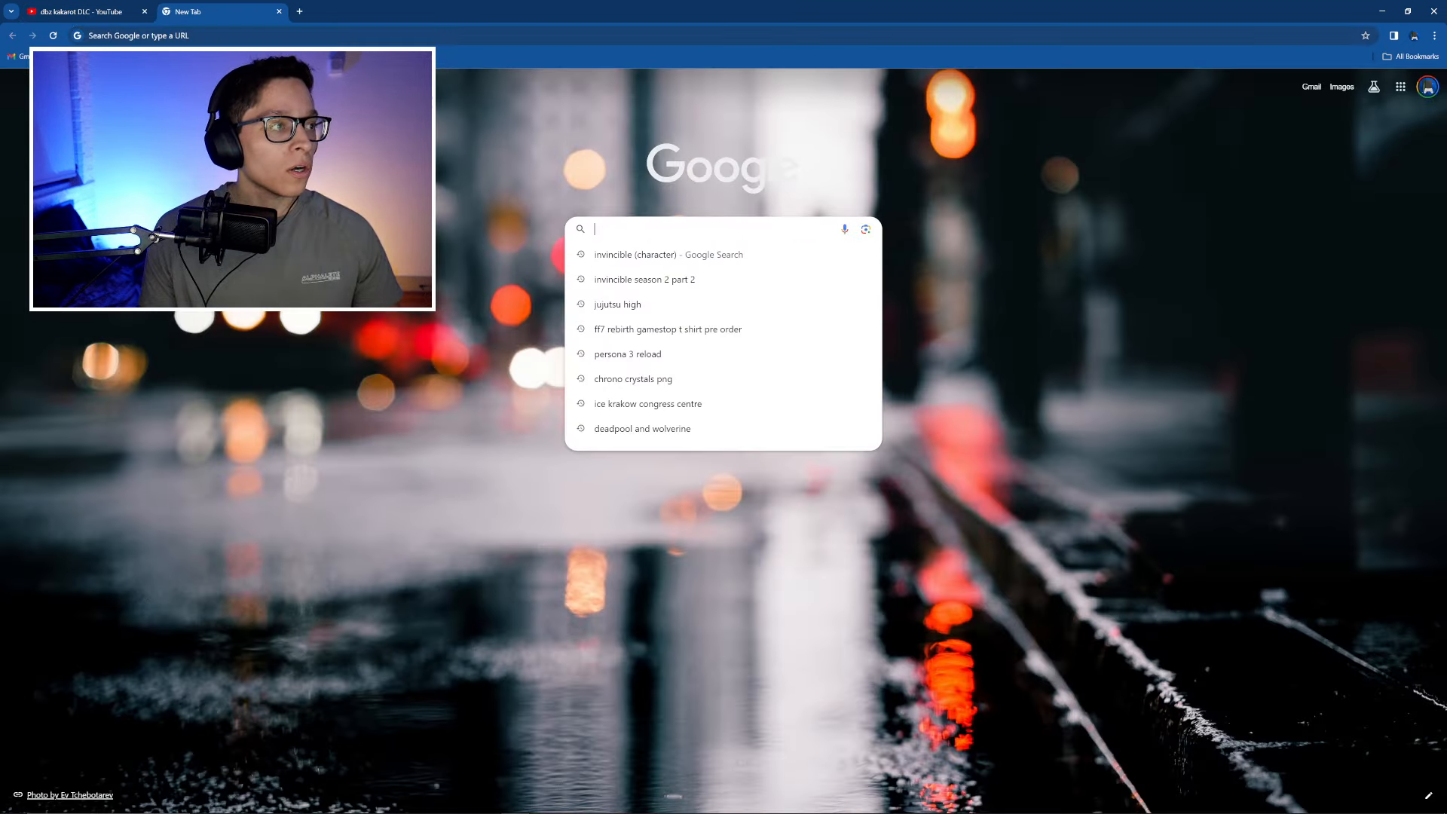
type("all kakarot dlcs")
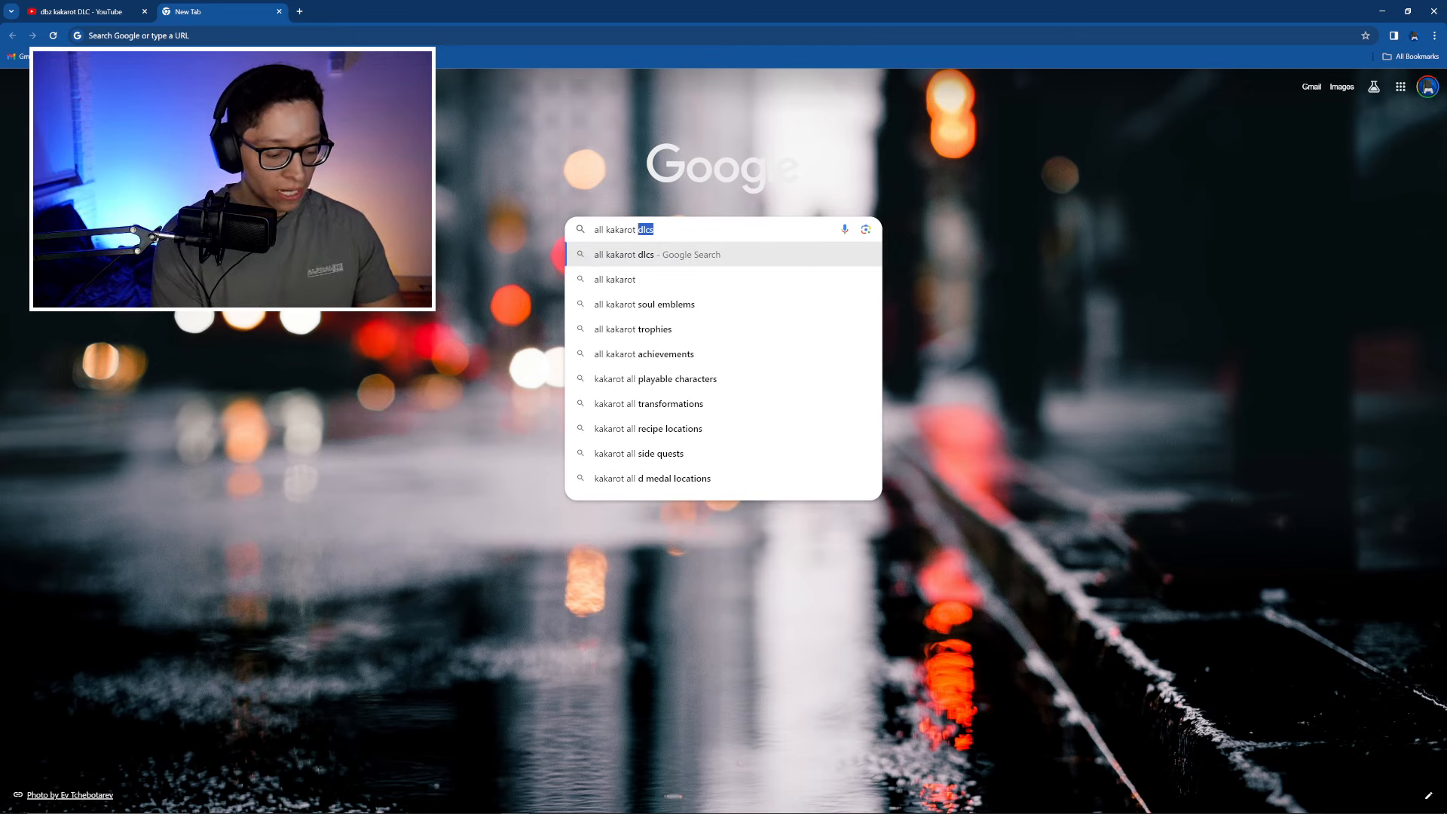
type("reela")
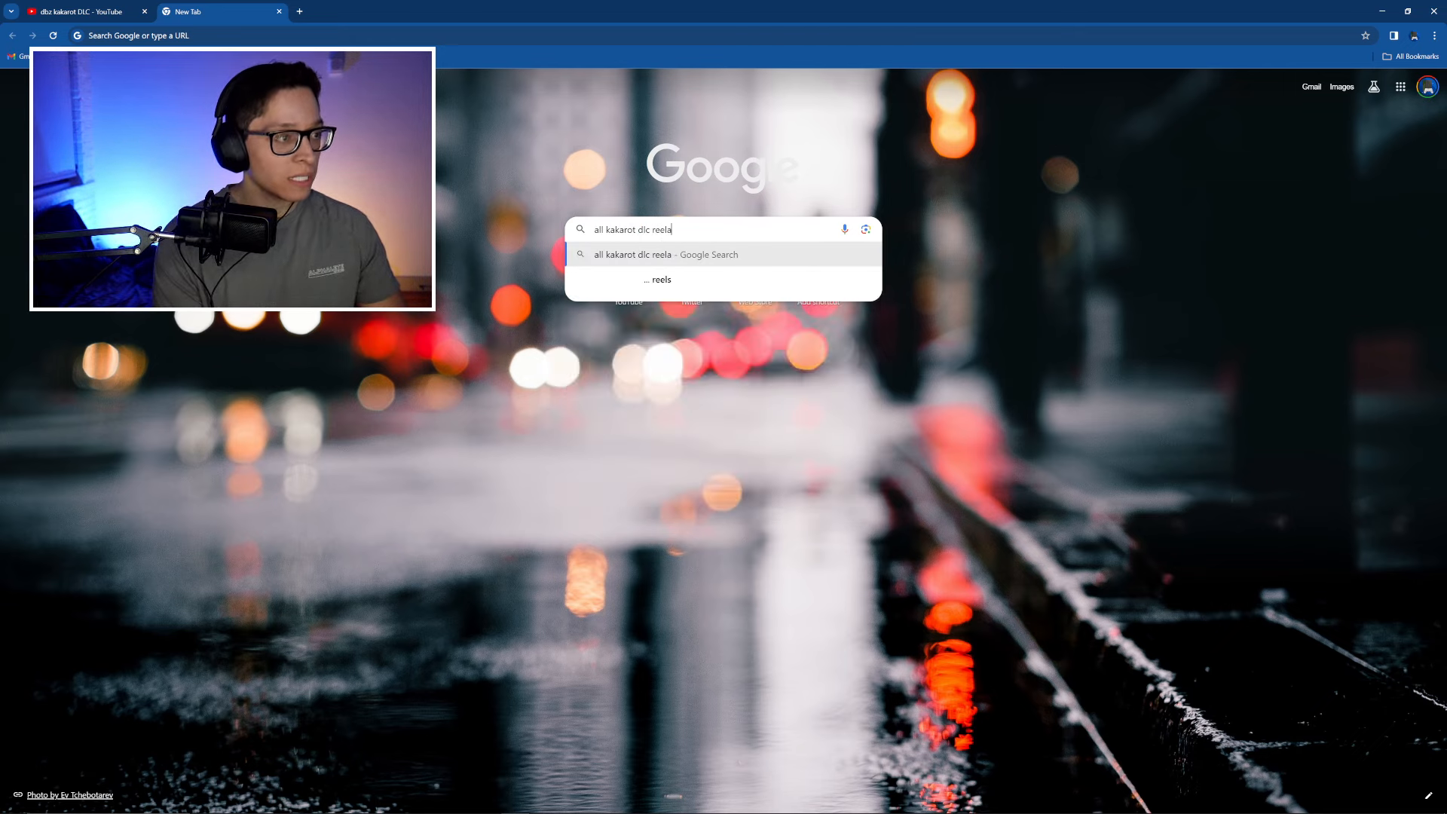
type("releawe")
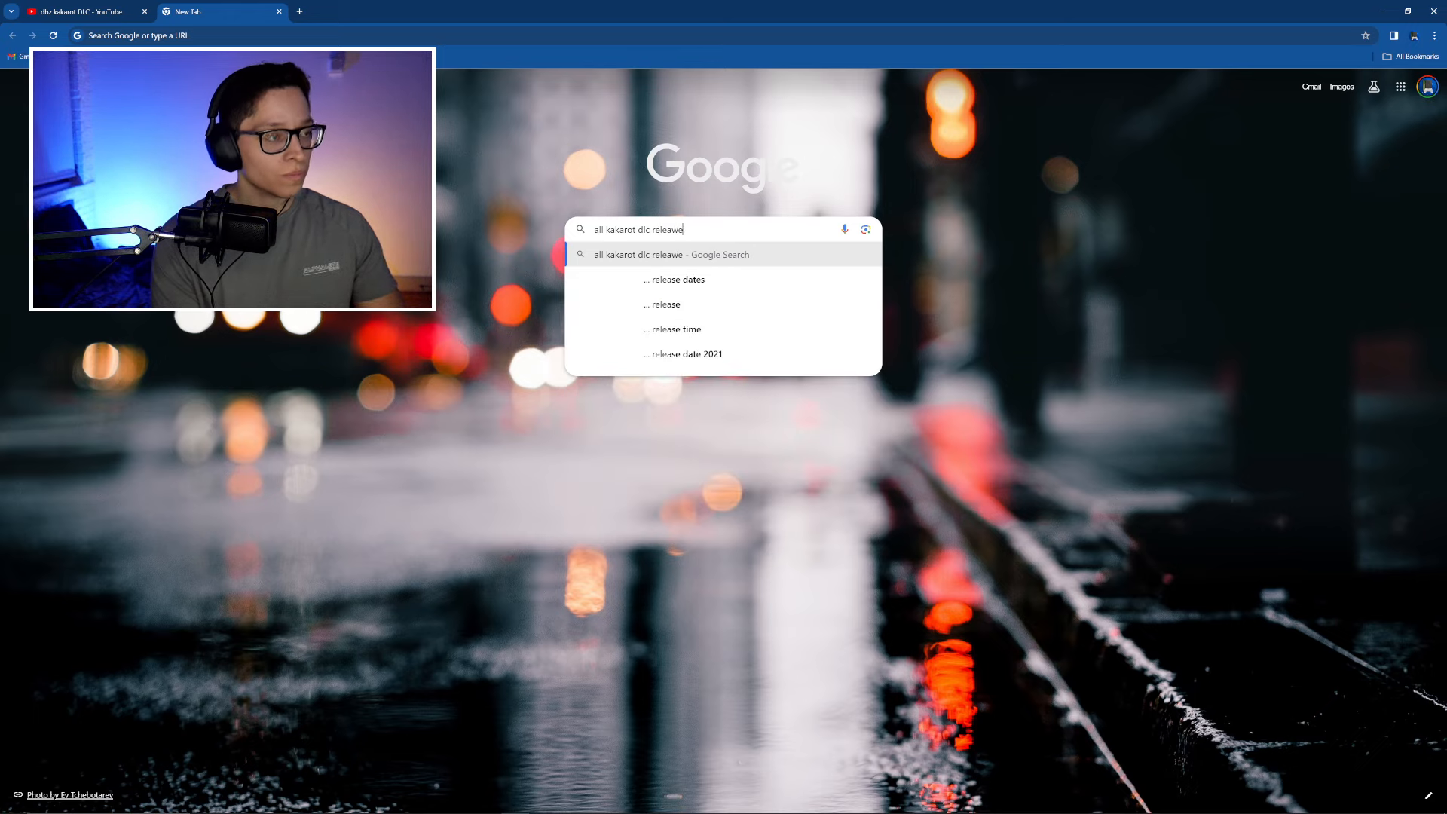
key("Return")
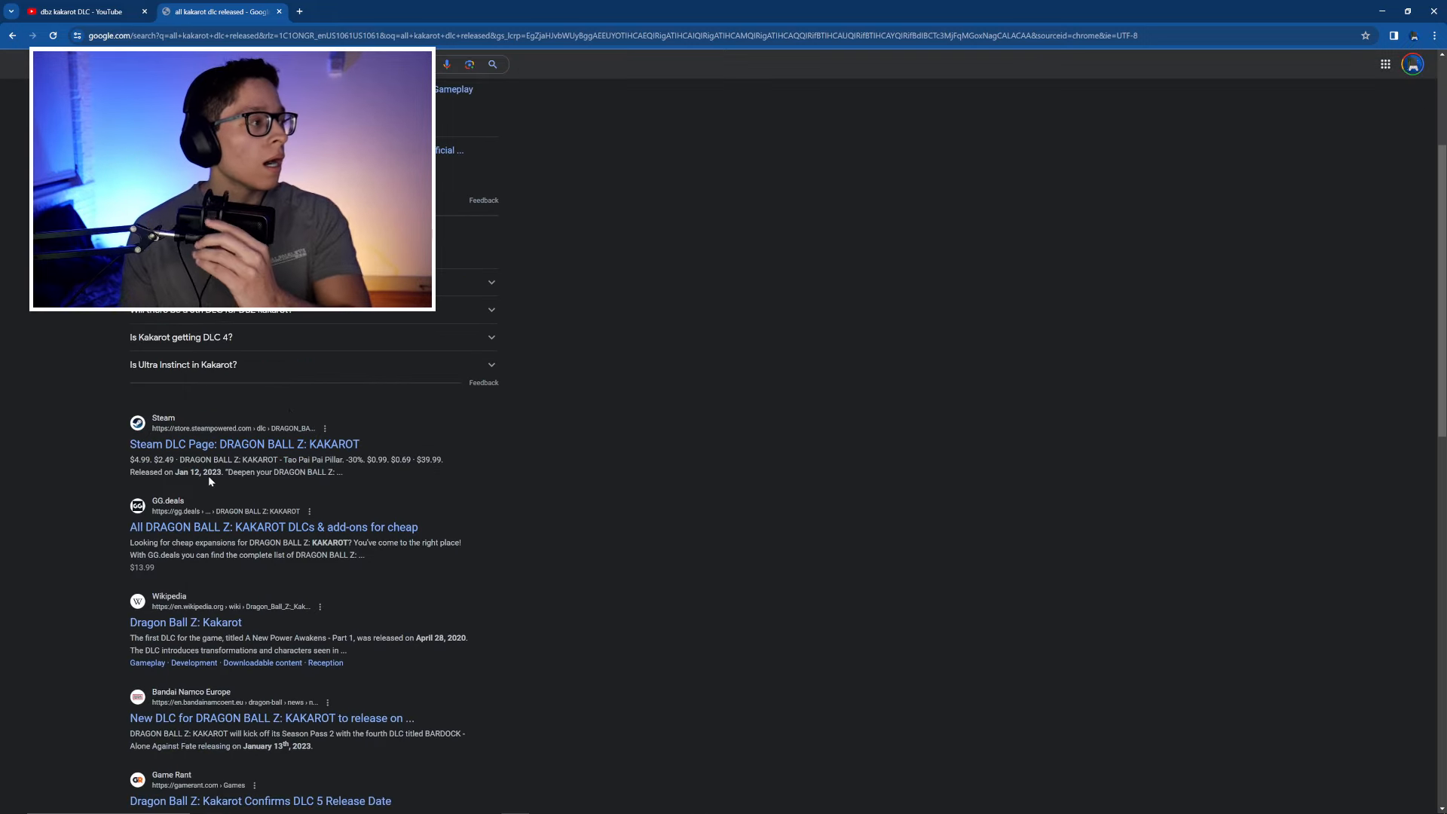
left_click(244, 443)
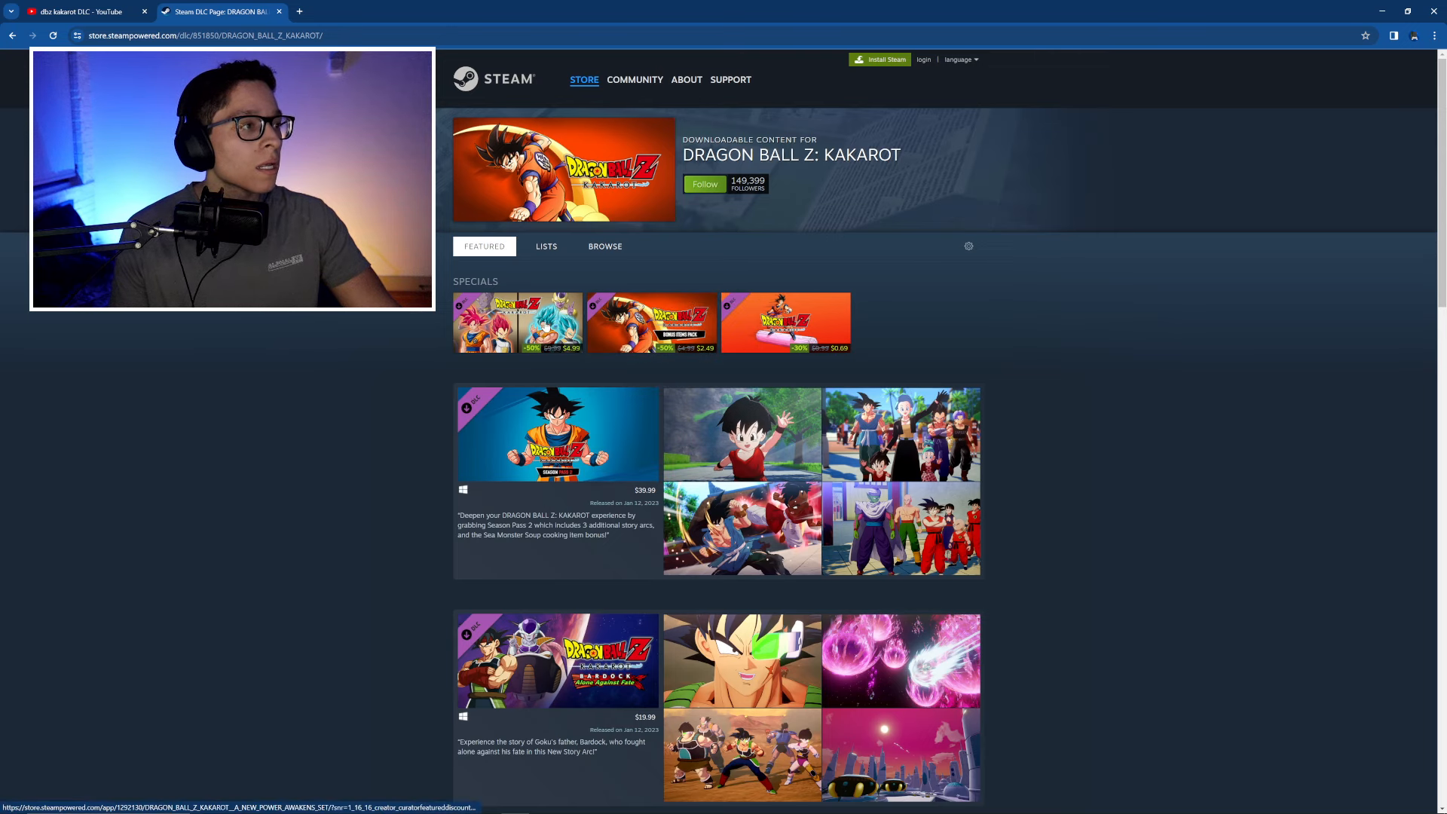
mouse_move(651, 323)
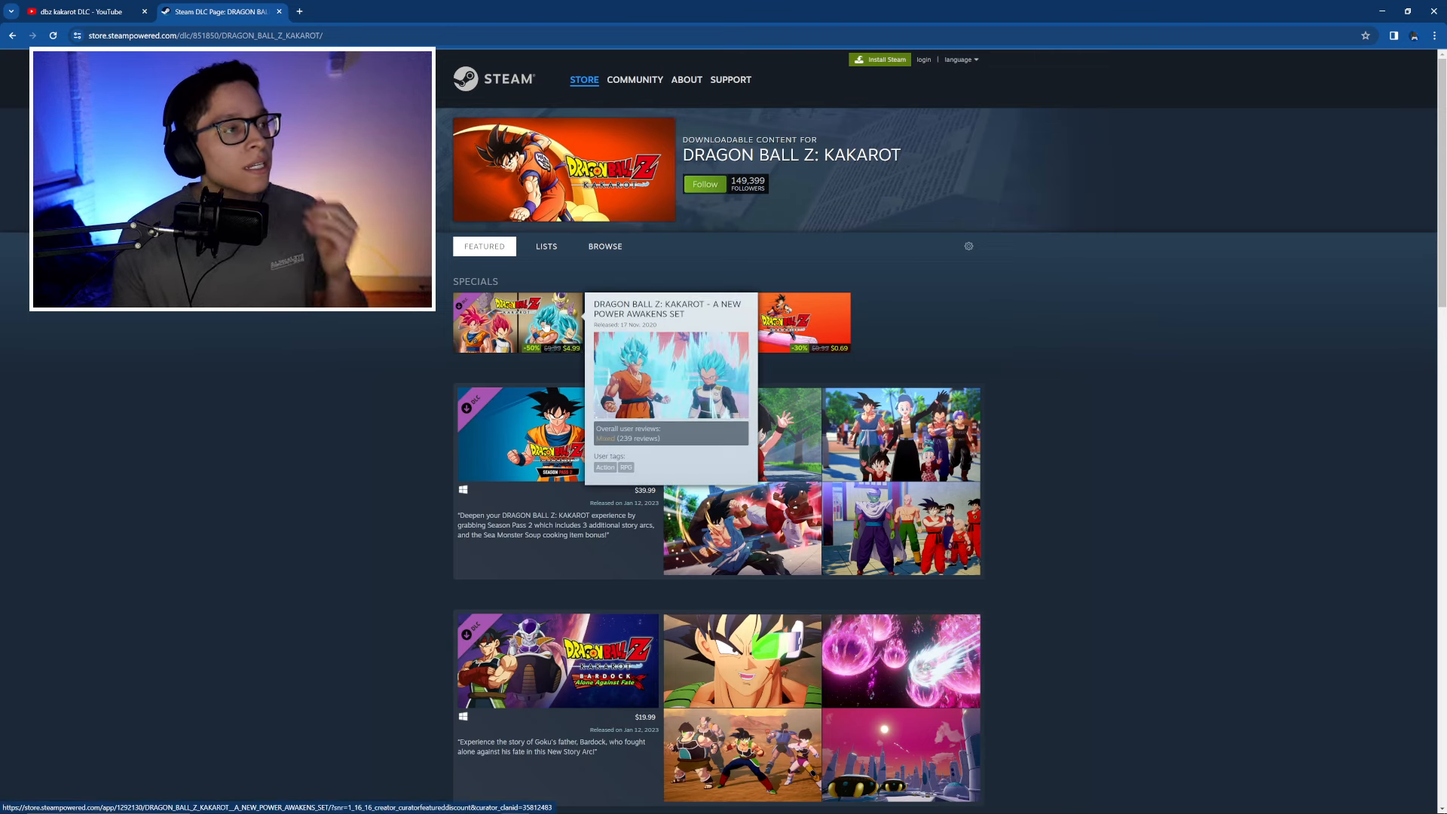
mouse_move(579, 565)
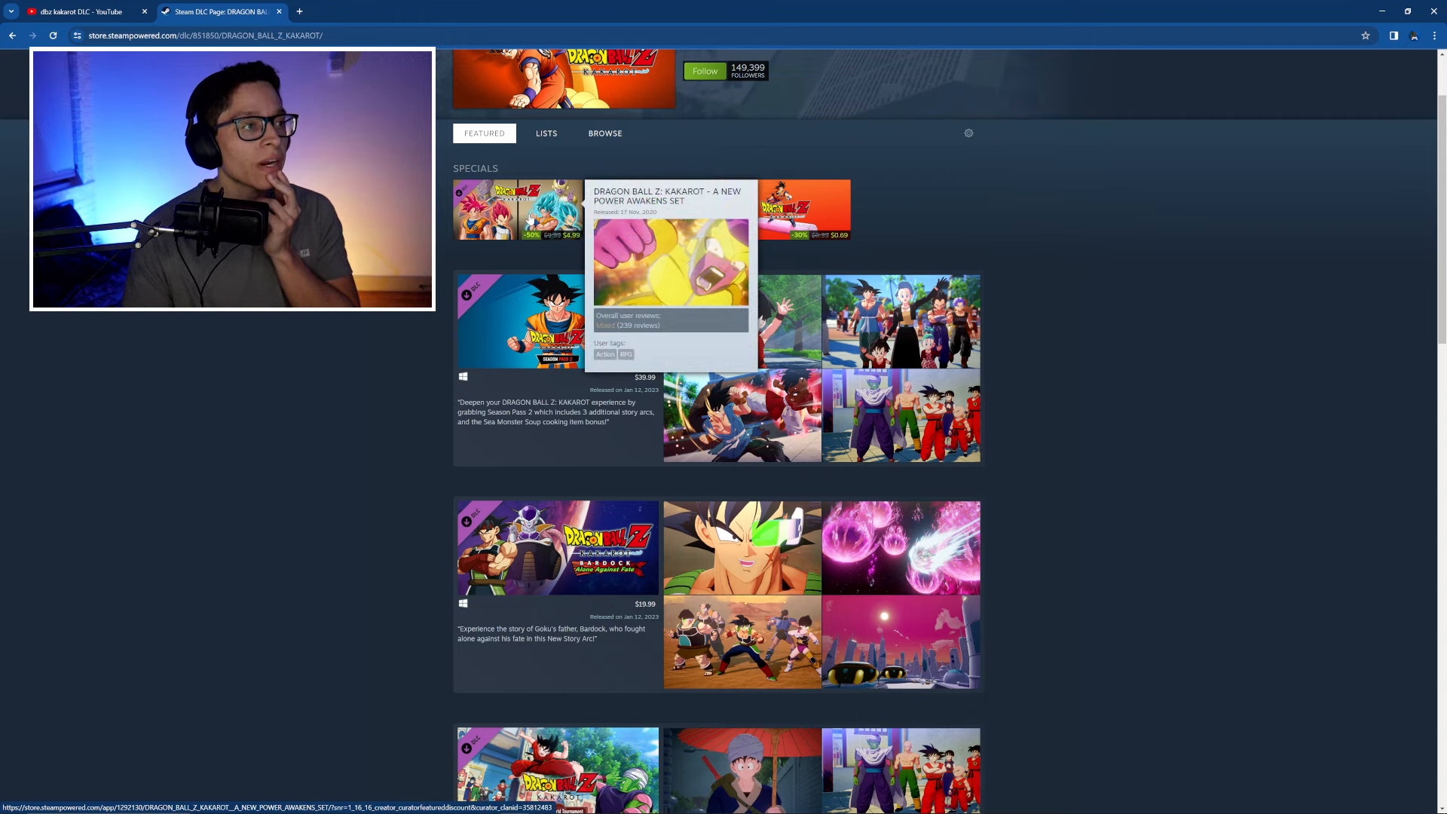
Step: Scroll down through the Steam list of ten Dragon Ball Z: Kakarot DLC releases
scroll("down", 3)
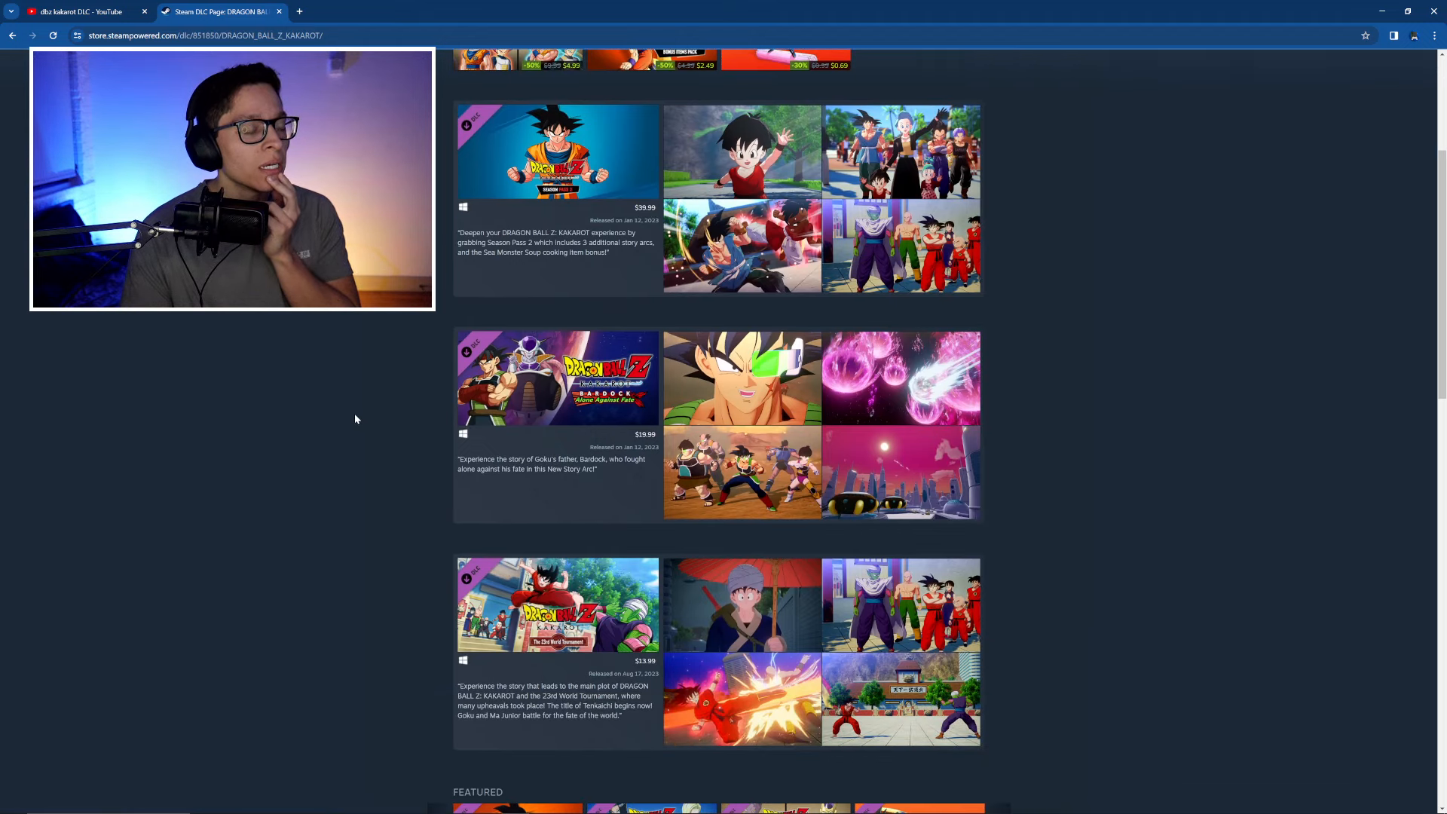
scroll("down", 3)
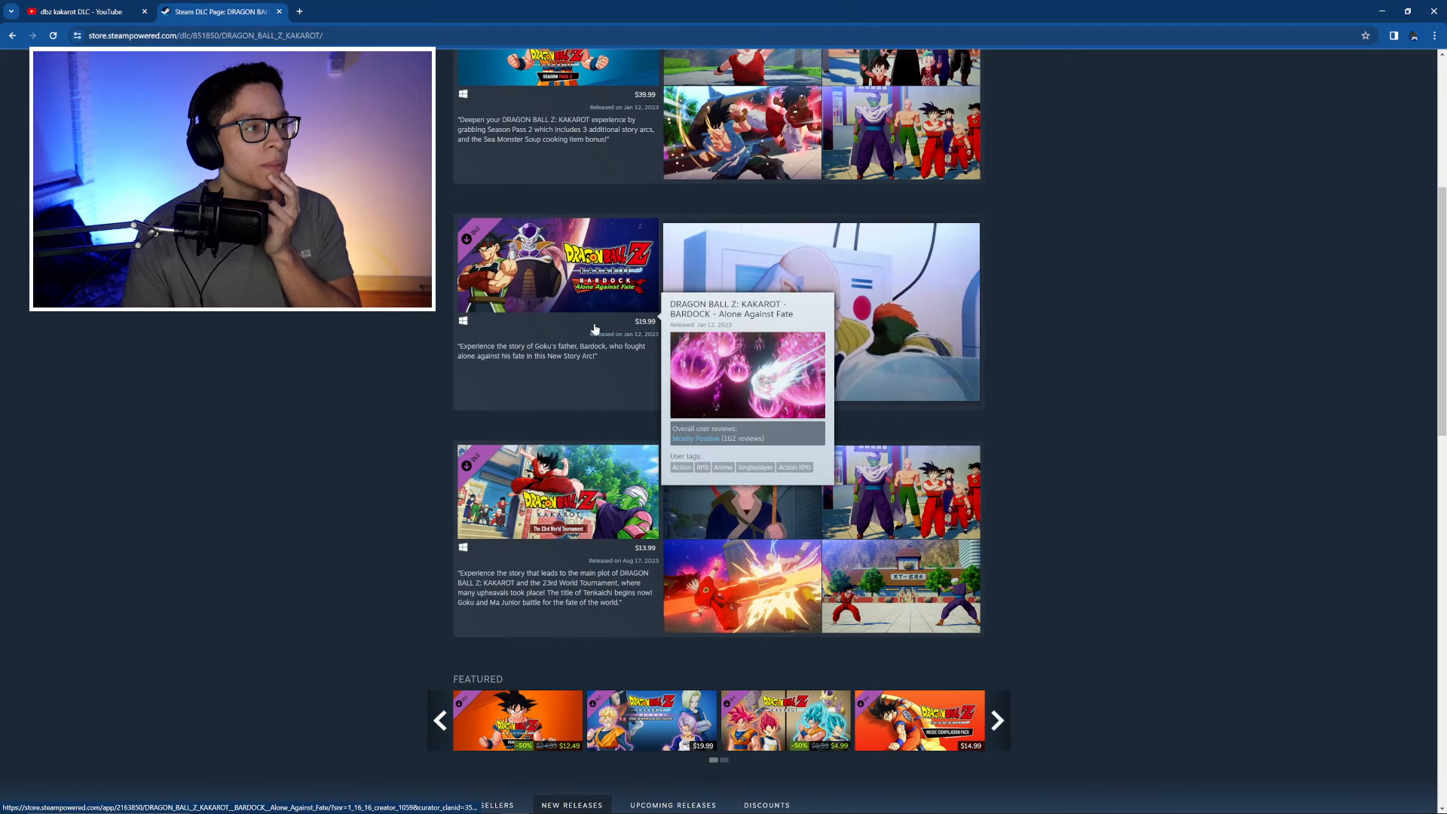
scroll("down", 3)
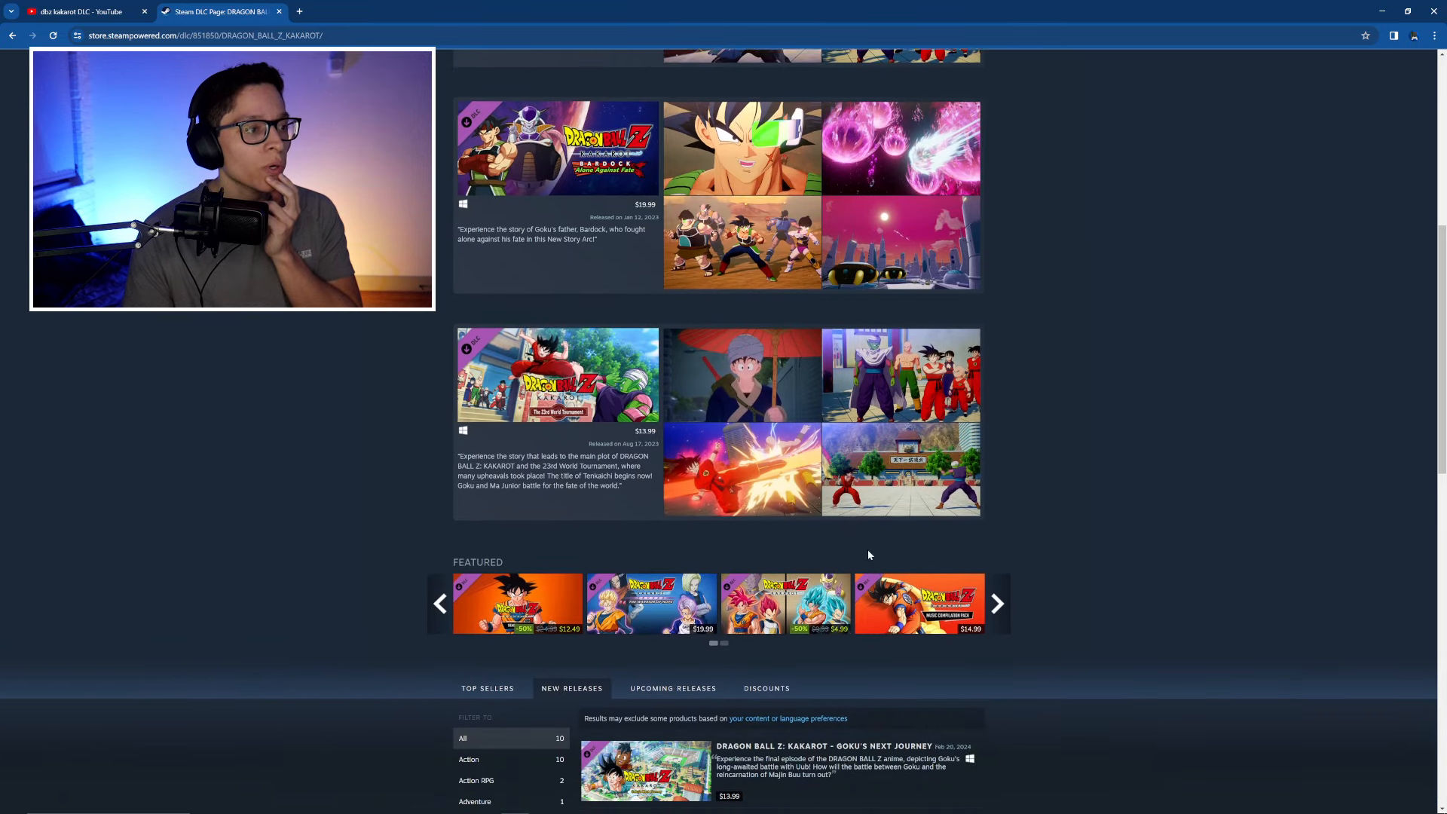
scroll("down", 3)
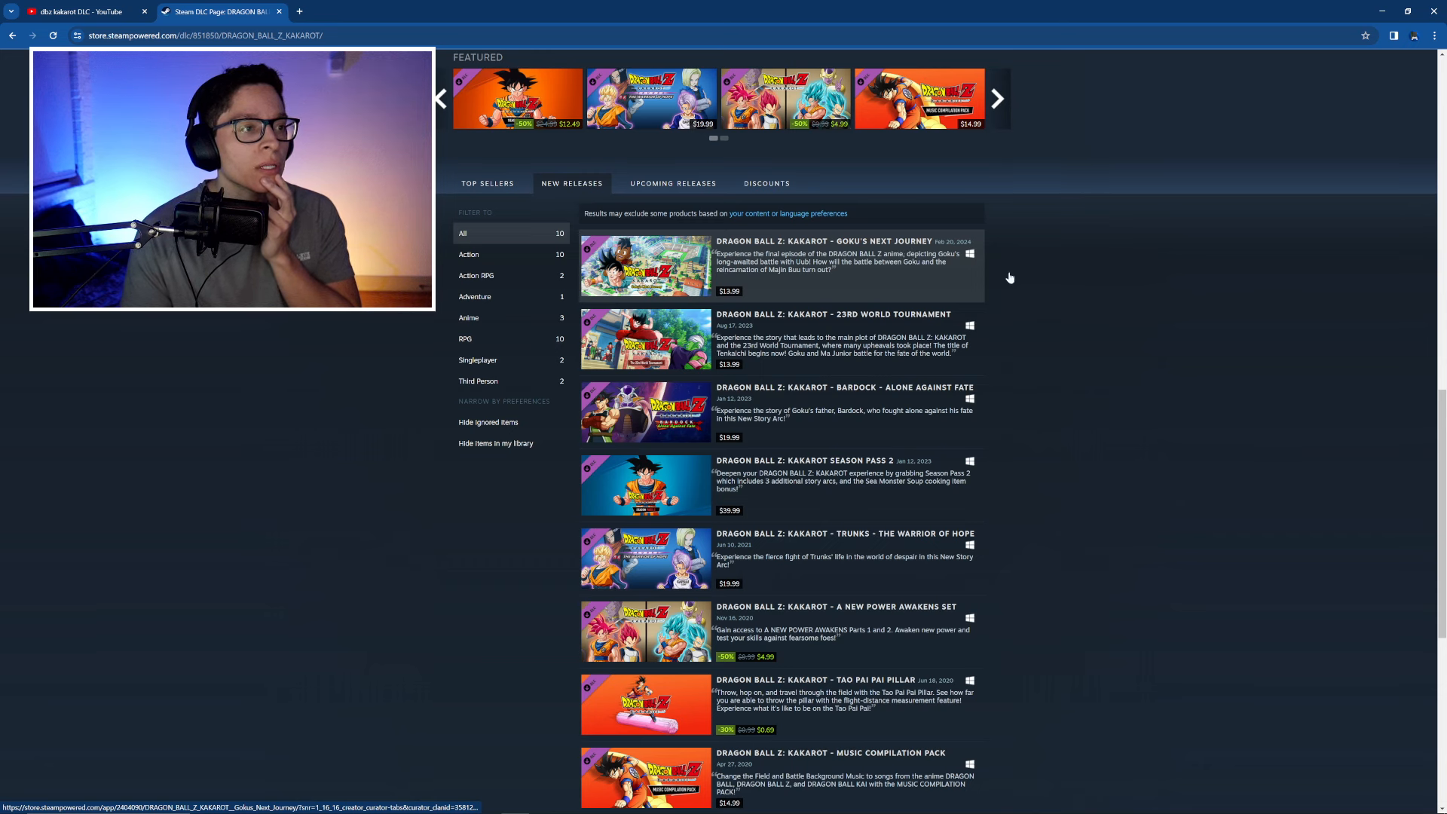
scroll("down", 3)
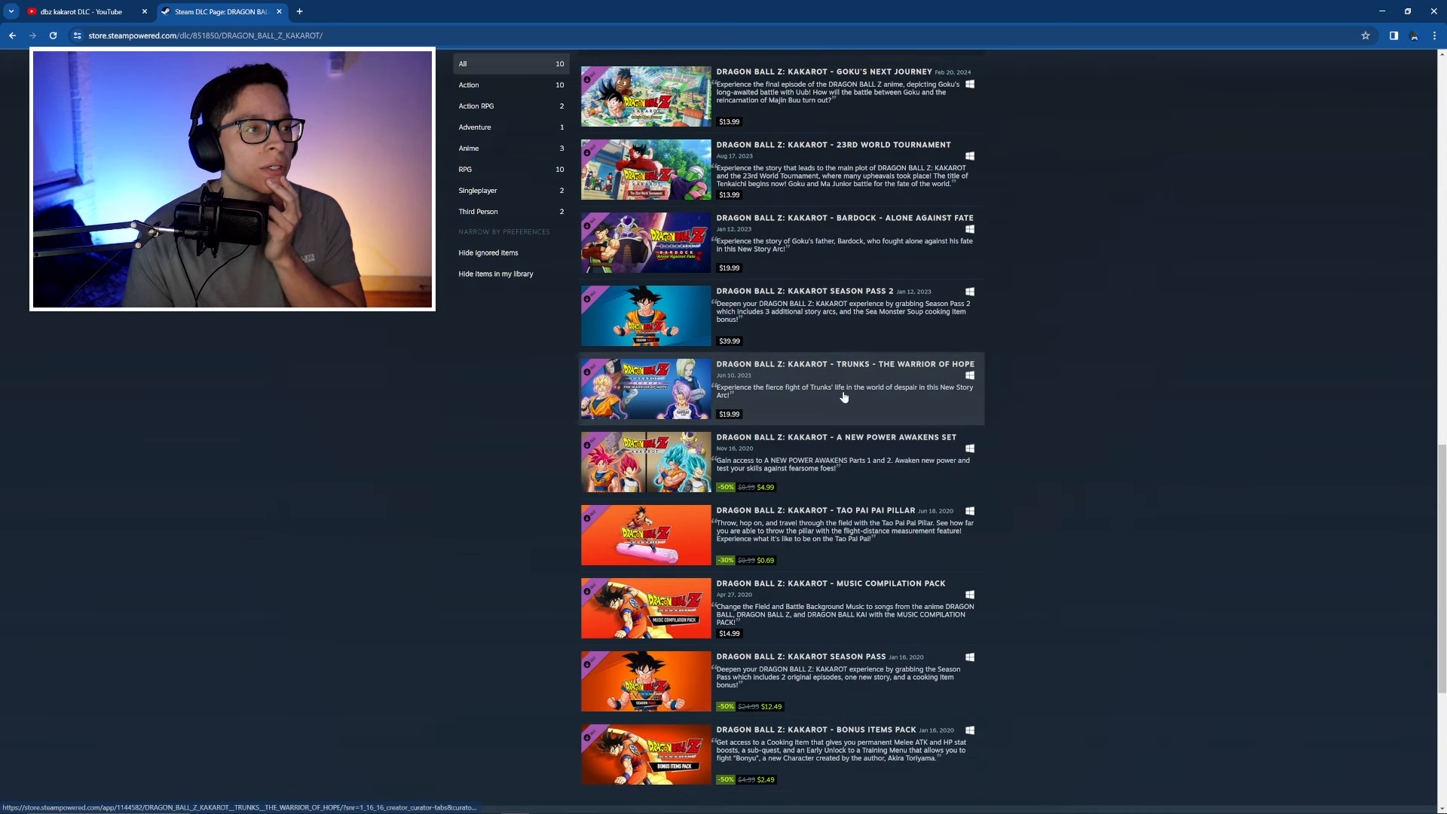
mouse_move(881, 461)
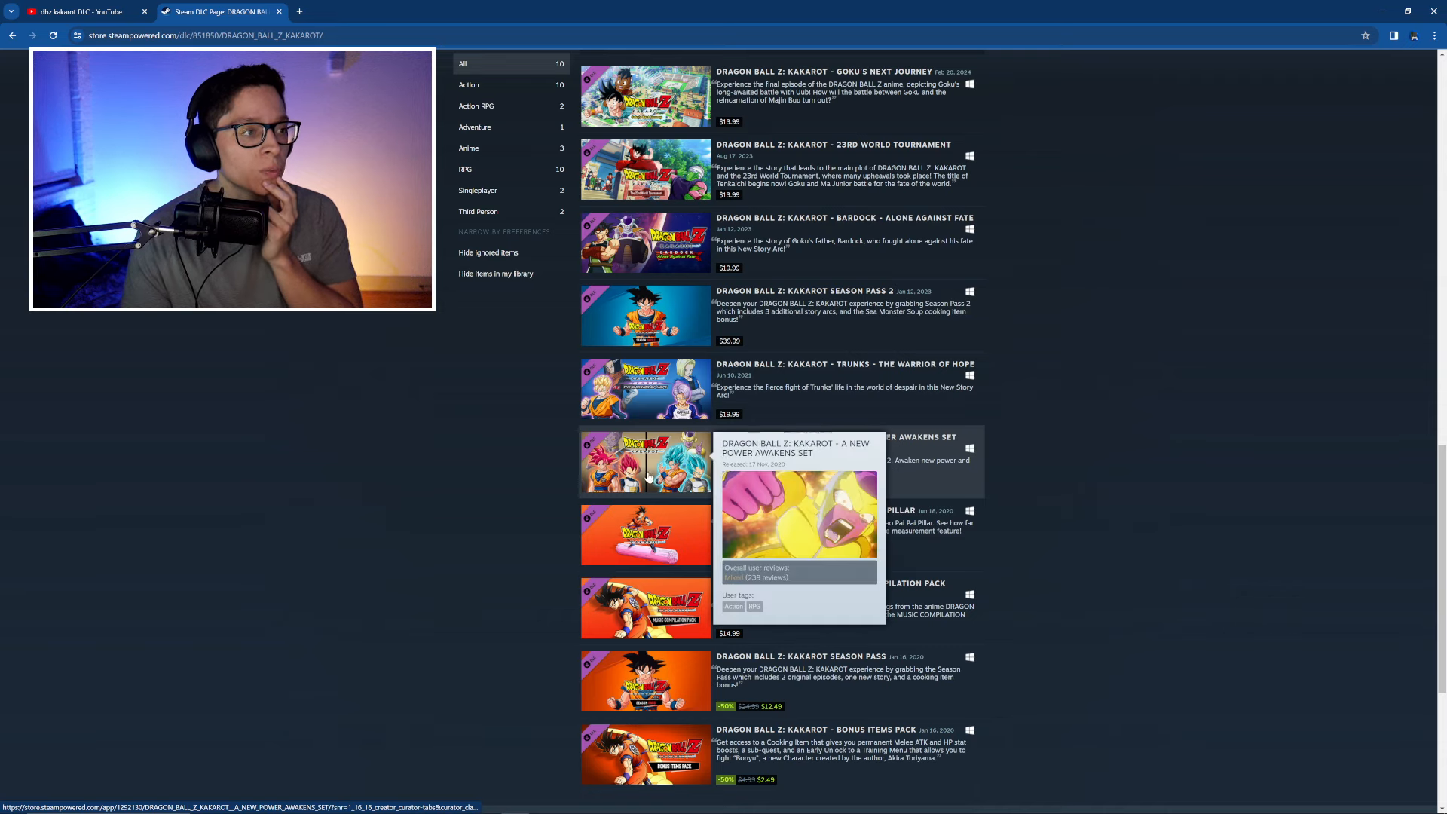
scroll("down", 3)
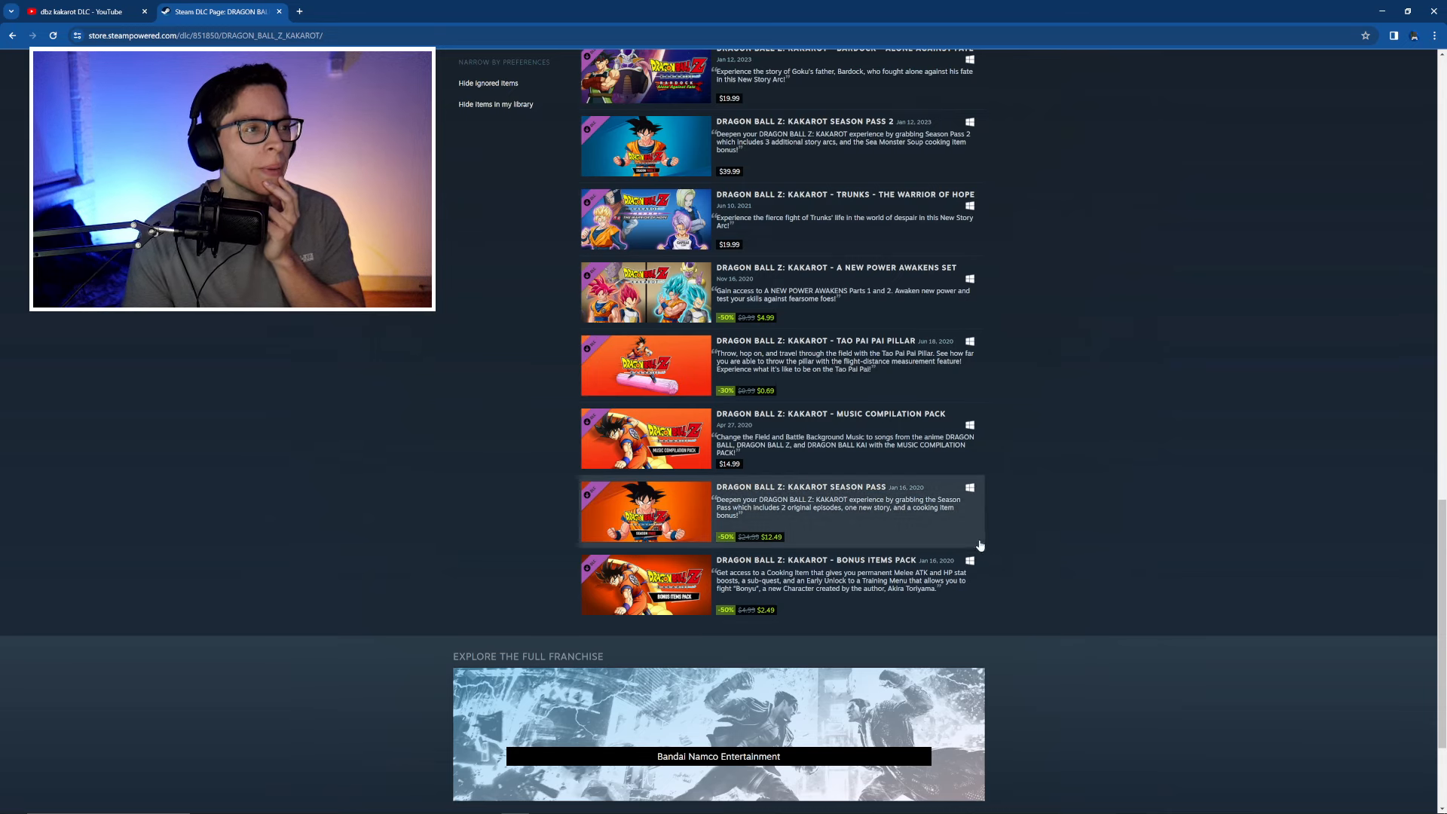
scroll("up", 3)
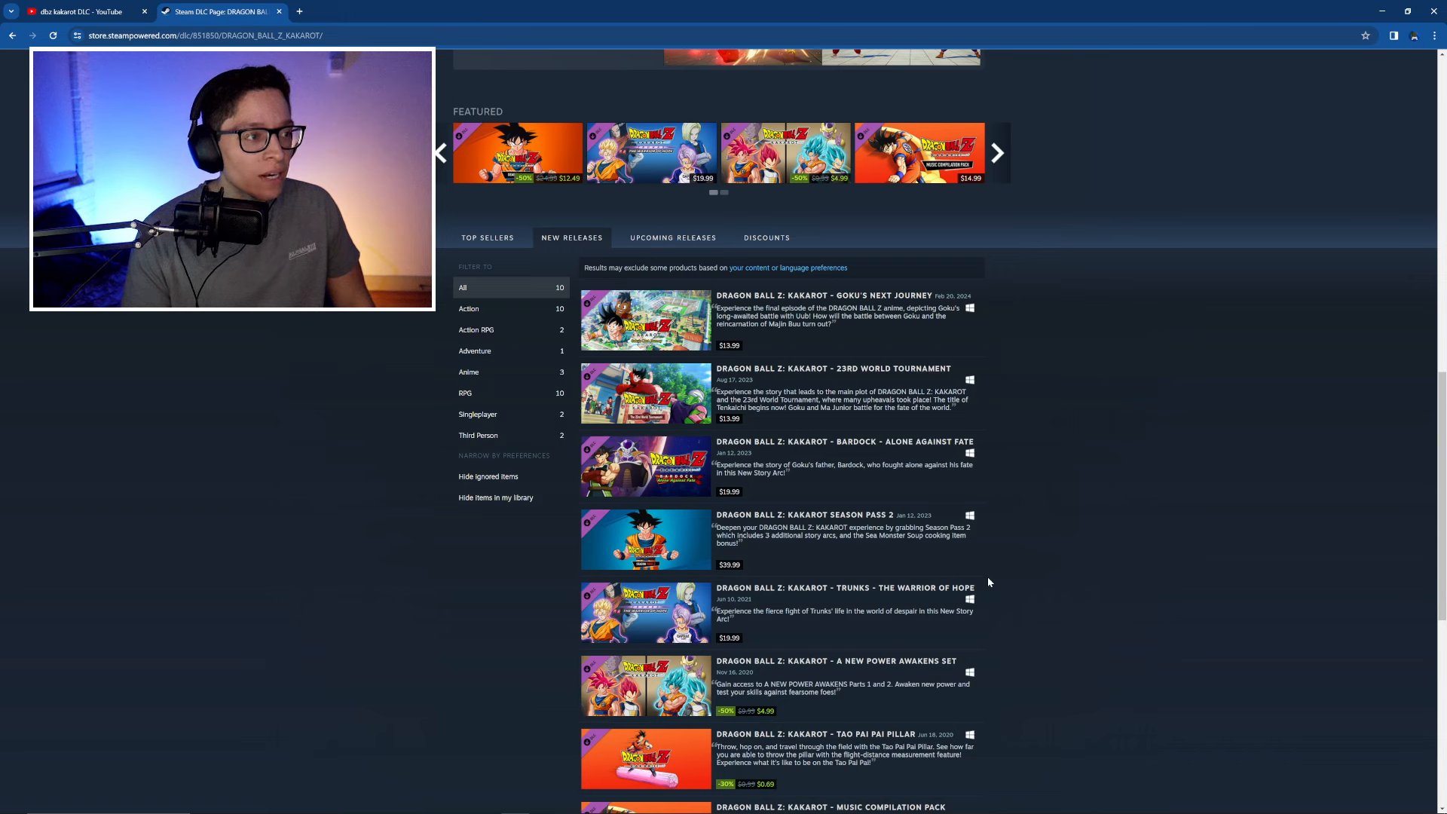
Step: Continue browsing the remaining Kakarot DLC entries and scroll back up the list
scroll("down", 3)
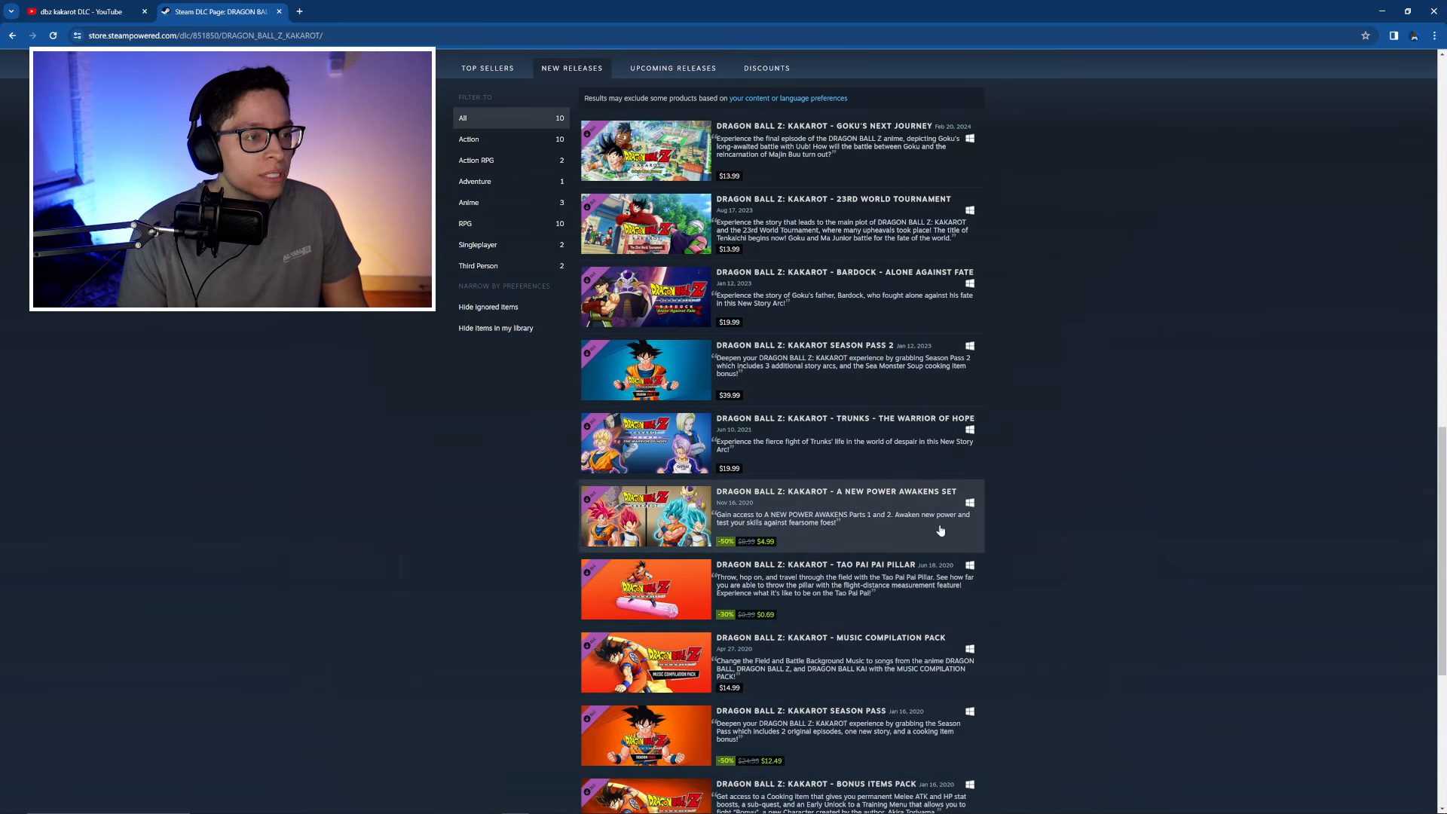
scroll("down", 3)
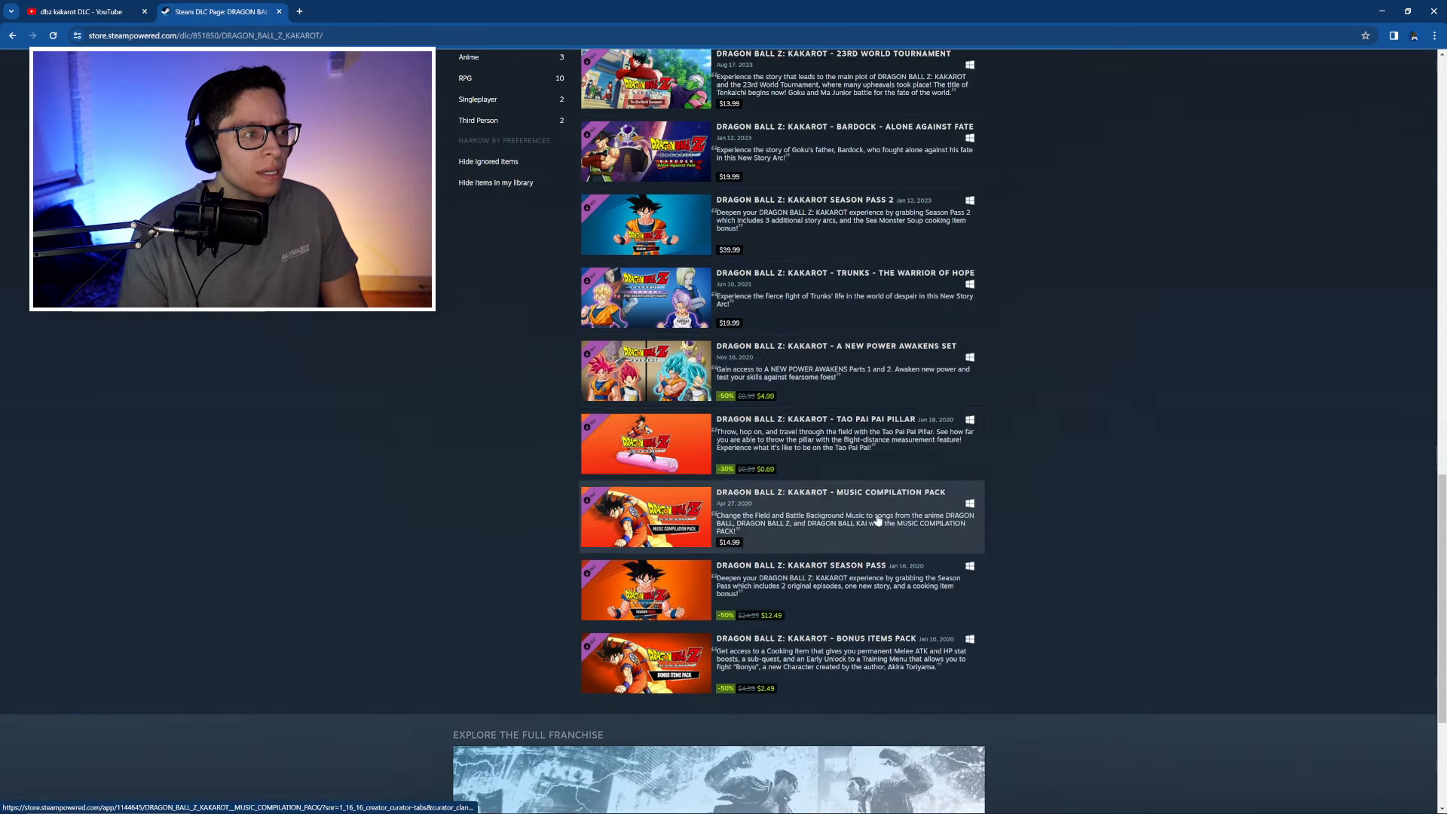
scroll("up", 3)
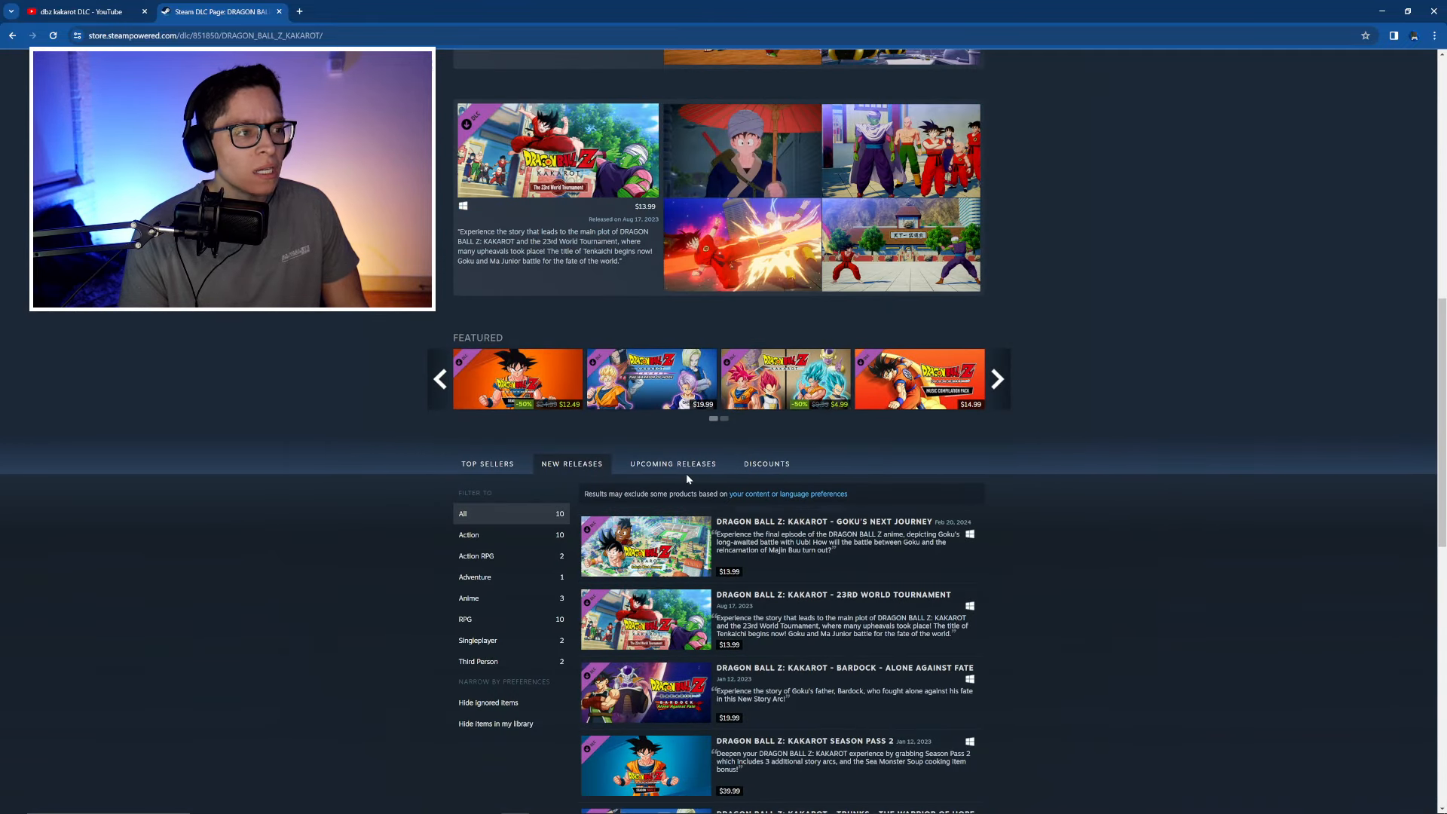
mouse_move(1011, 532)
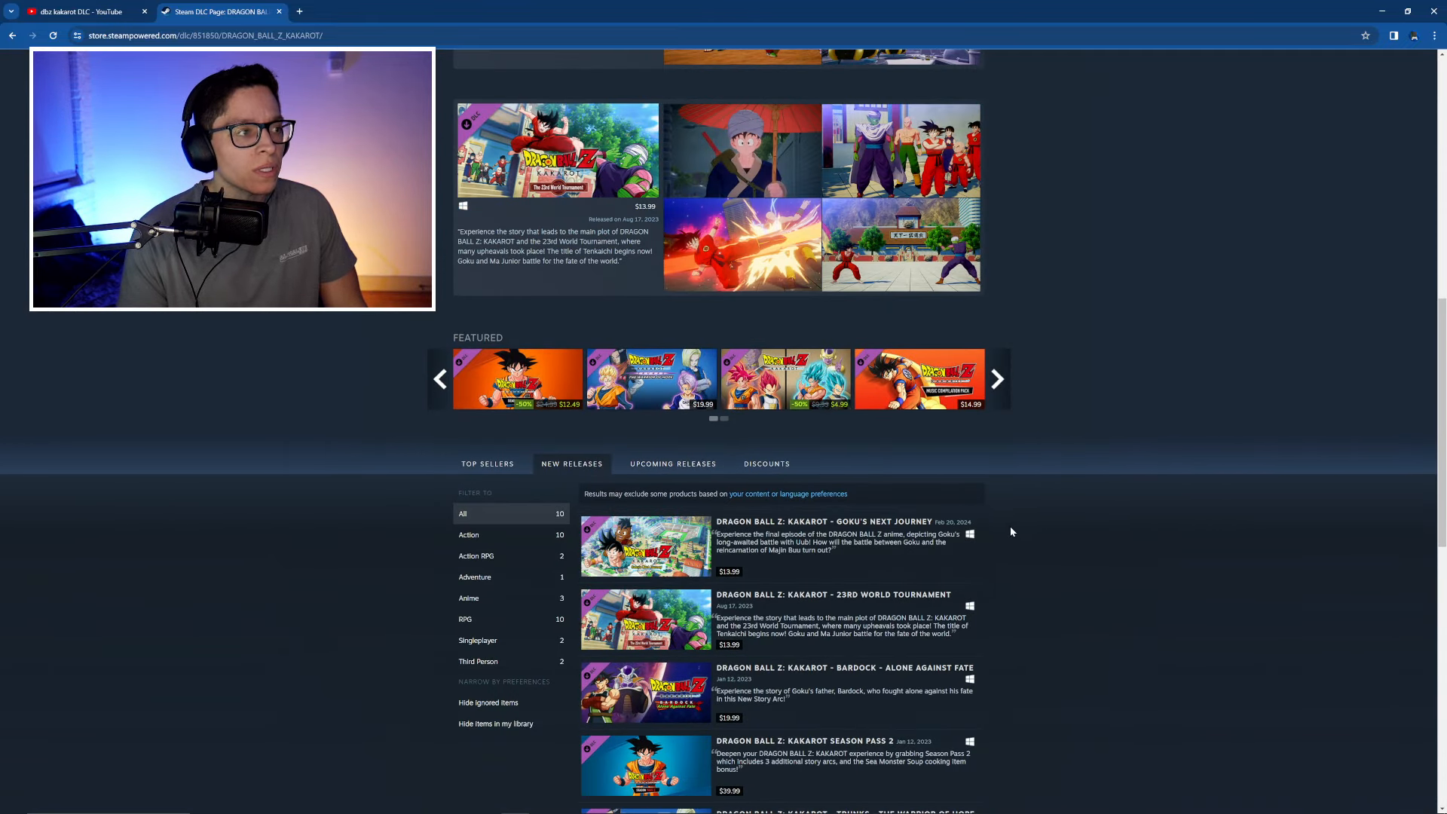
scroll("down", 3)
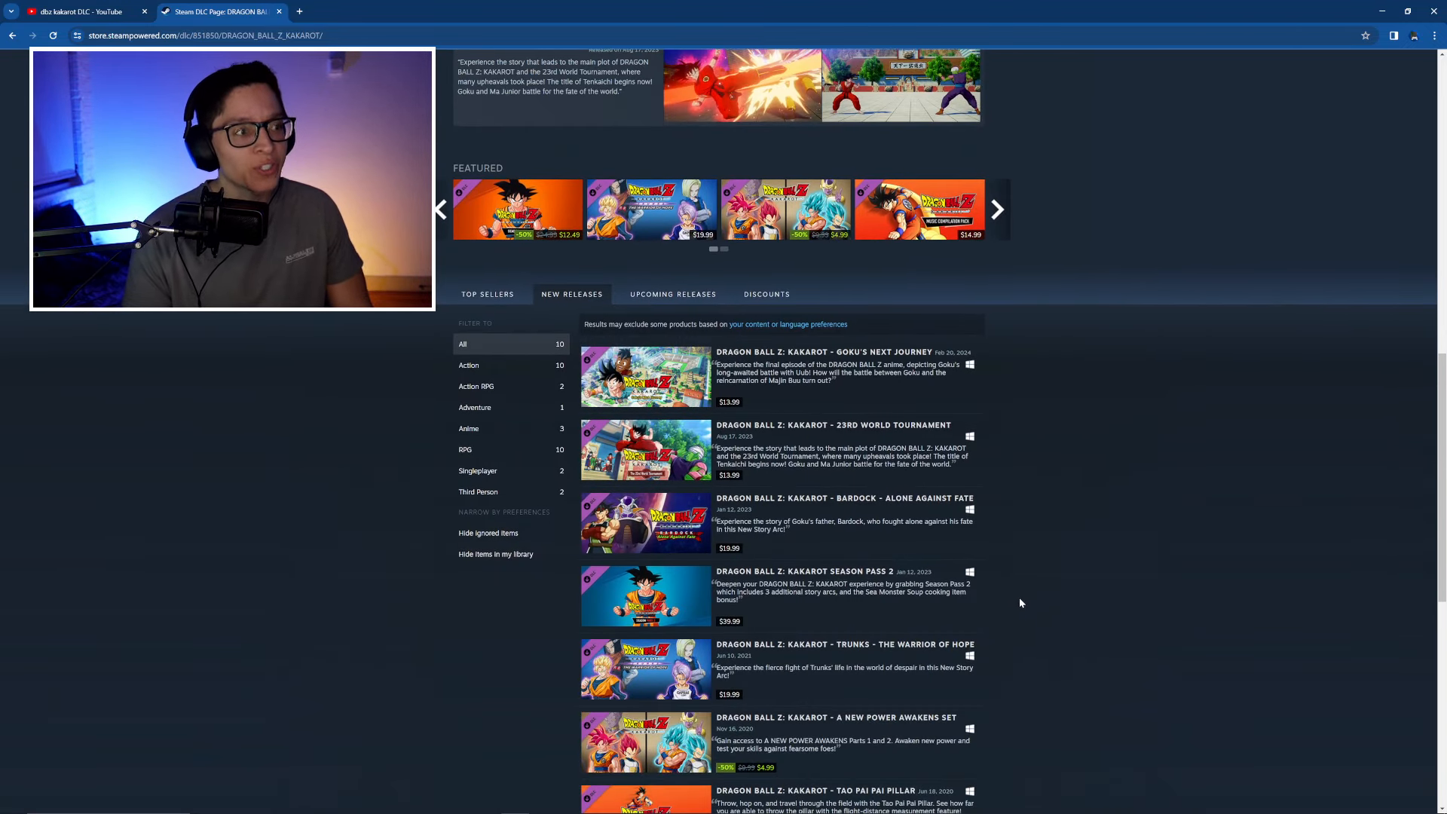
scroll("down", 3)
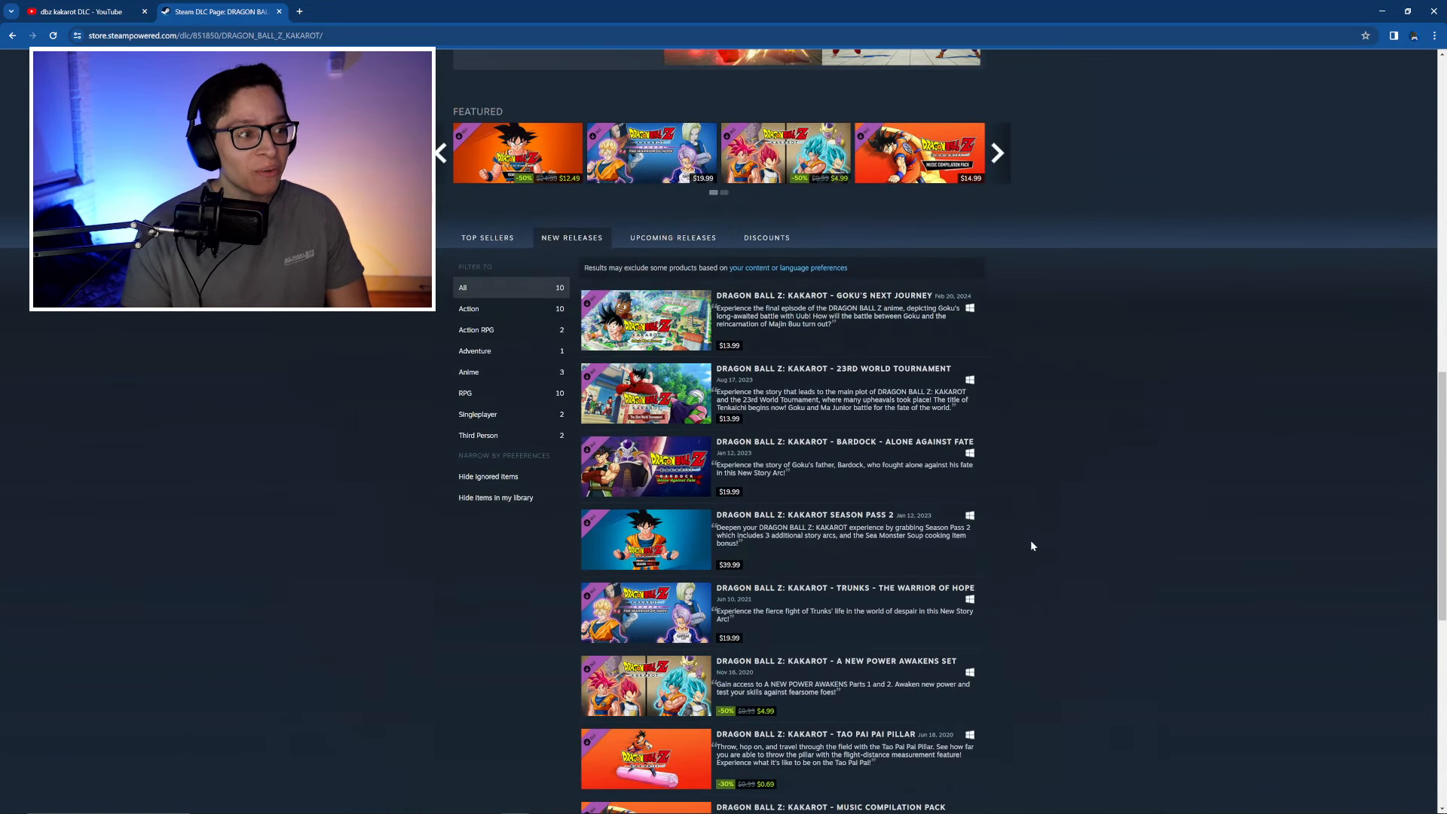
scroll("up", 3)
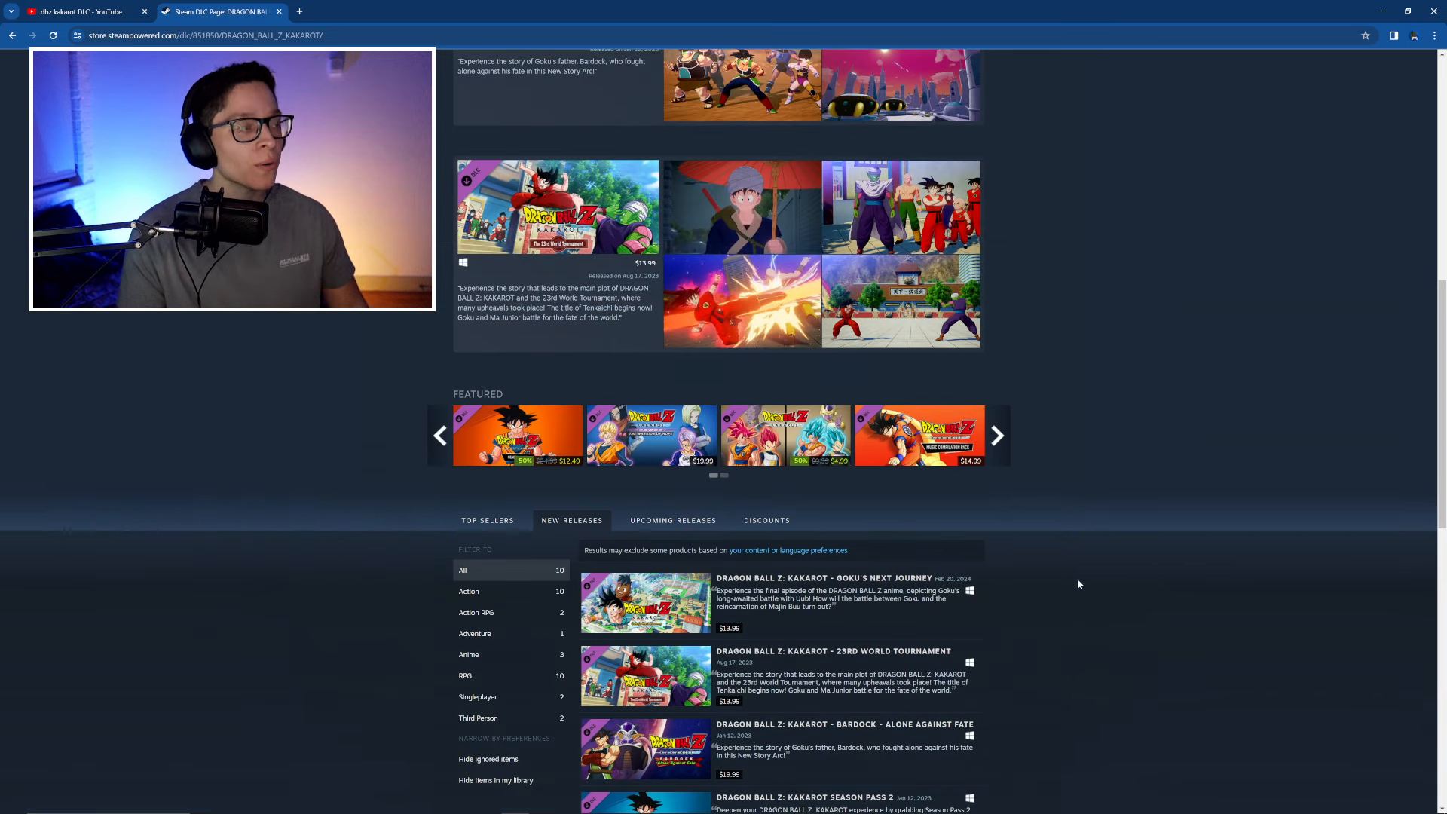
scroll("up", 3)
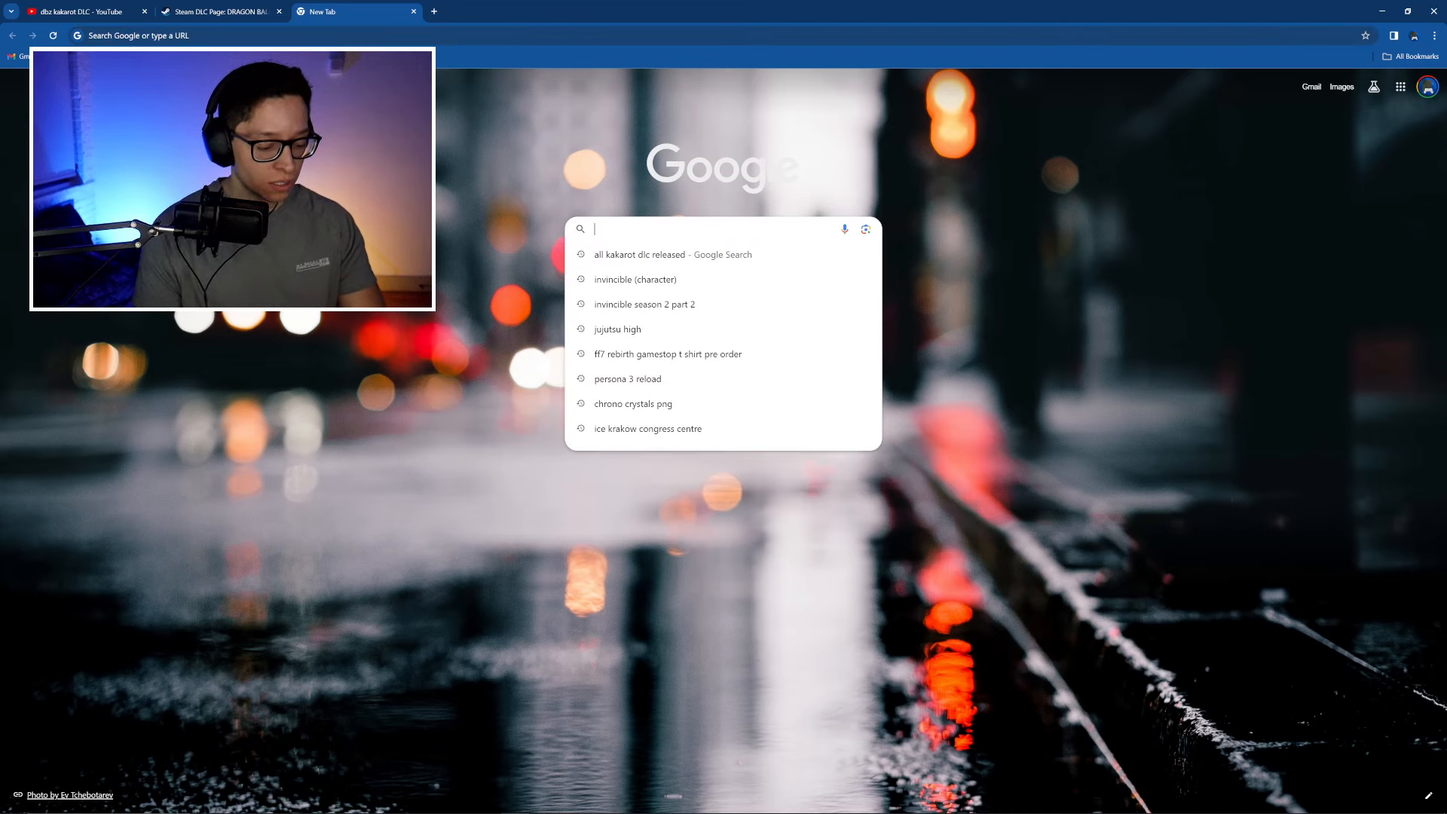
Step: Search Google for "dbz kakarot season pass 3" to reach the Game Rant article
type("dbz kakarot")
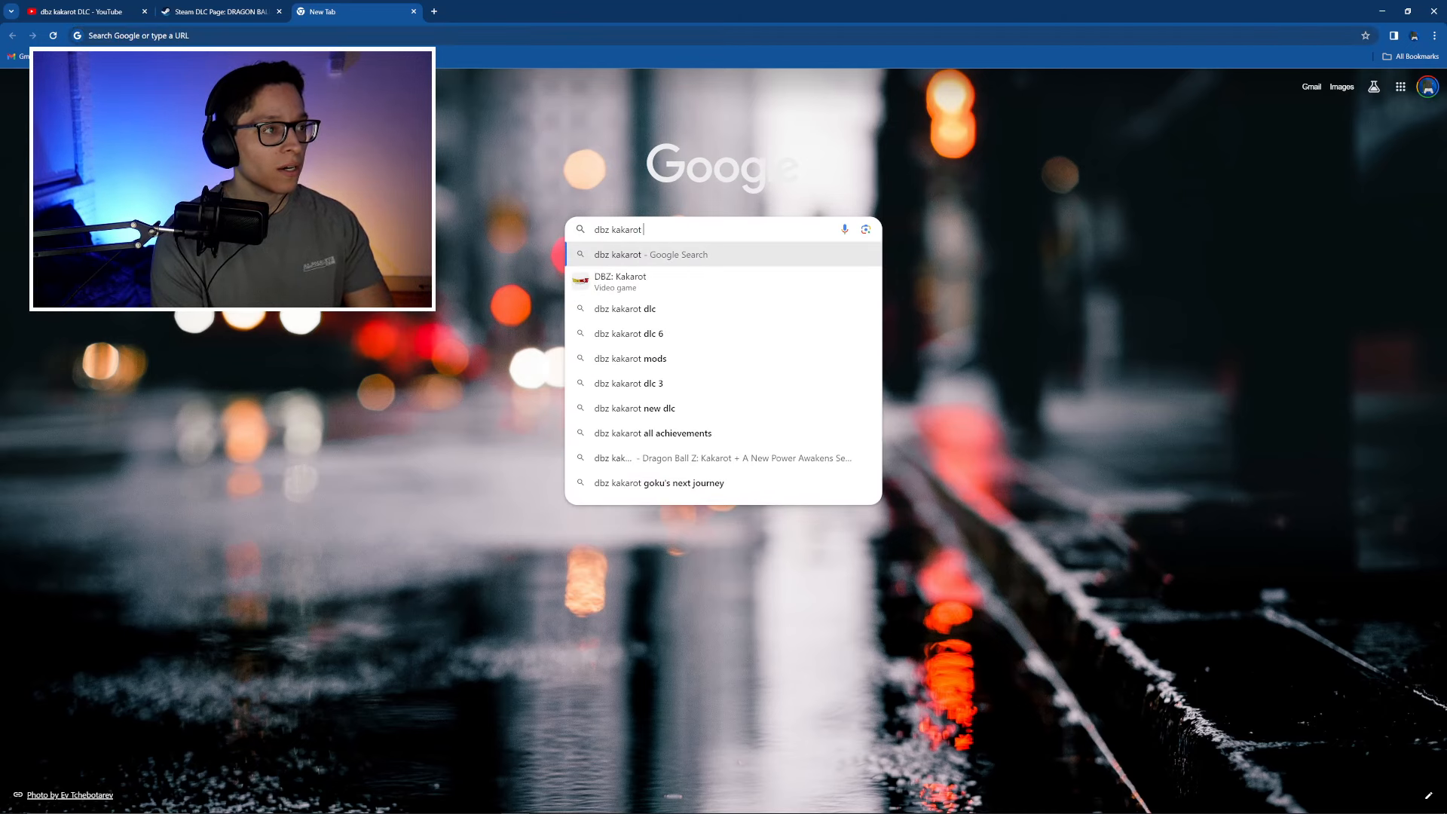
type("season 3")
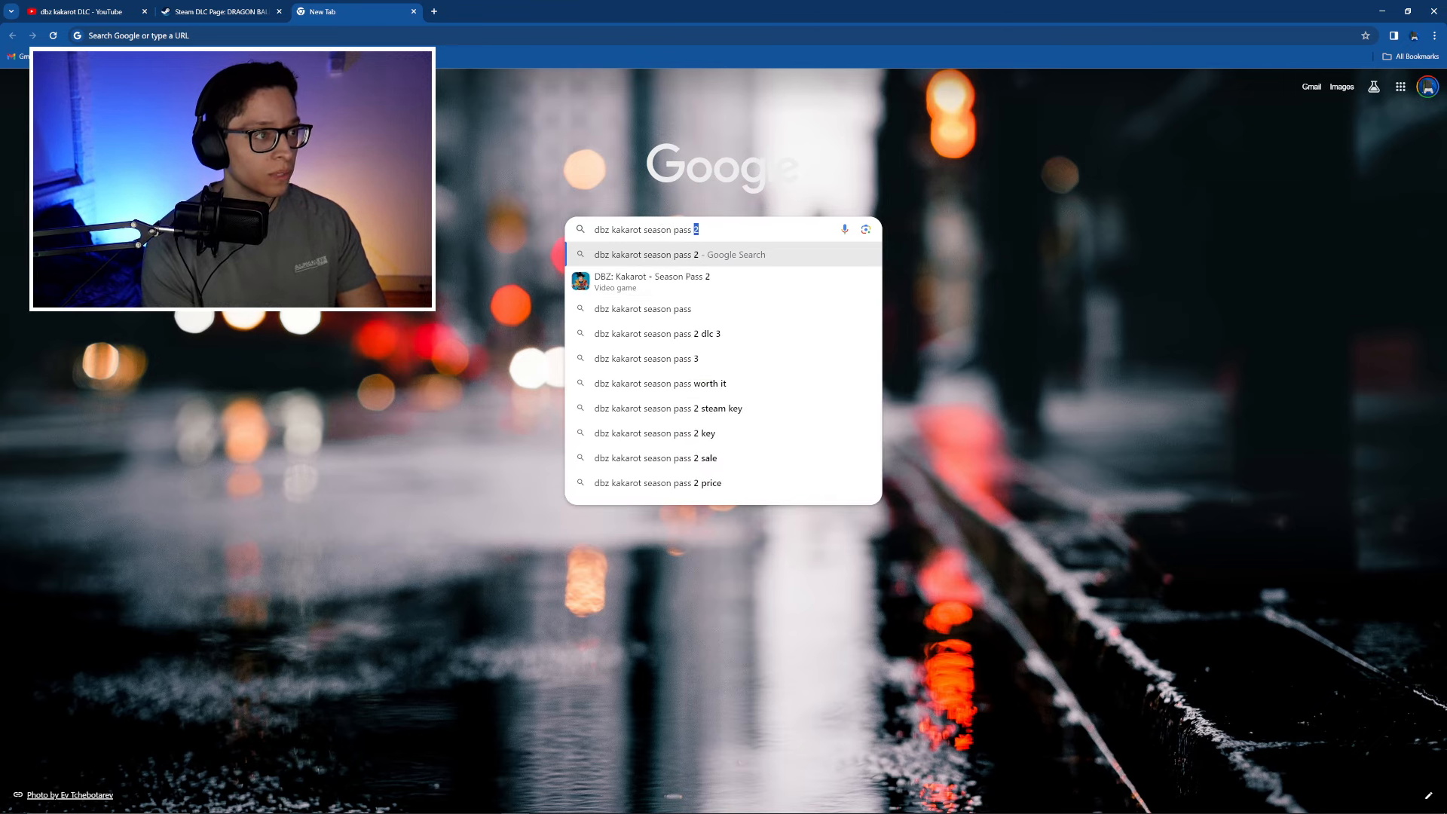
type("3")
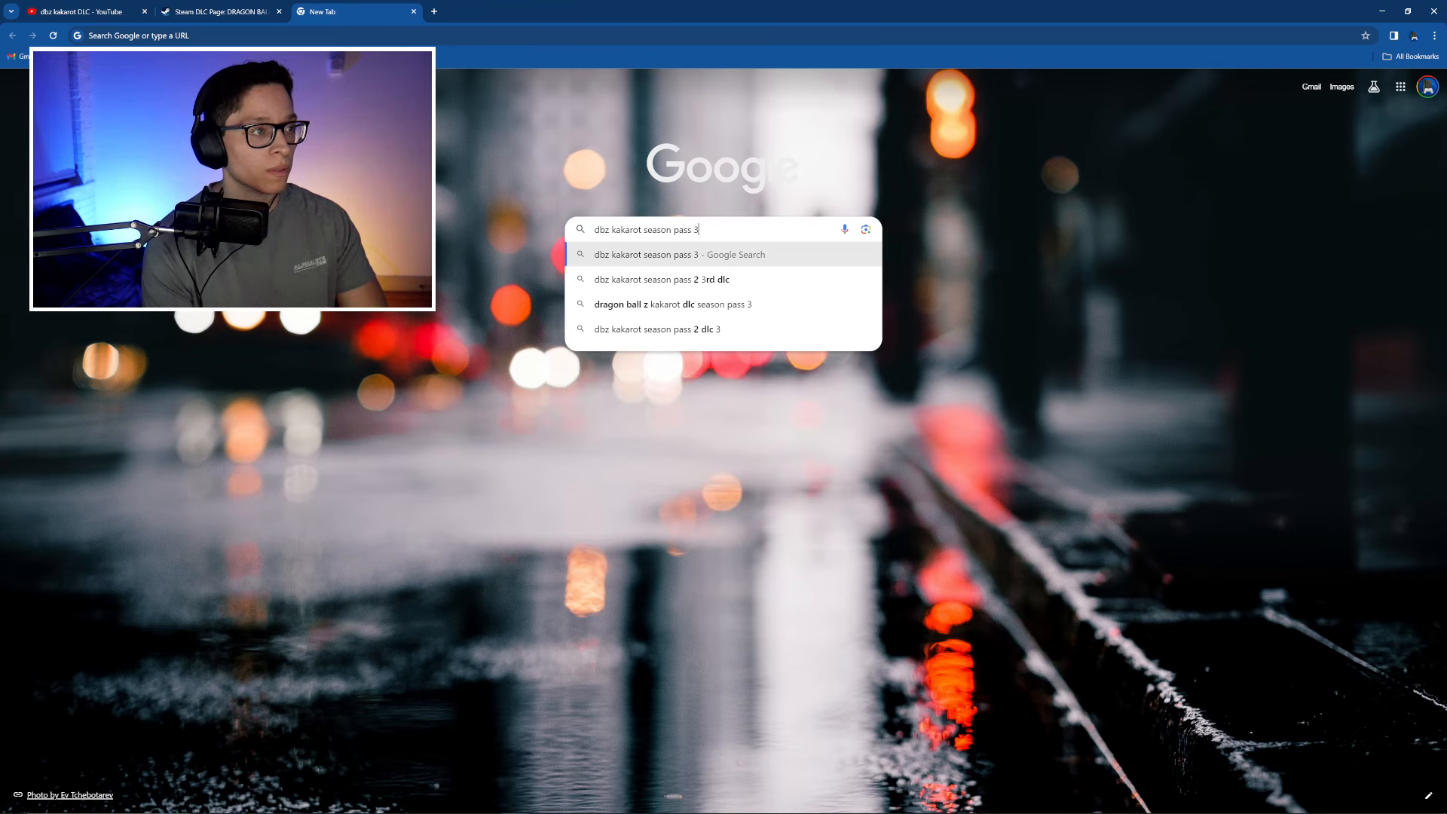
key("Return")
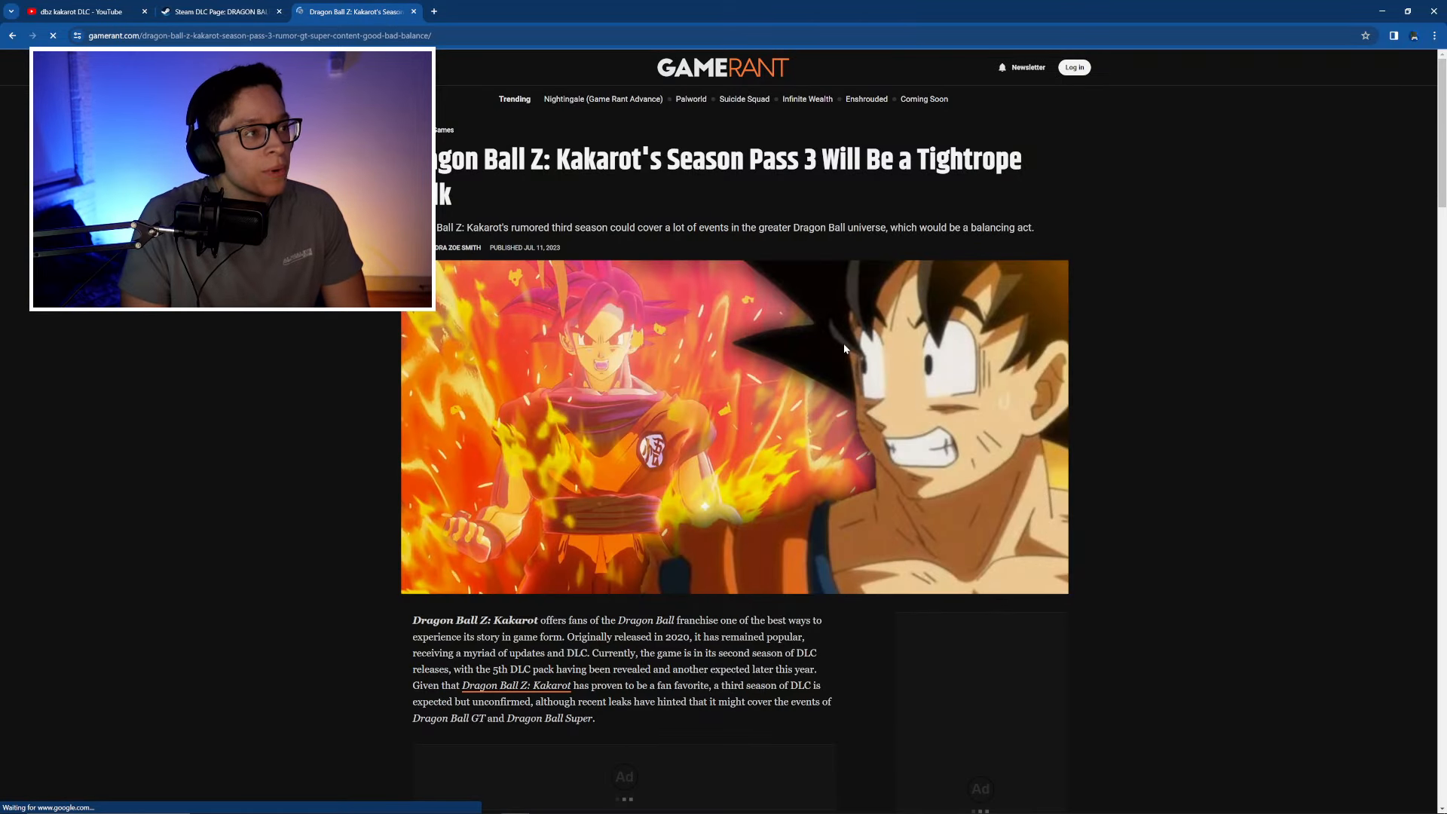
mouse_move(299, 444)
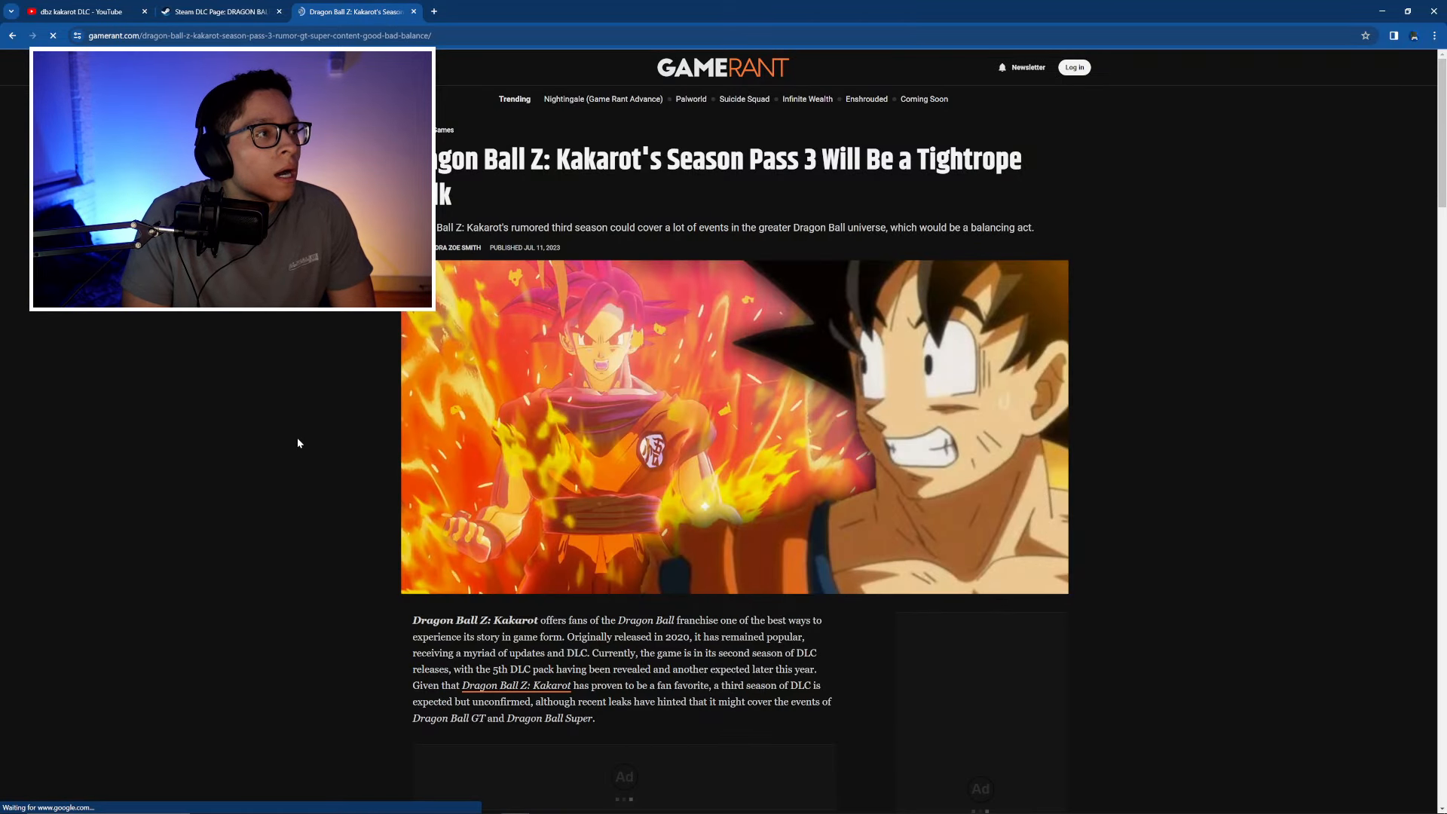
scroll("down", 3)
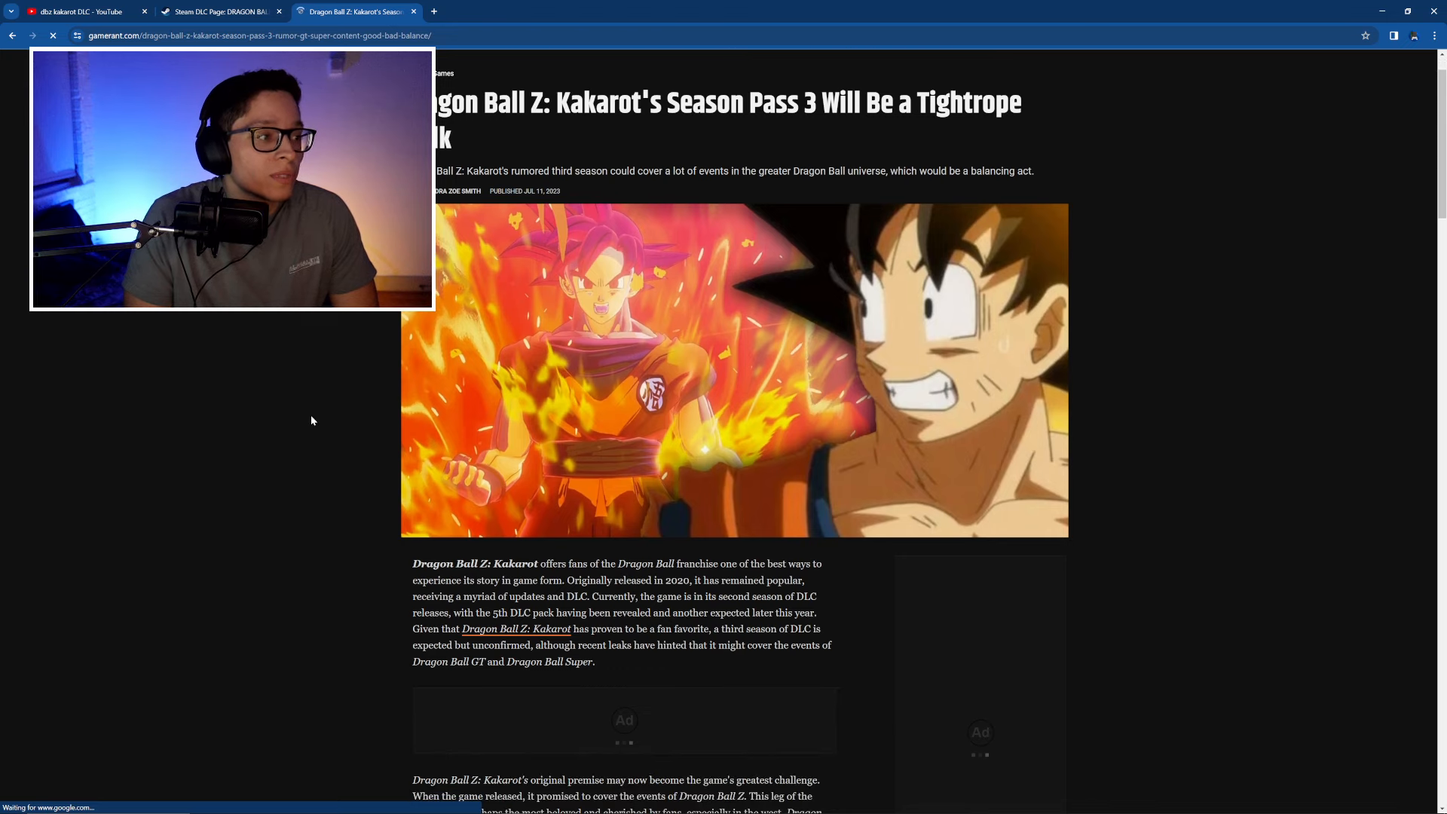
scroll("down", 3)
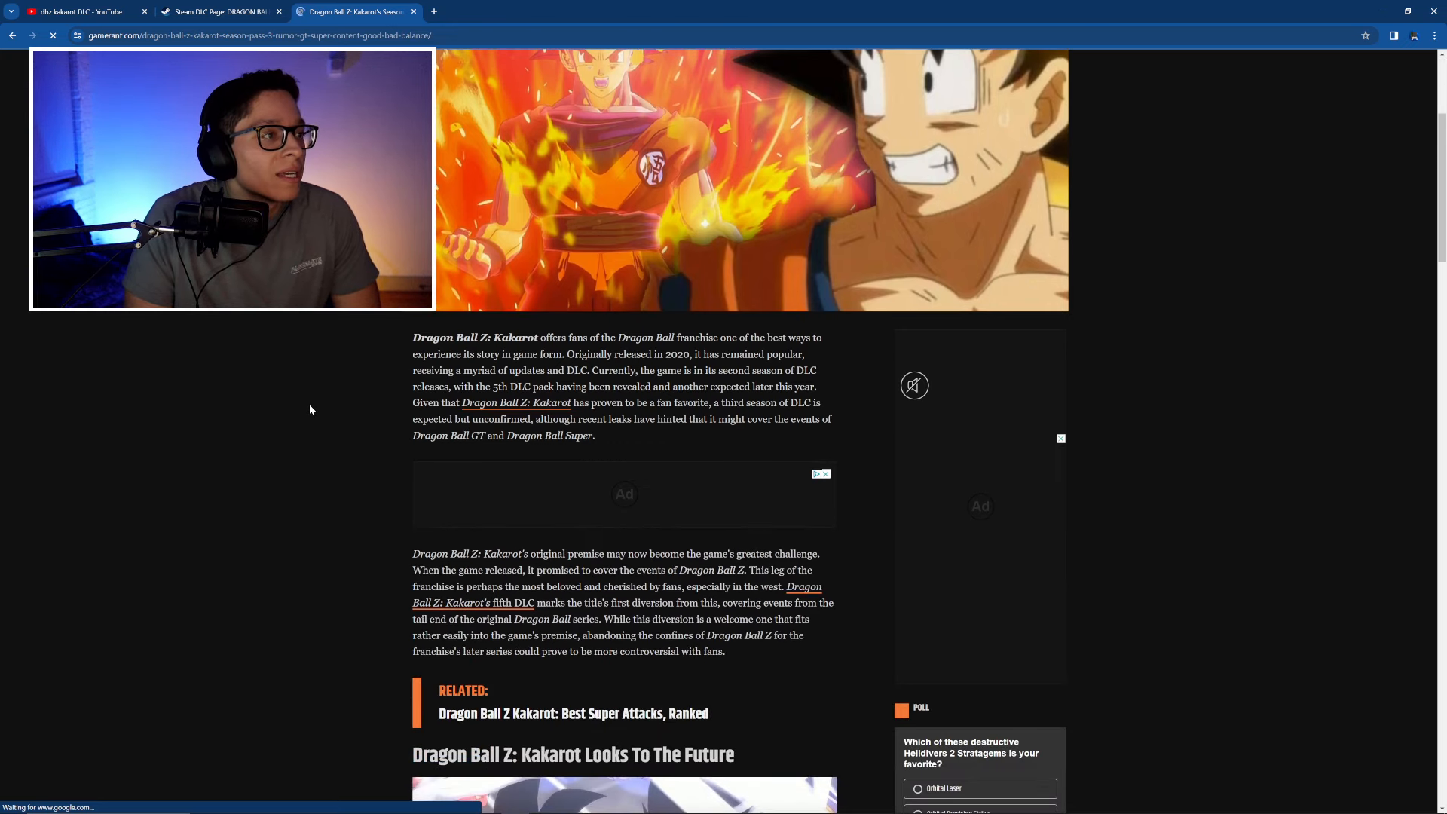
scroll("down", 3)
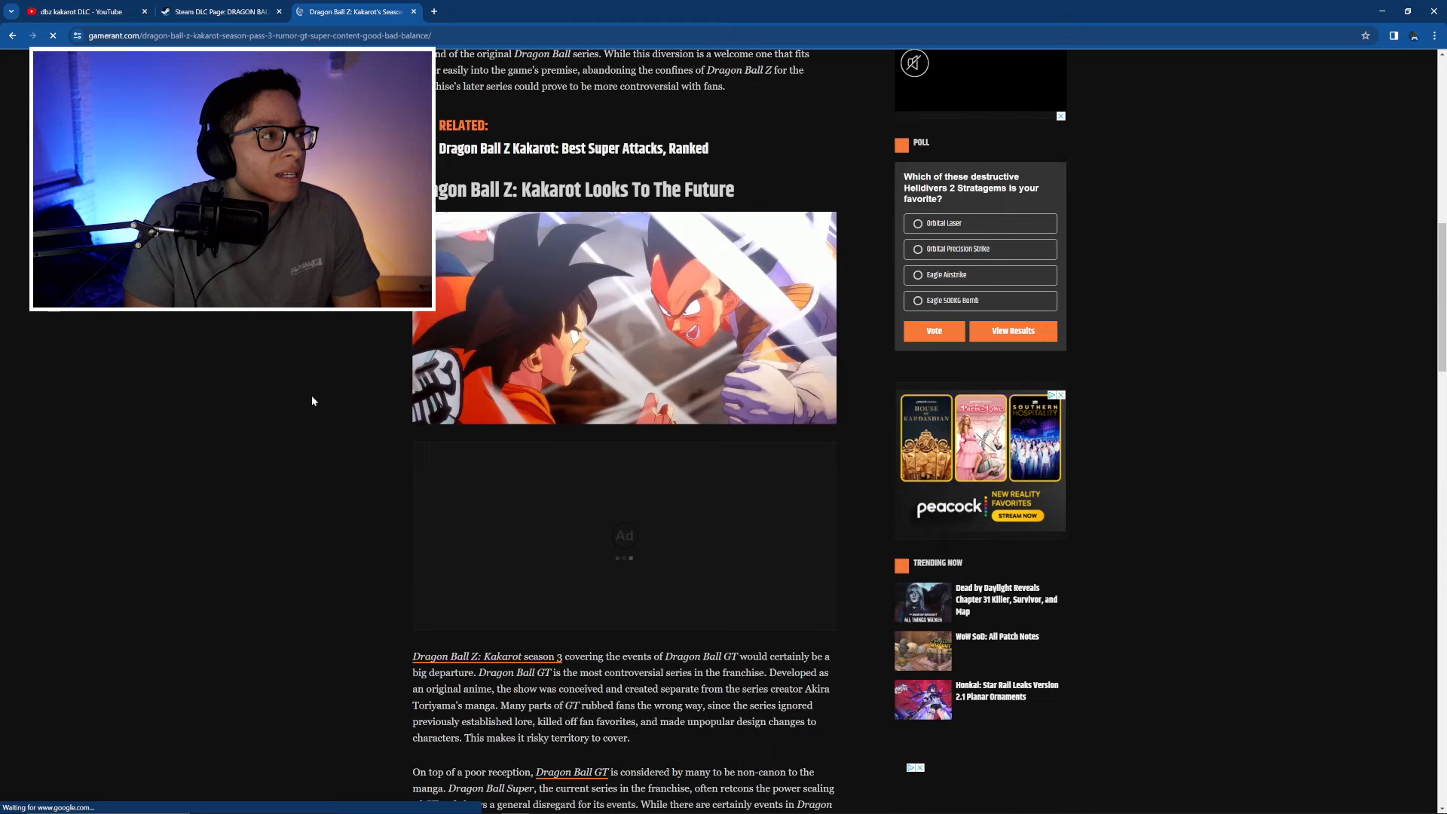
scroll("down", 3)
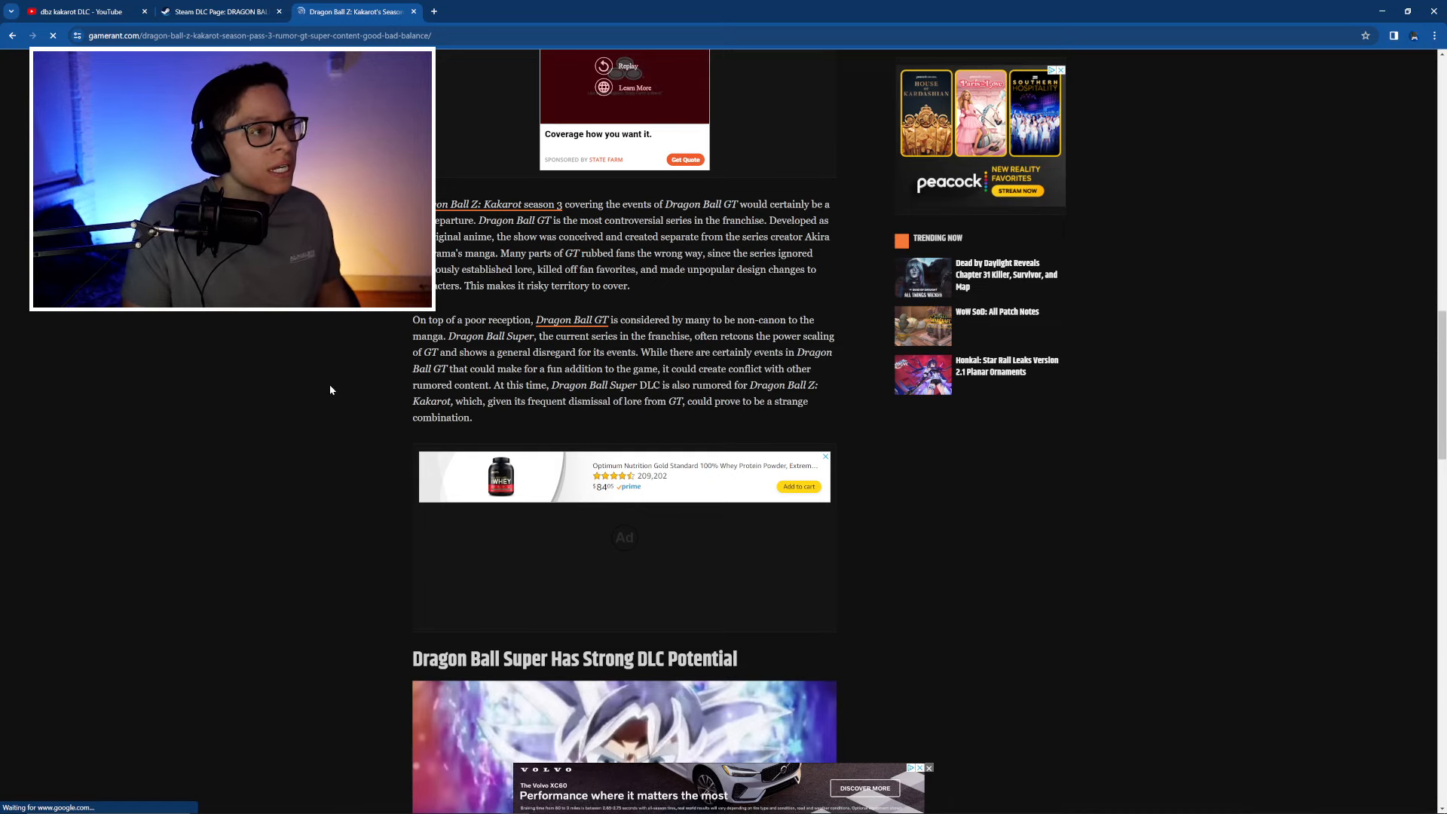
scroll("down", 3)
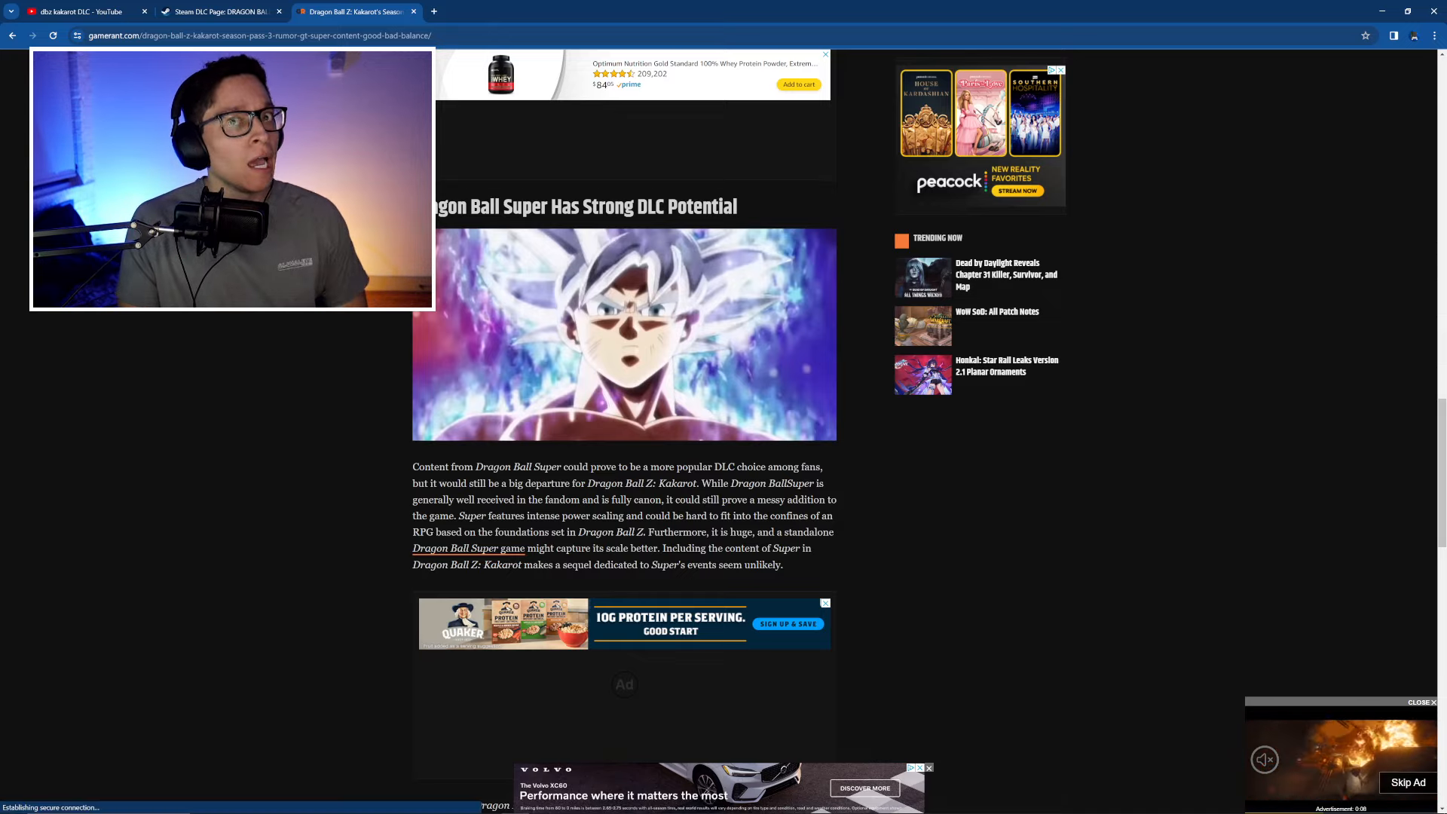
scroll("down", 3)
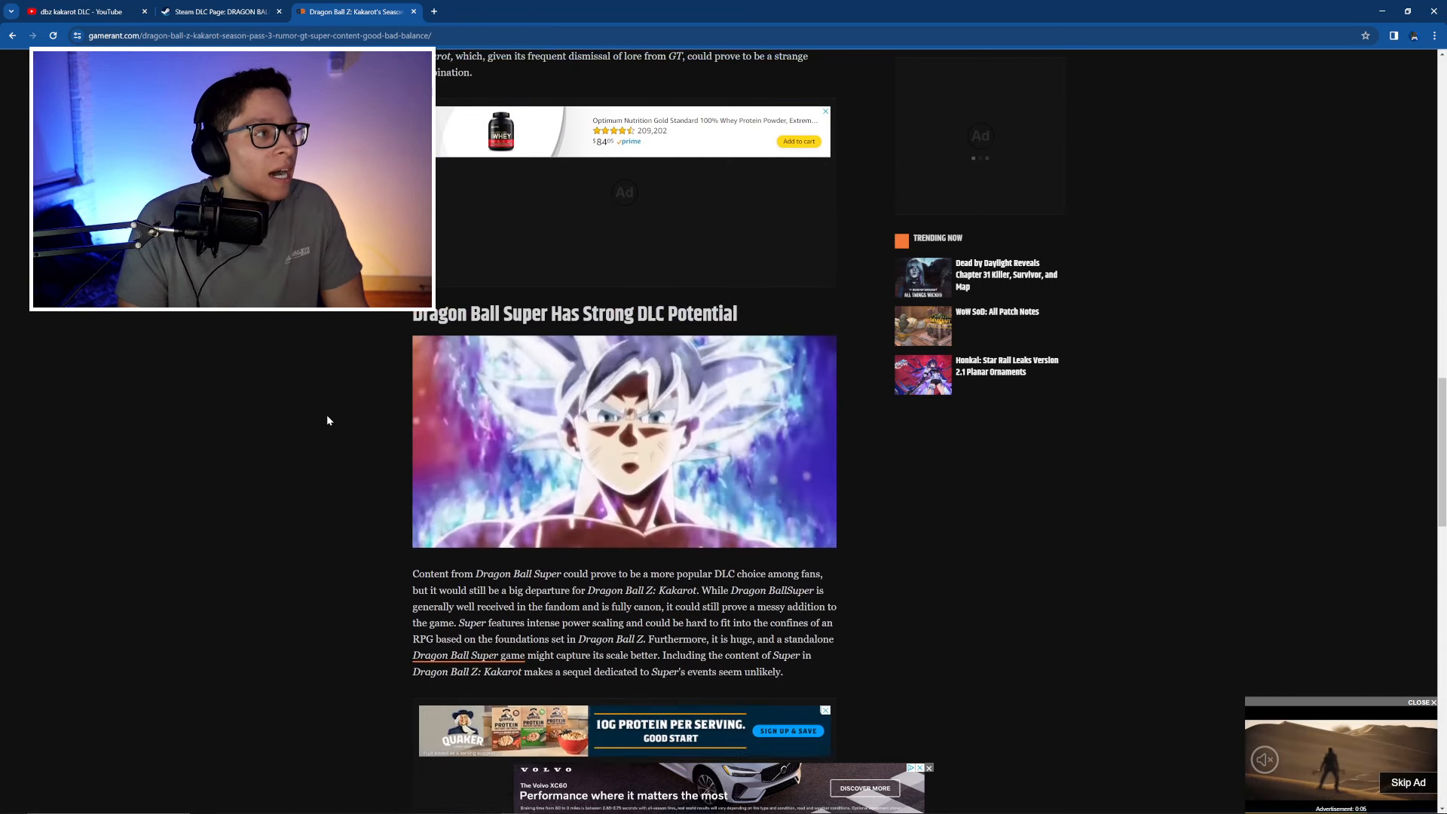
scroll("down", 3)
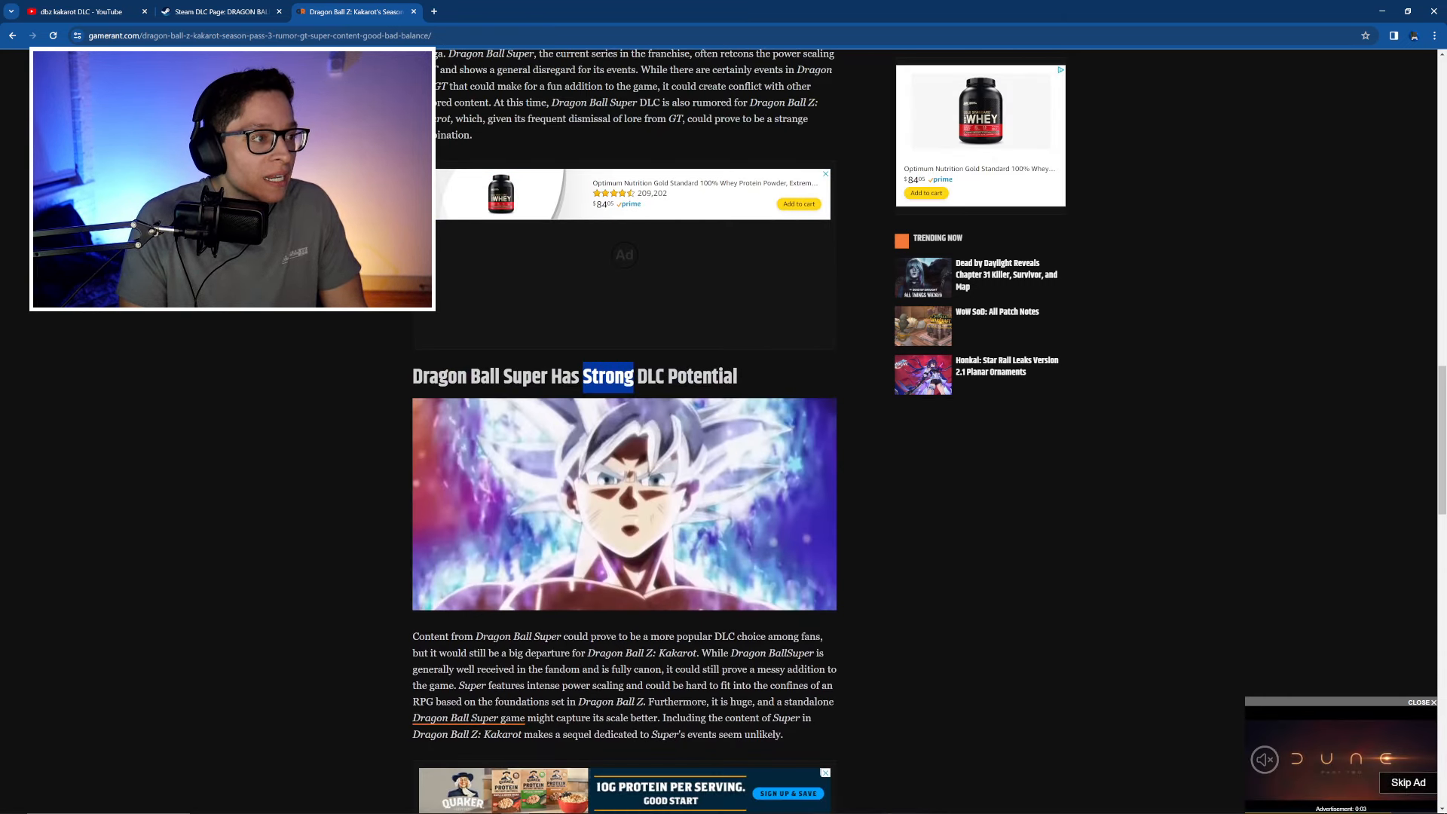
scroll("down", 3)
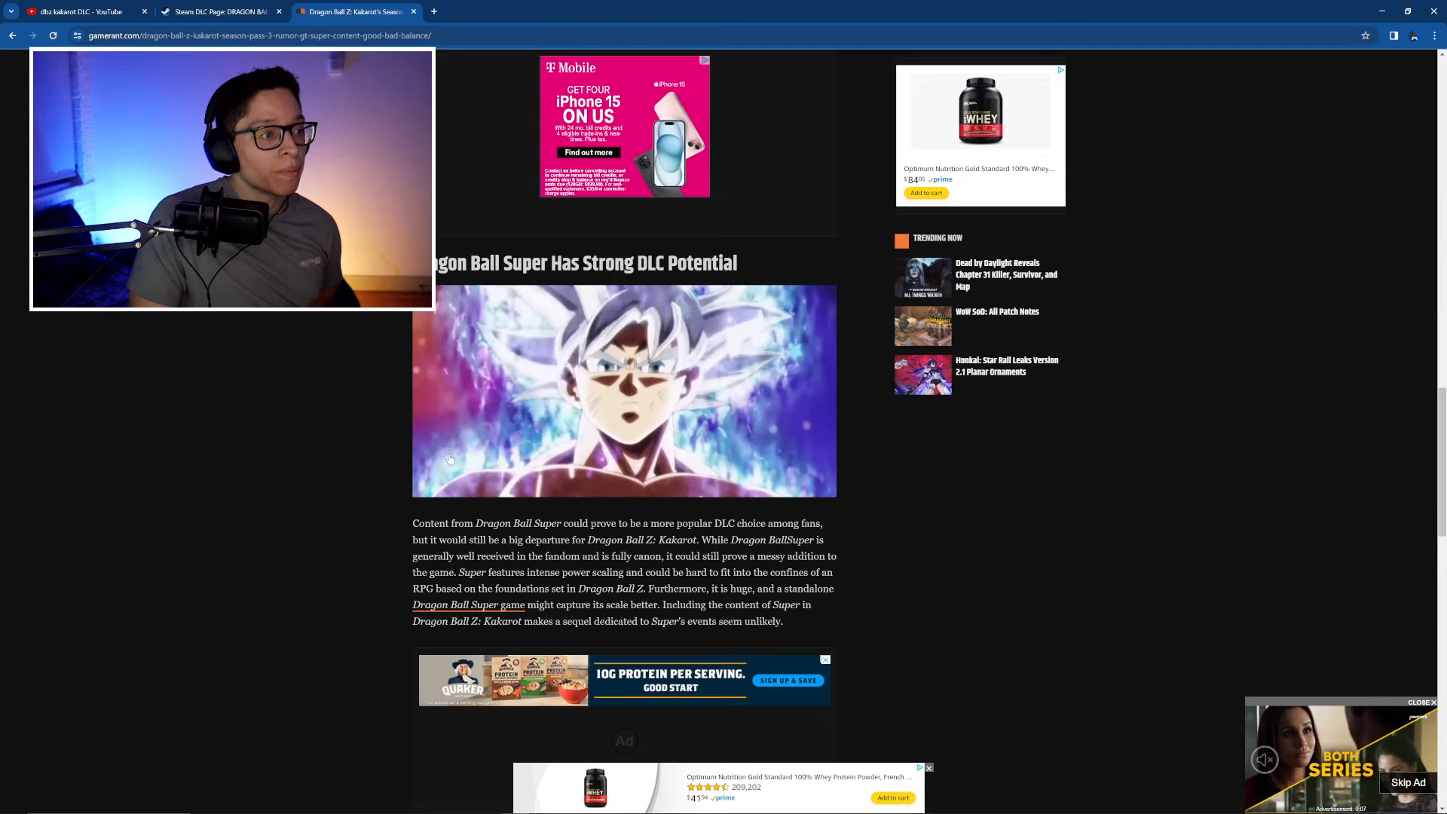
scroll("down", 3)
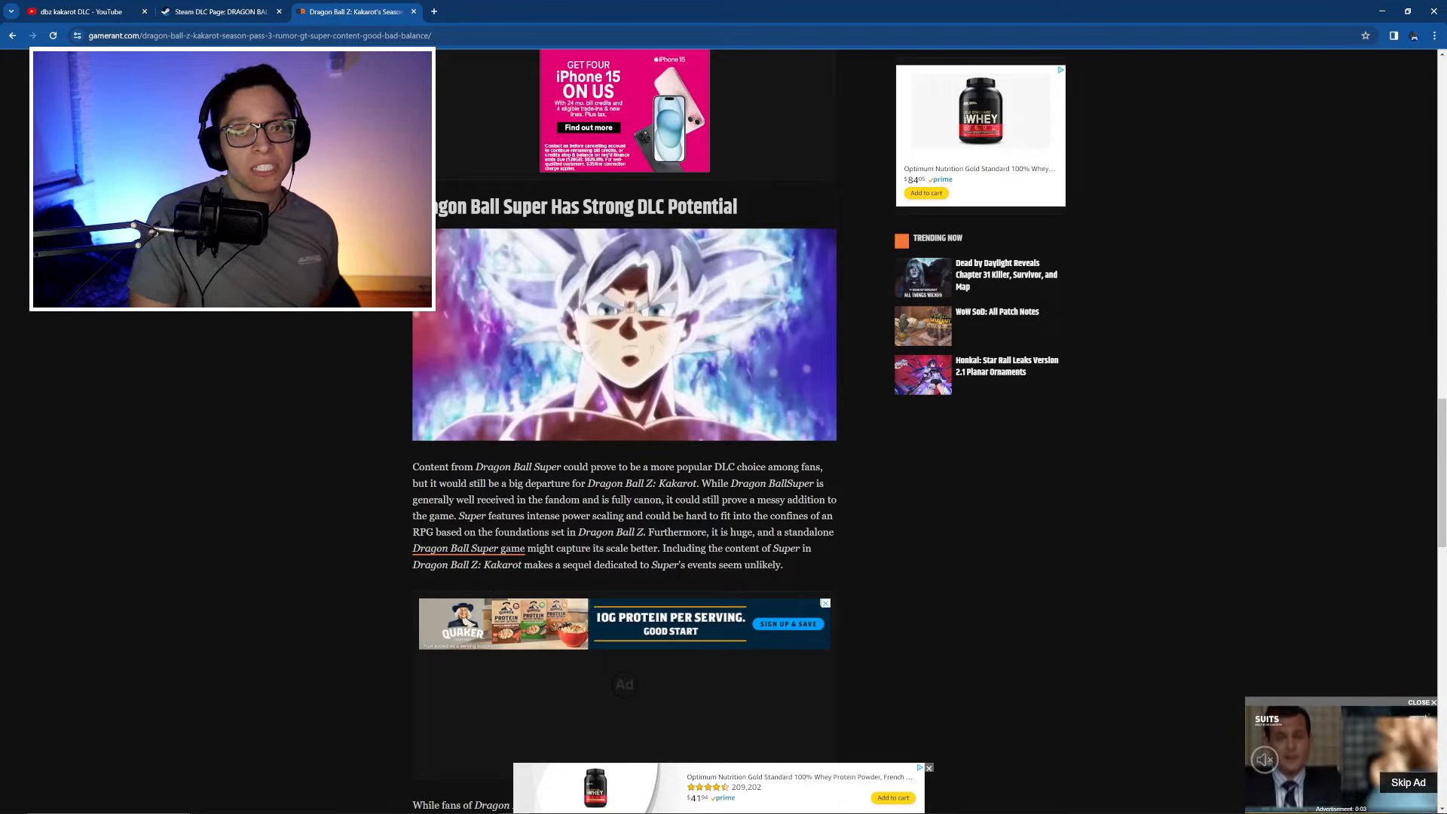
scroll("up", 3)
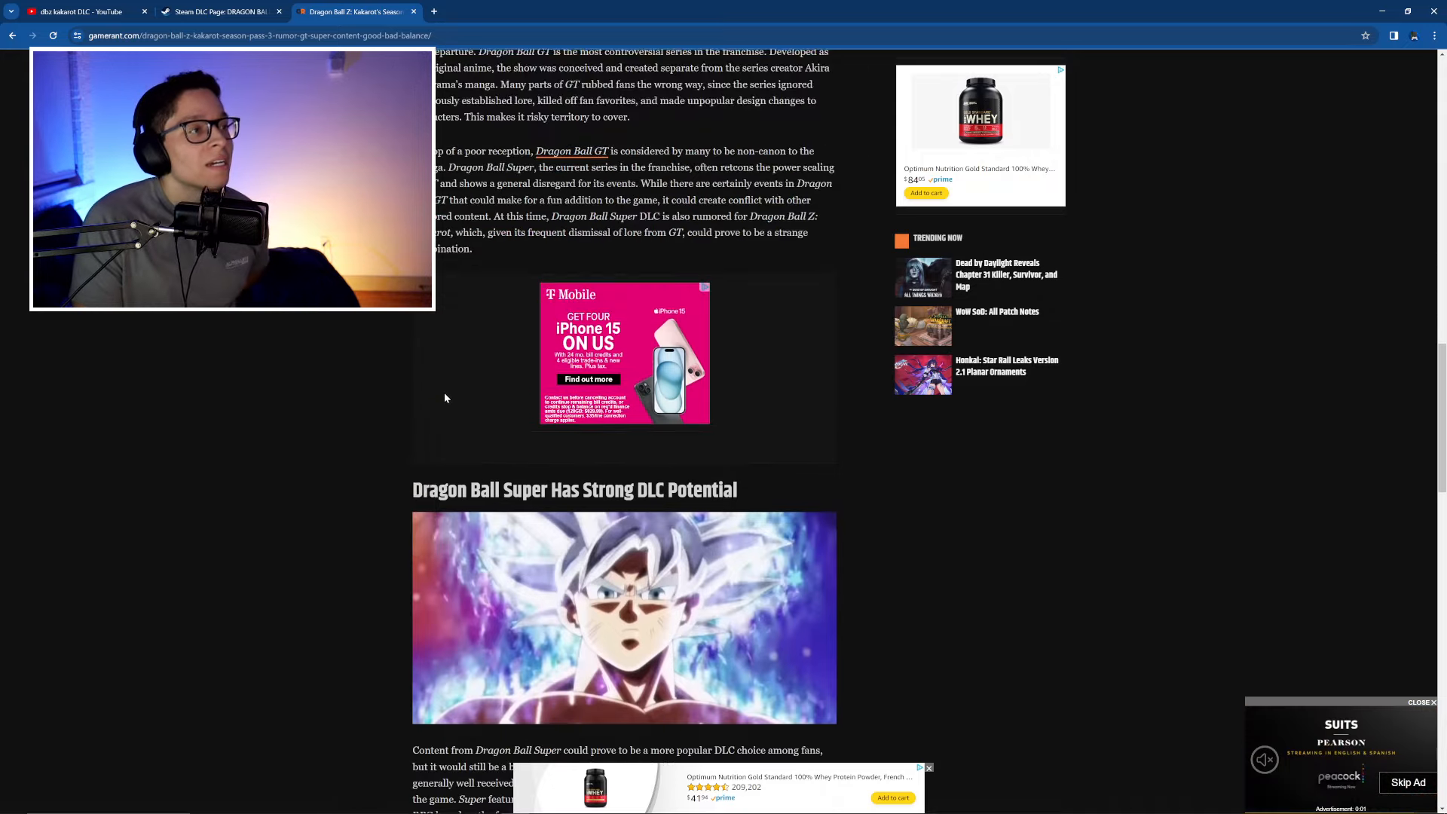
scroll("up", 3)
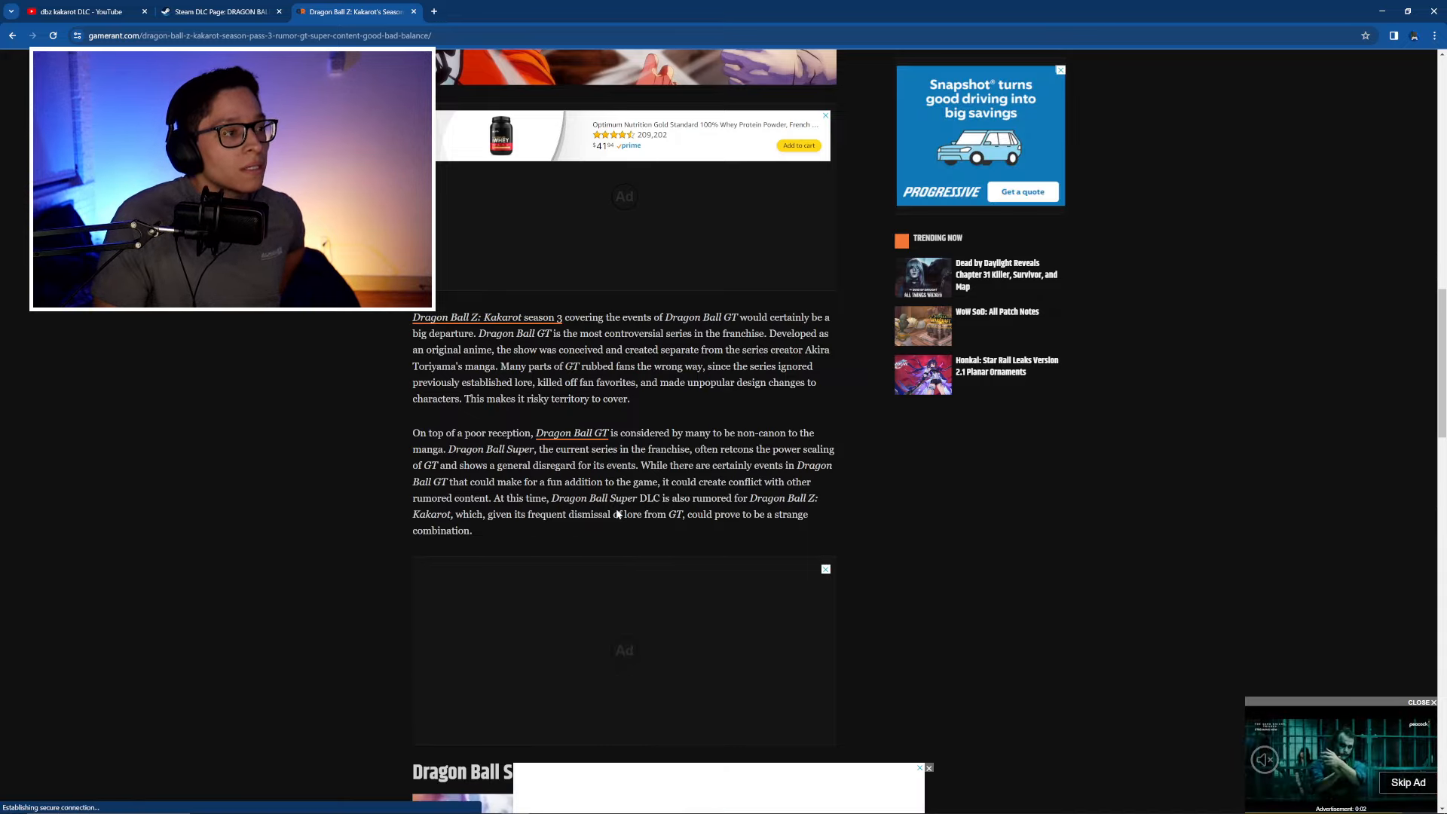
scroll("up", 3)
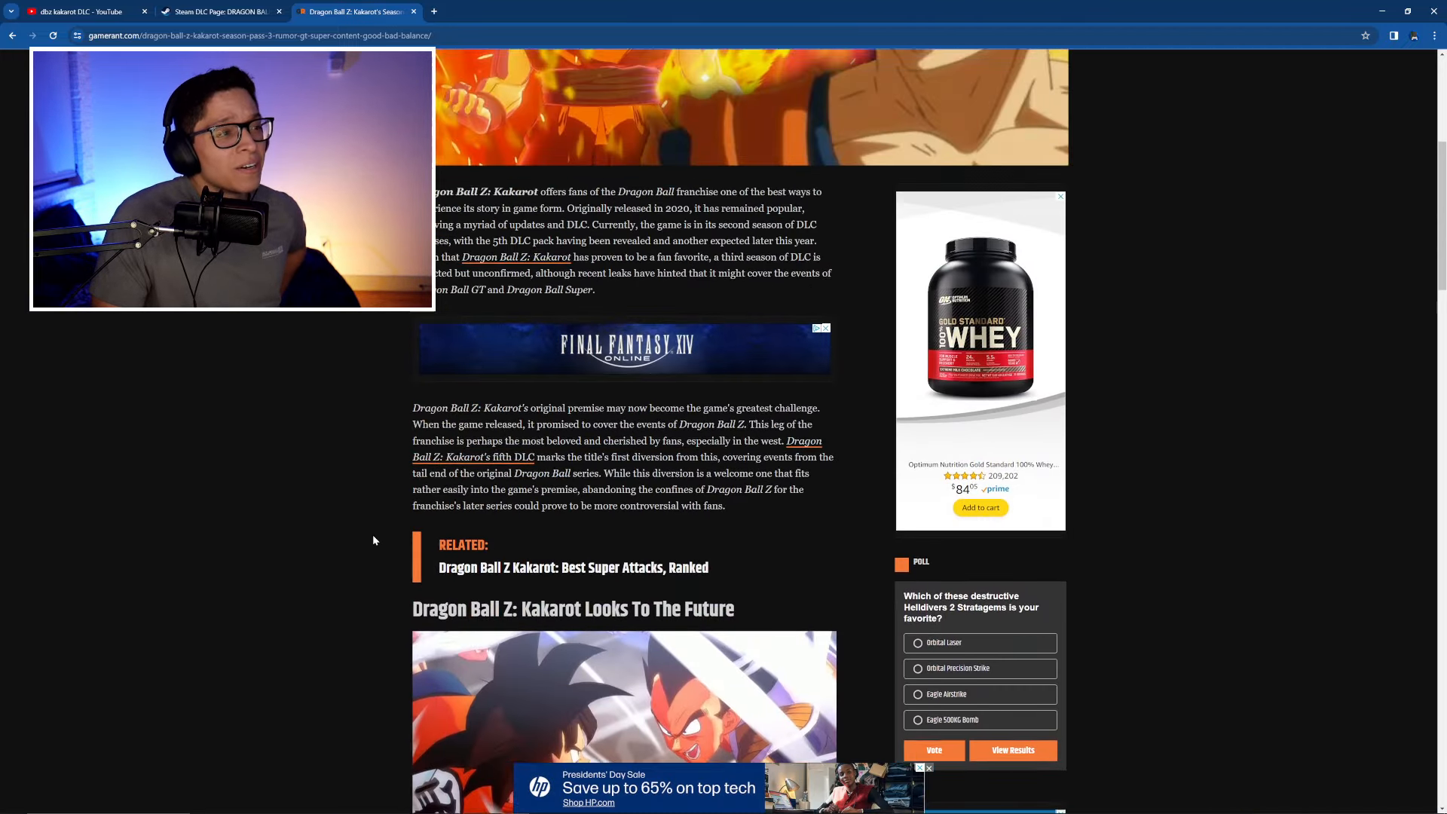
scroll("down", 3)
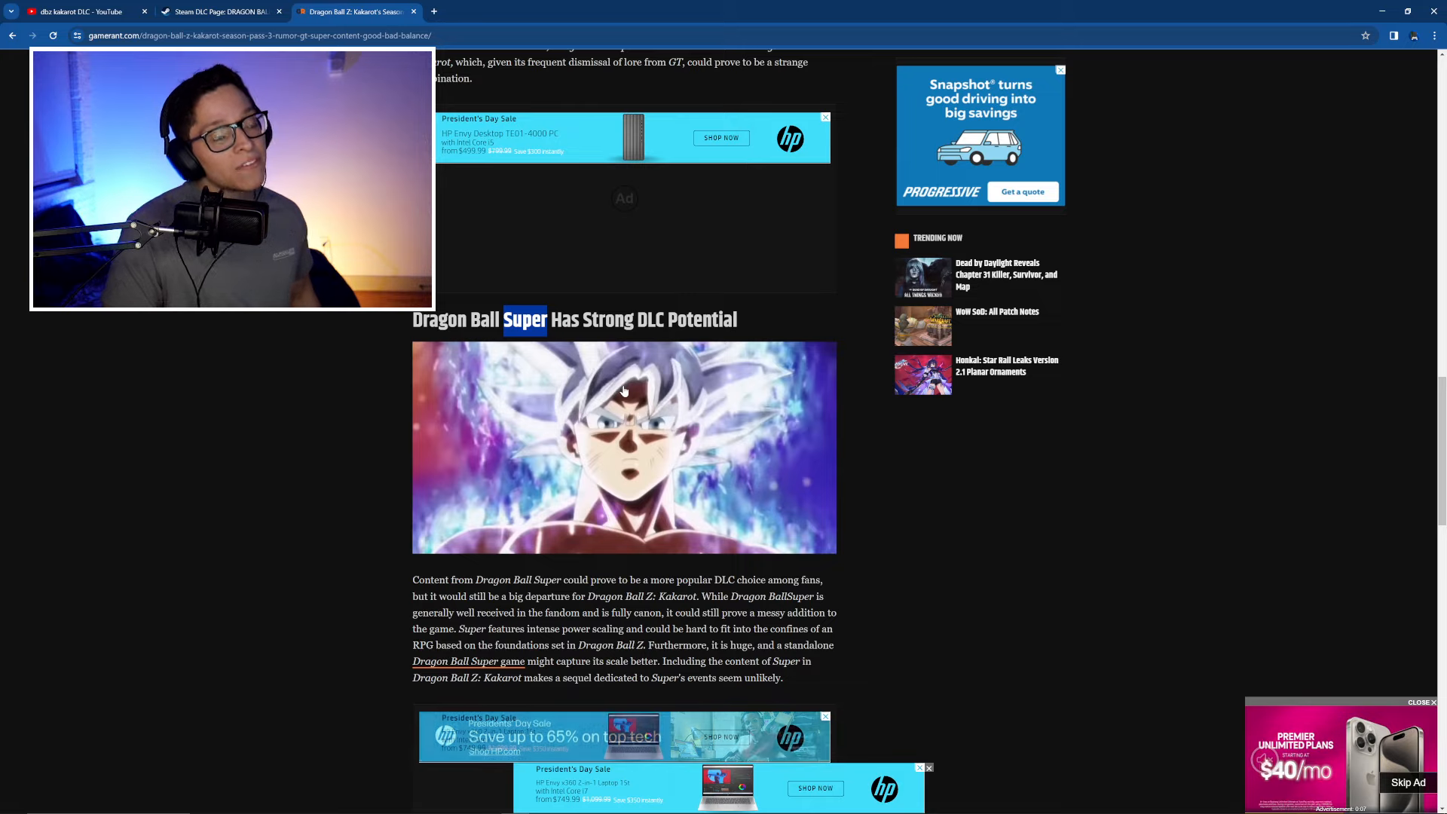
scroll("up", 3)
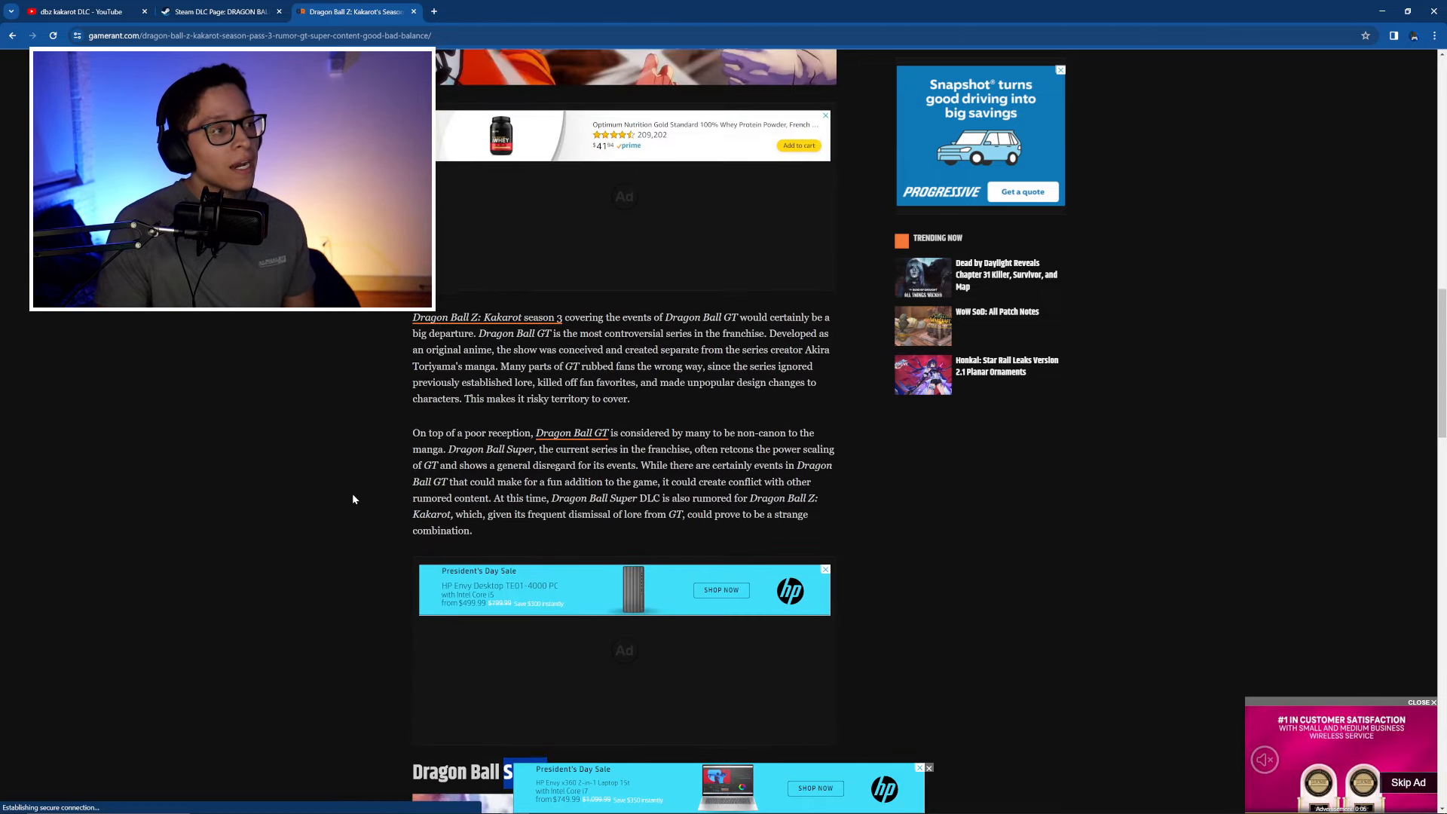
scroll("down", 3)
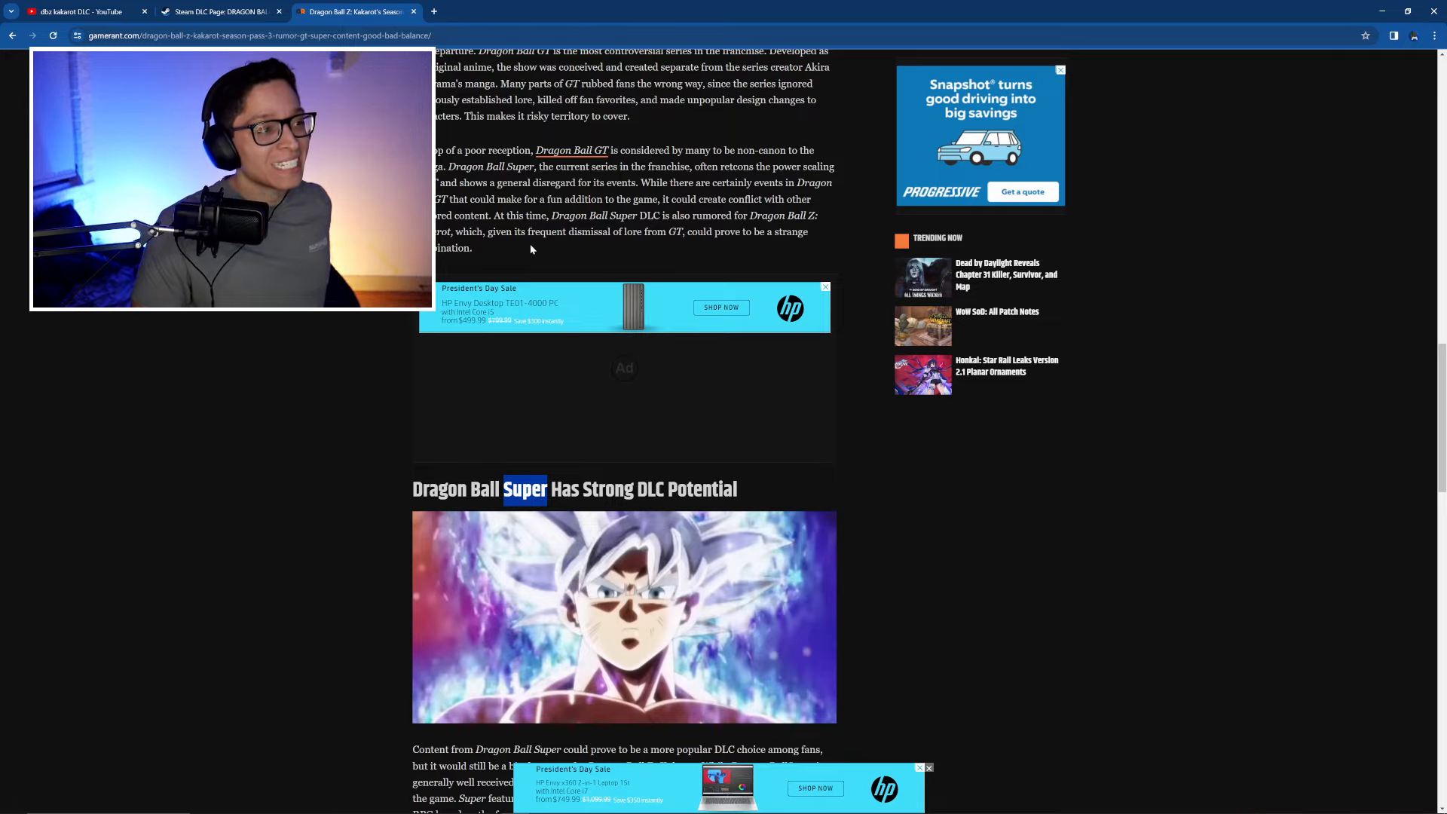
scroll("down", 3)
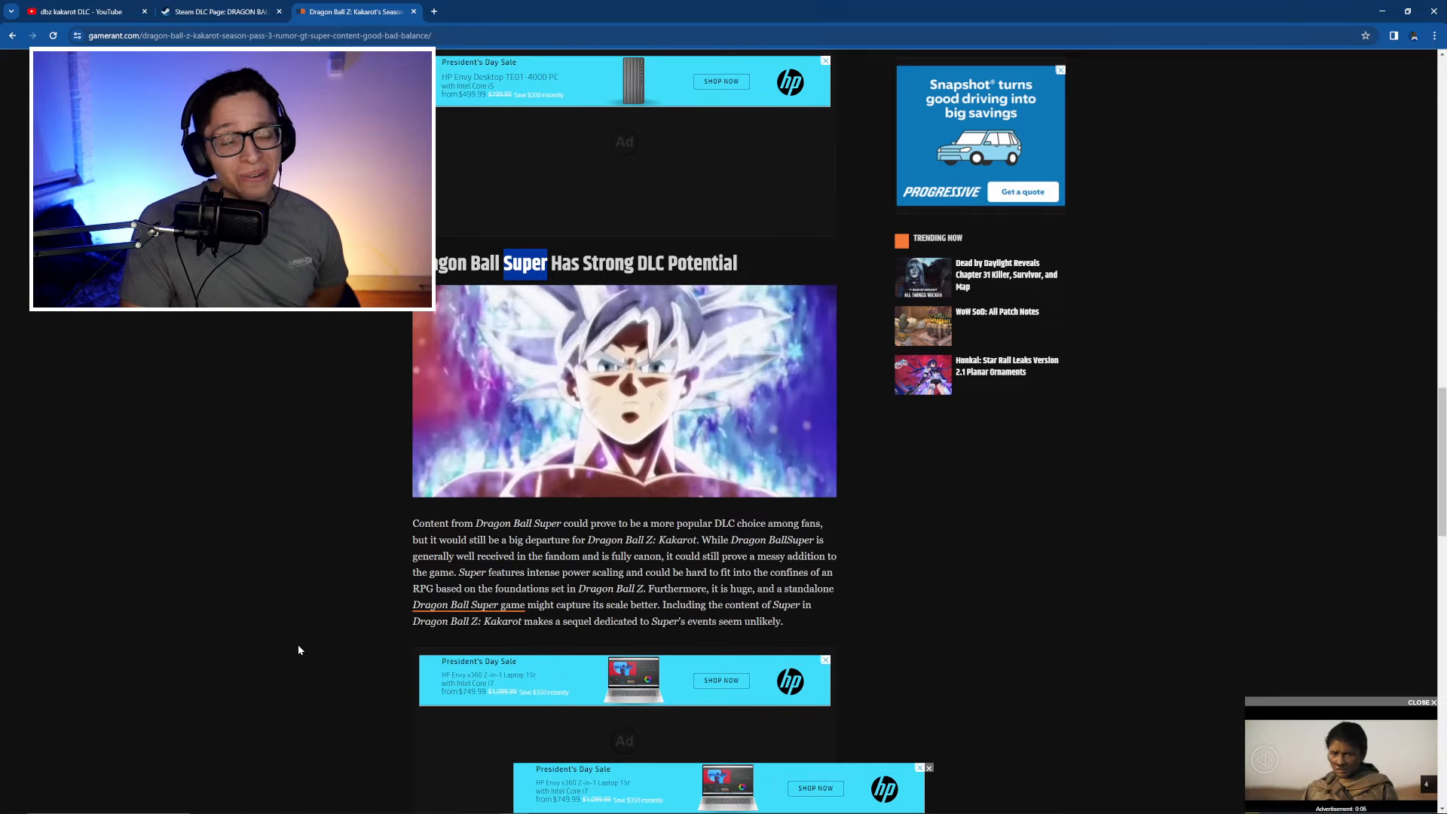
scroll("down", 3)
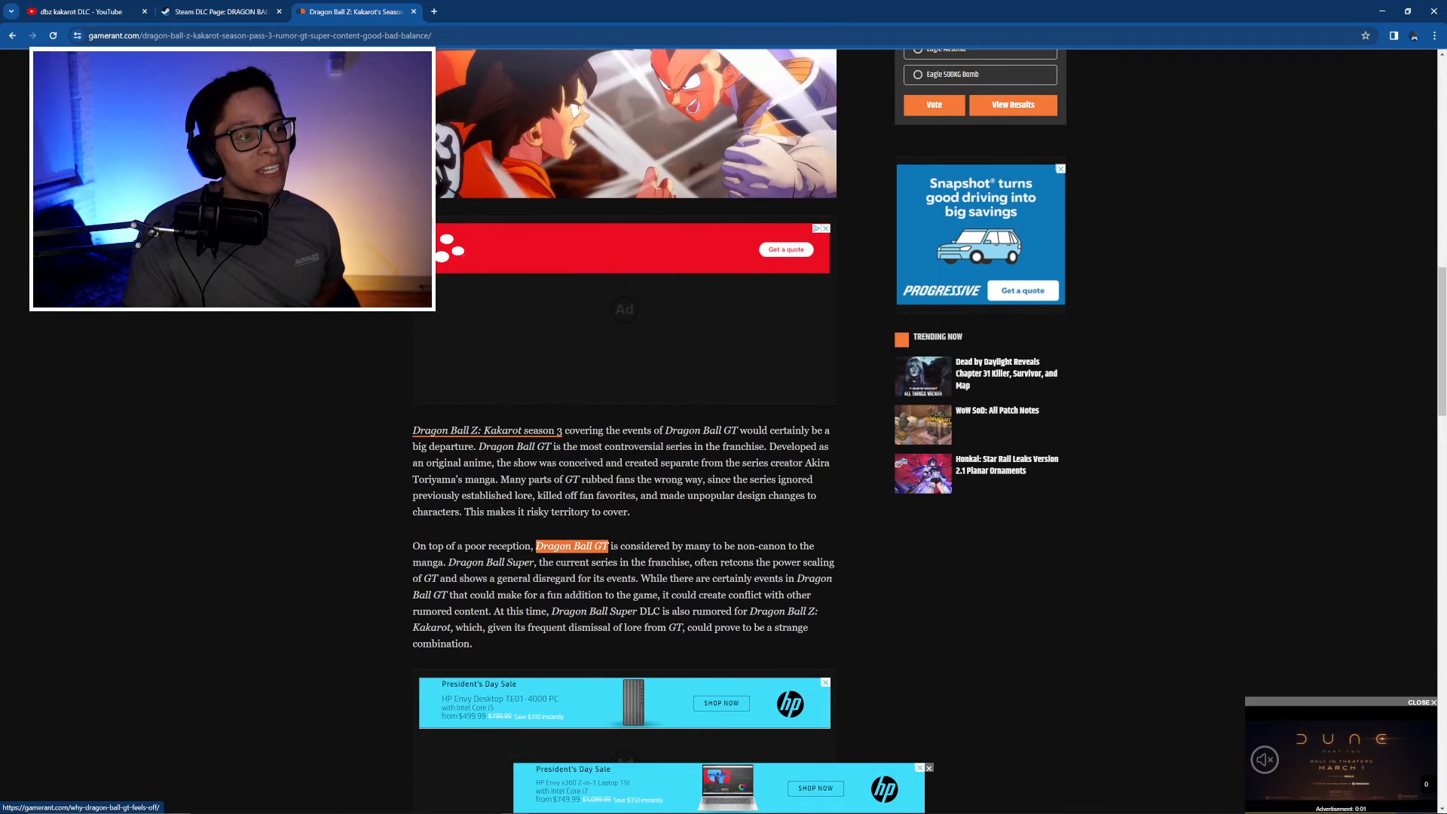
scroll("down", 3)
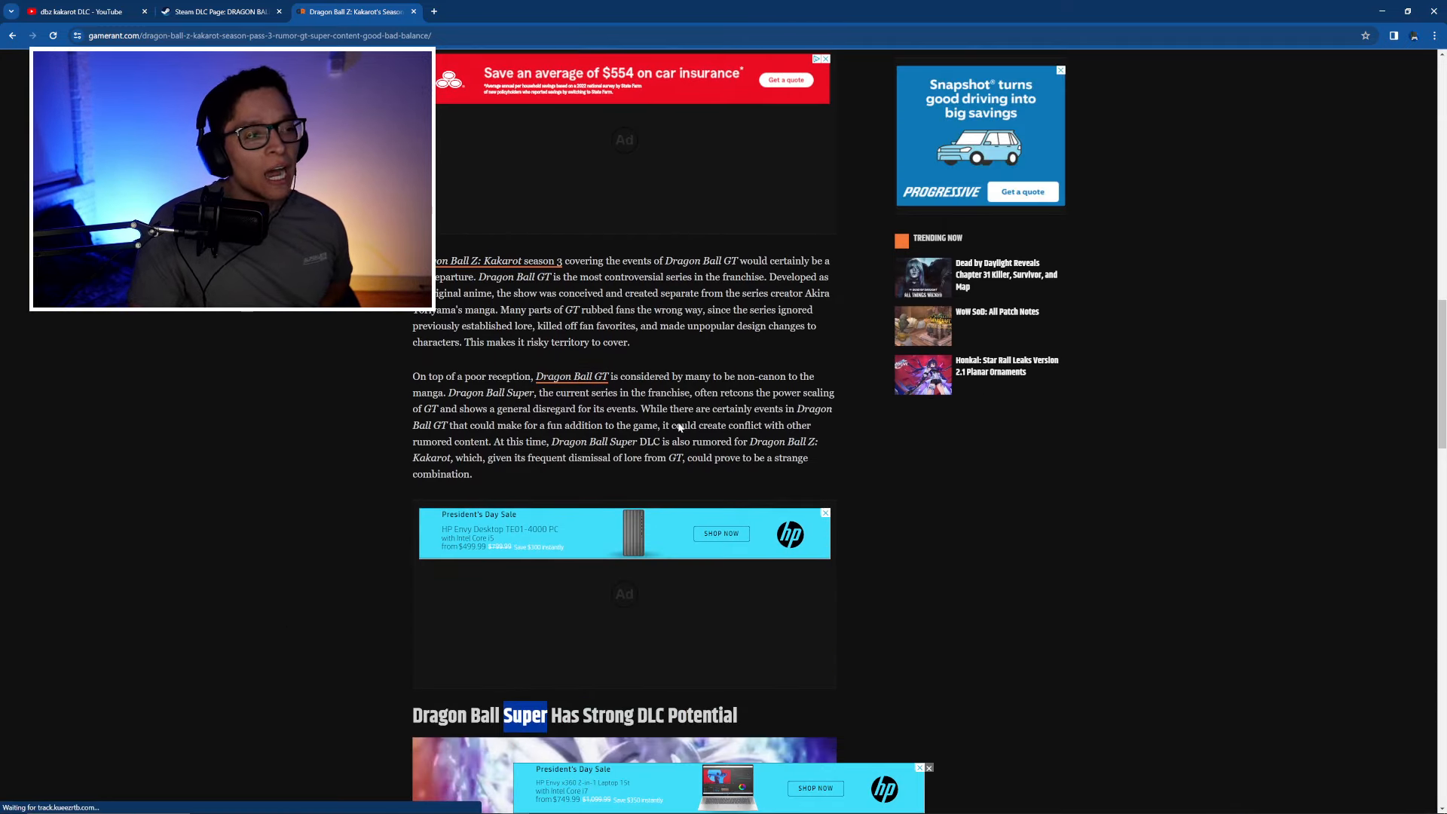
scroll("down", 3)
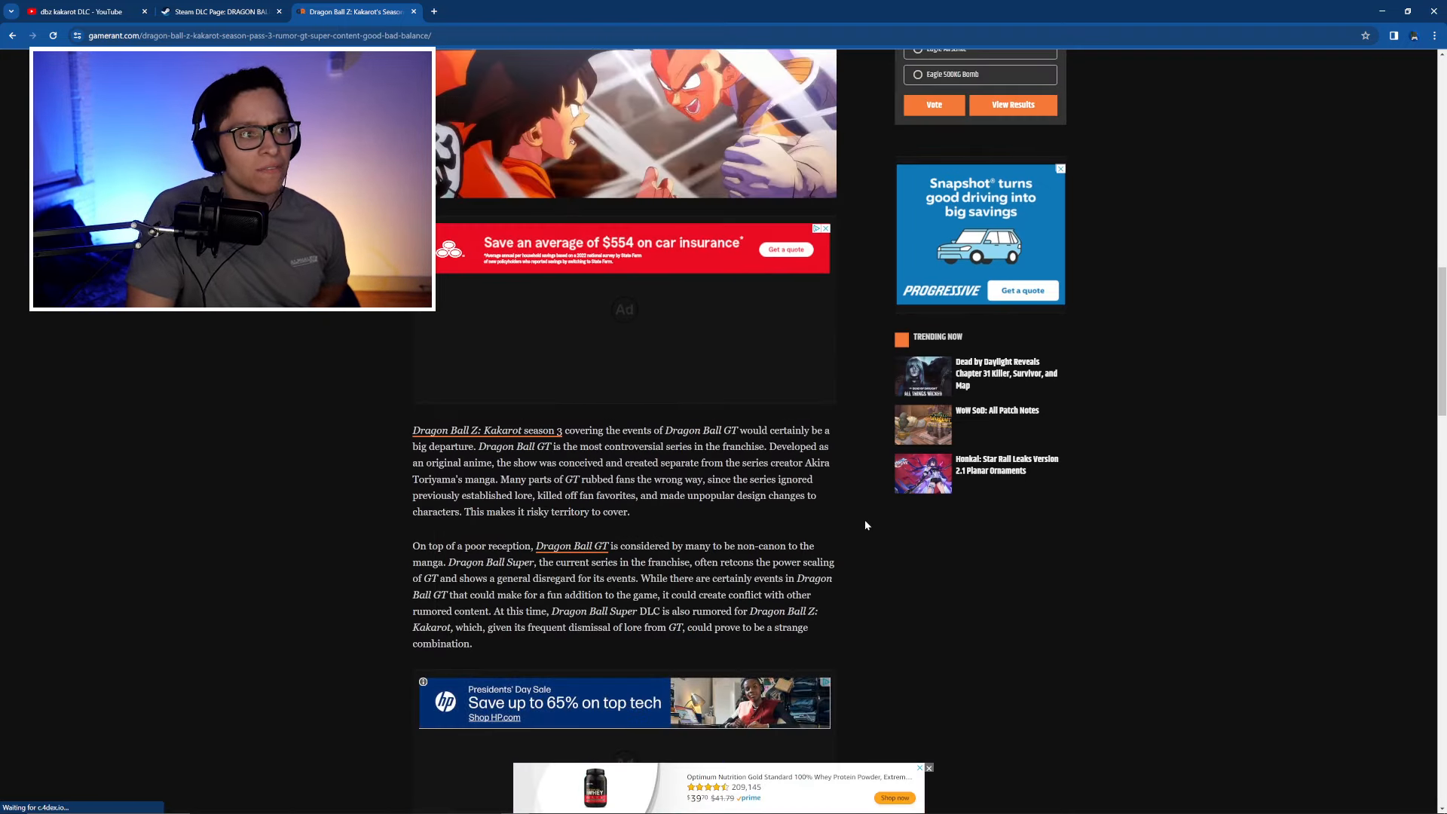
Step: Revisit the Steam Kakarot DLC page and scroll through its DLC list
left_click(220, 11)
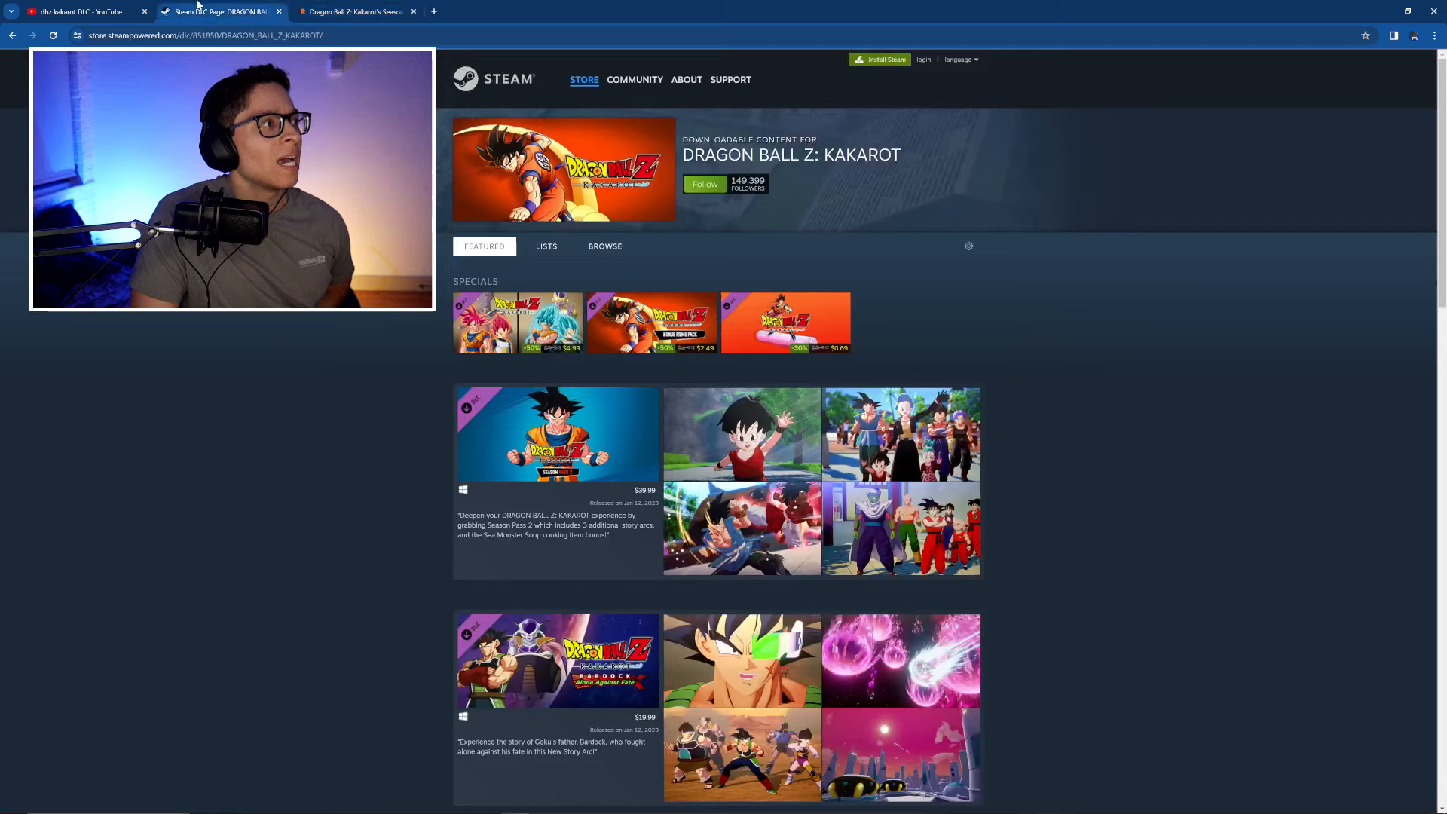
scroll("down", 3)
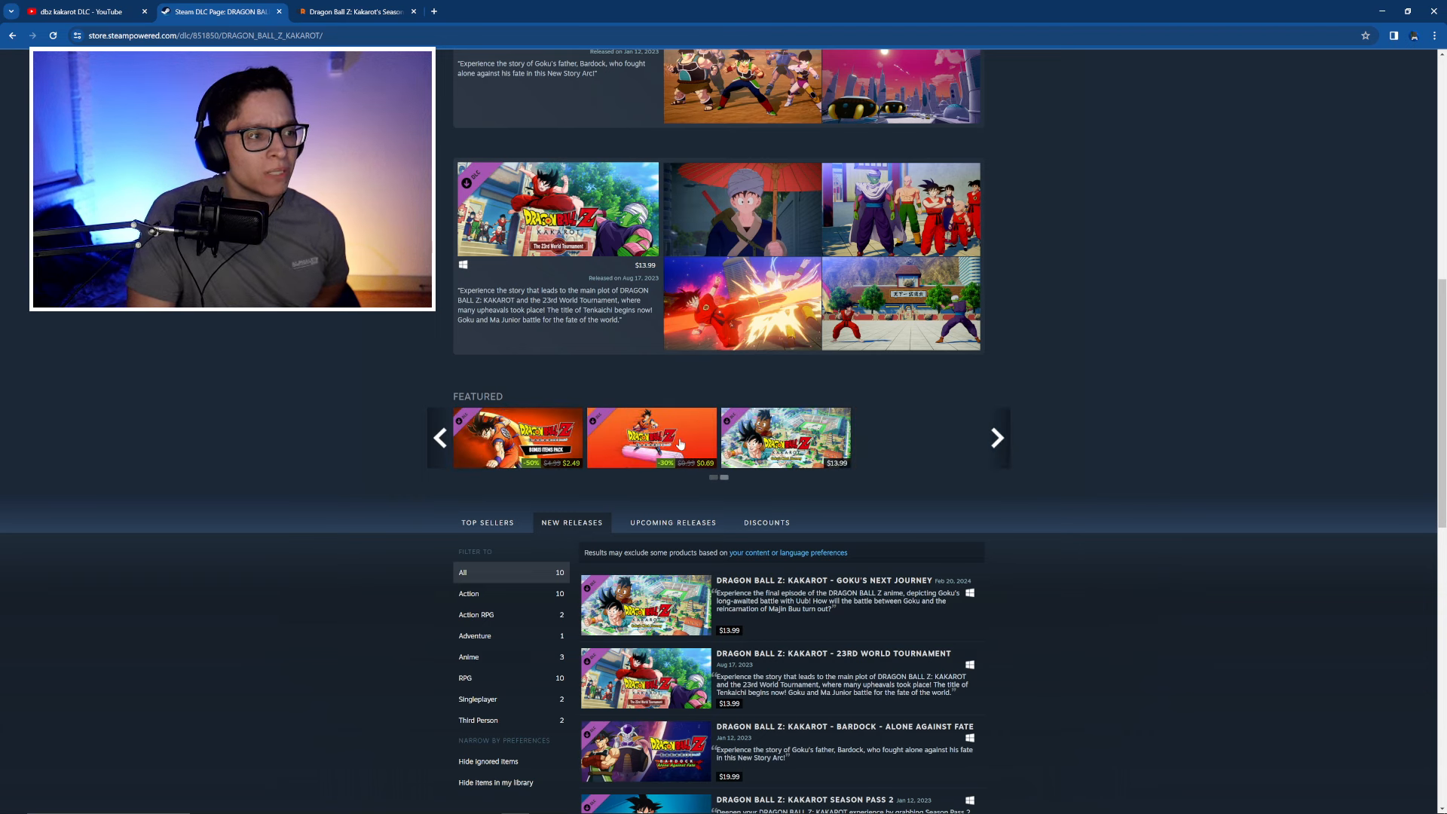
scroll("down", 3)
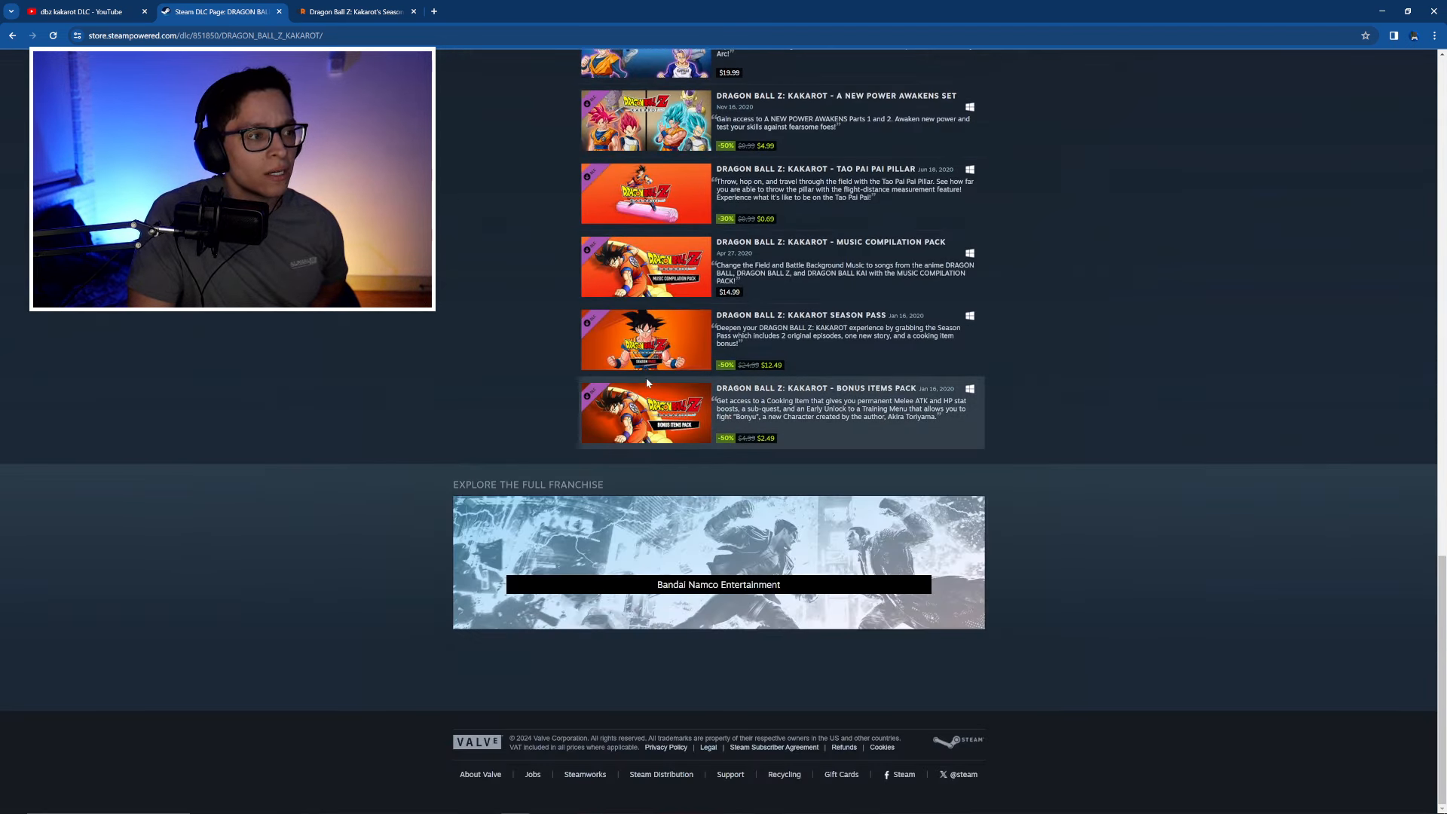
scroll("up", 3)
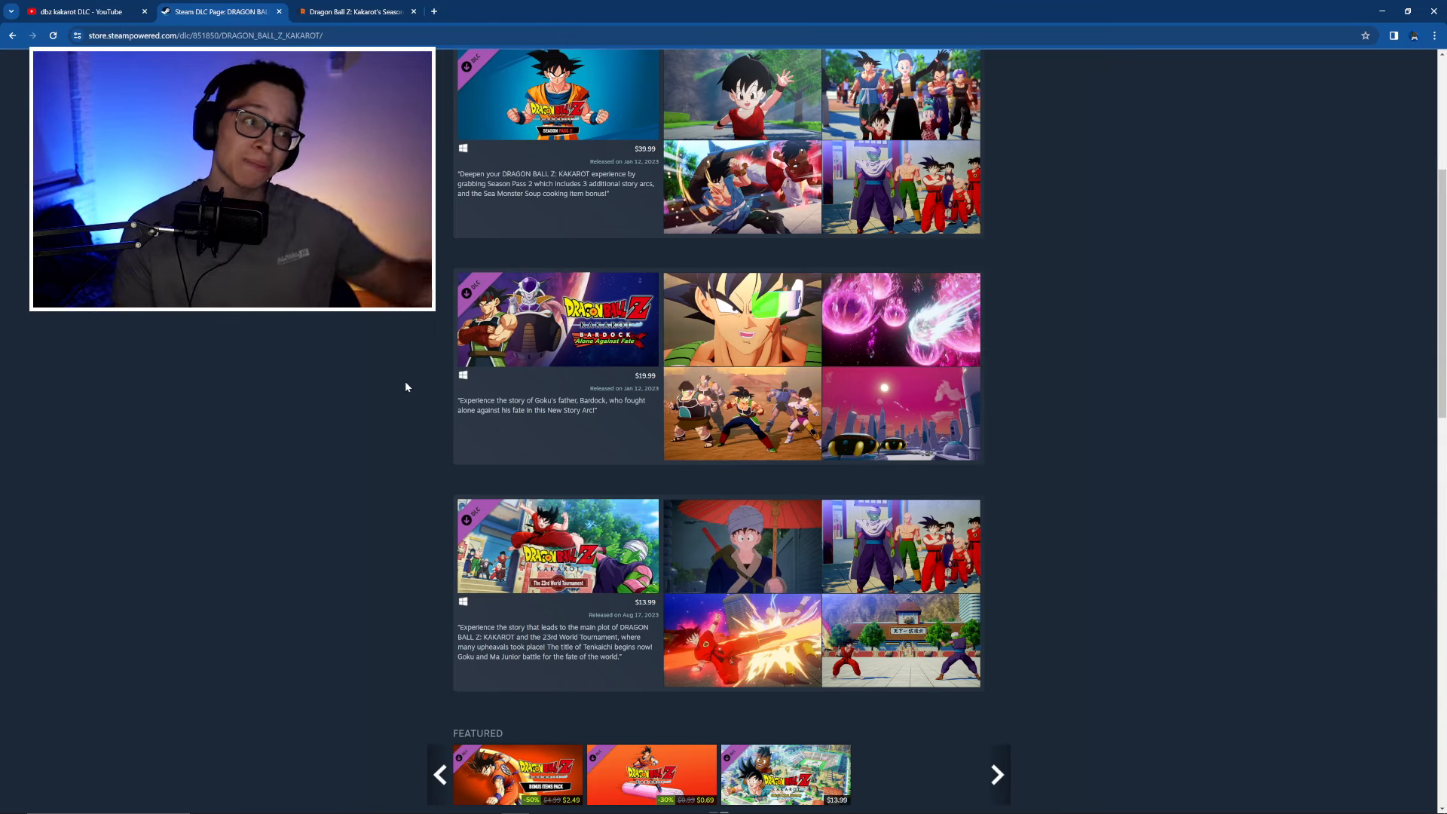
scroll("up", 3)
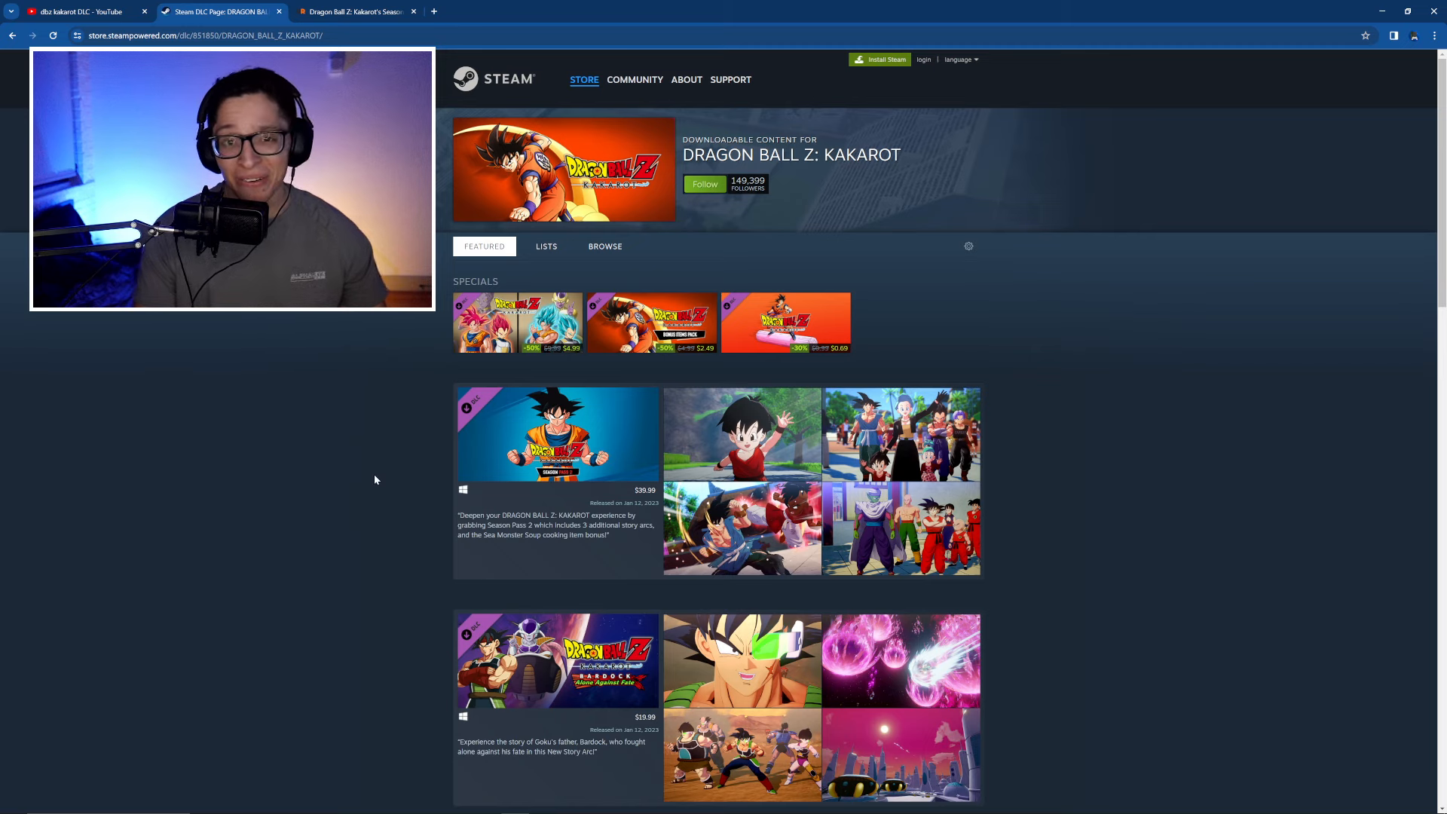
mouse_move(325, 513)
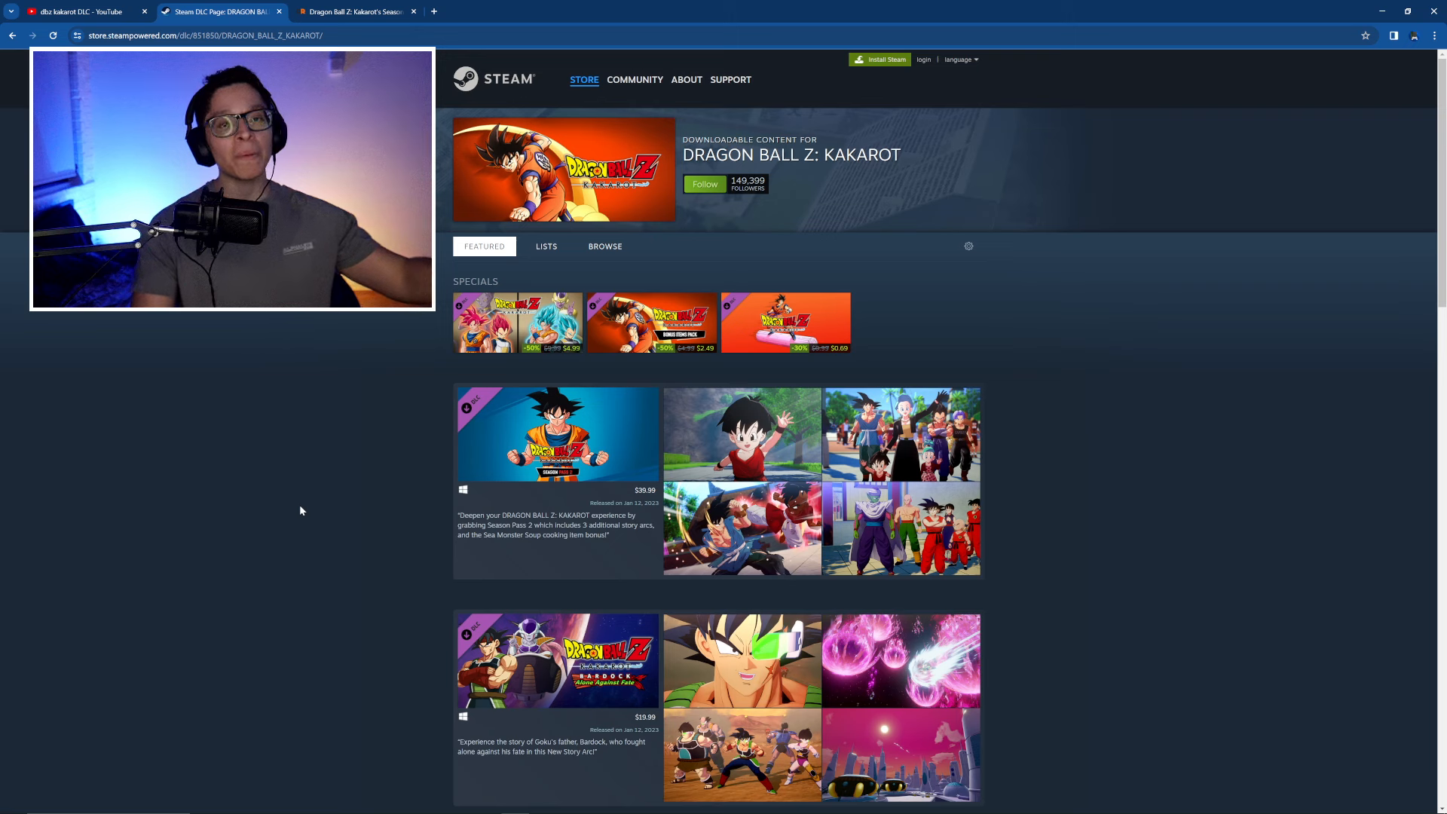
Step: Check the YouTube results and Game Rant article, then go back to the Season Pass 3 Google results
left_click(83, 10)
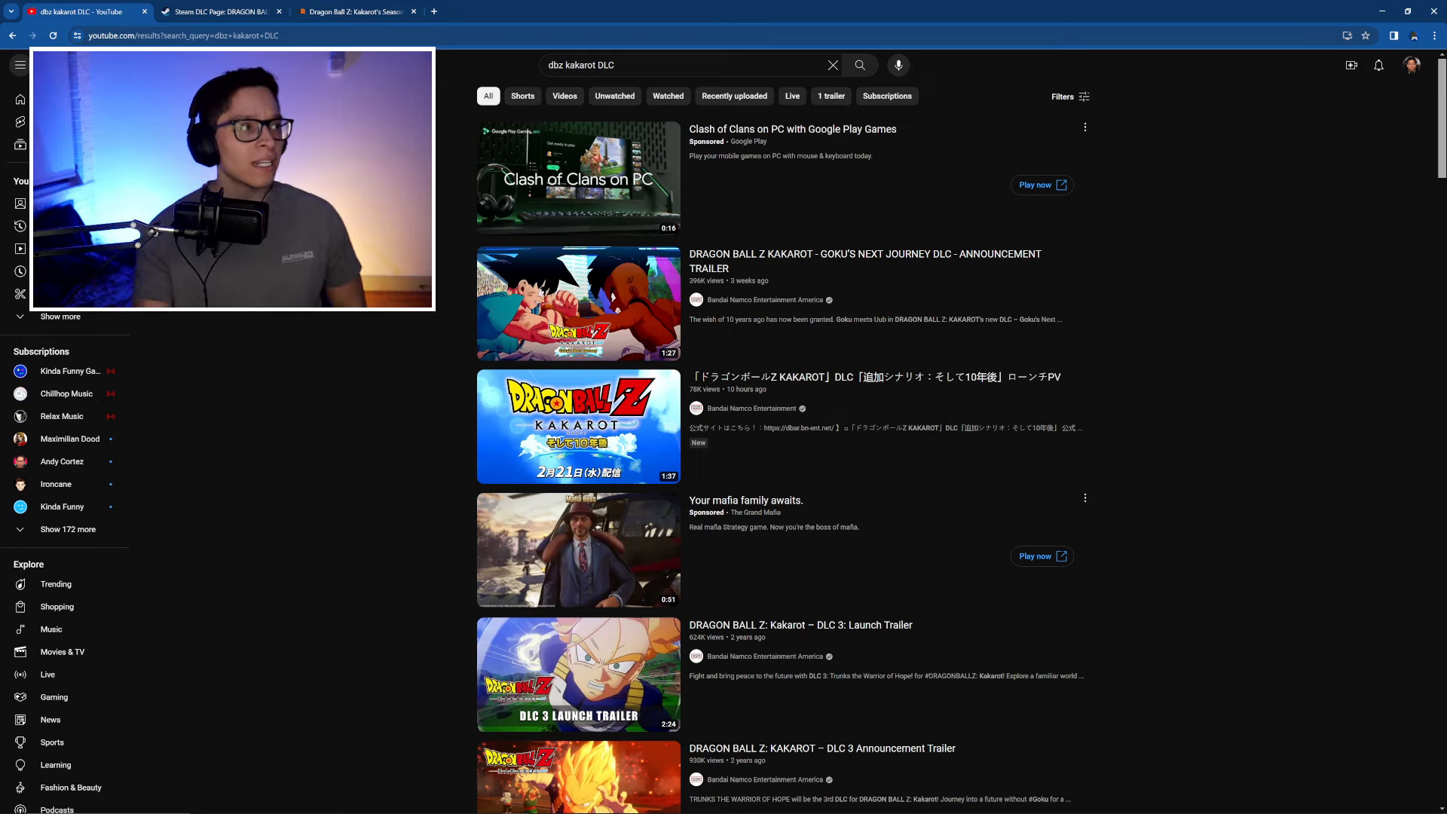
left_click(356, 10)
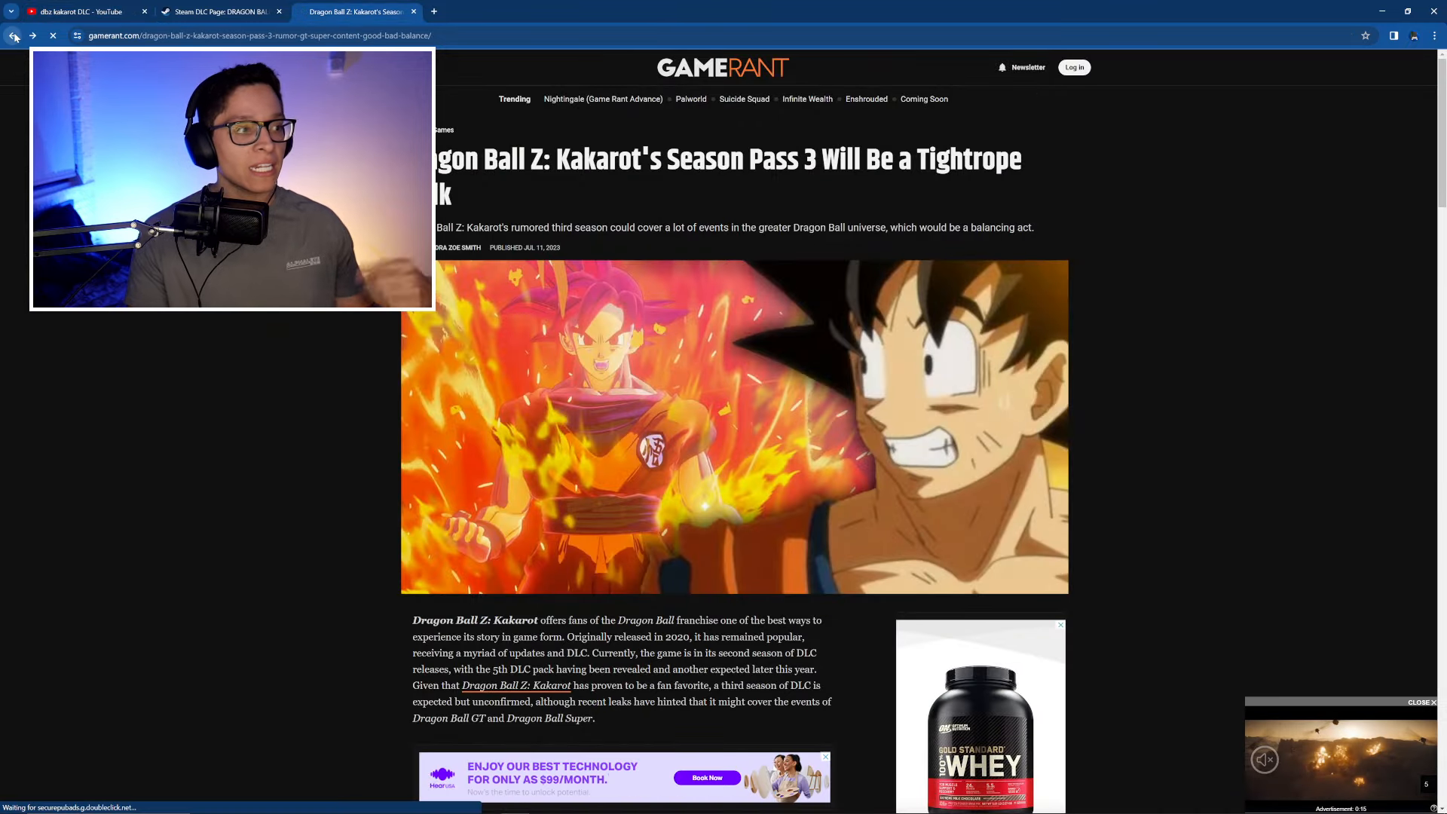
left_click(14, 34)
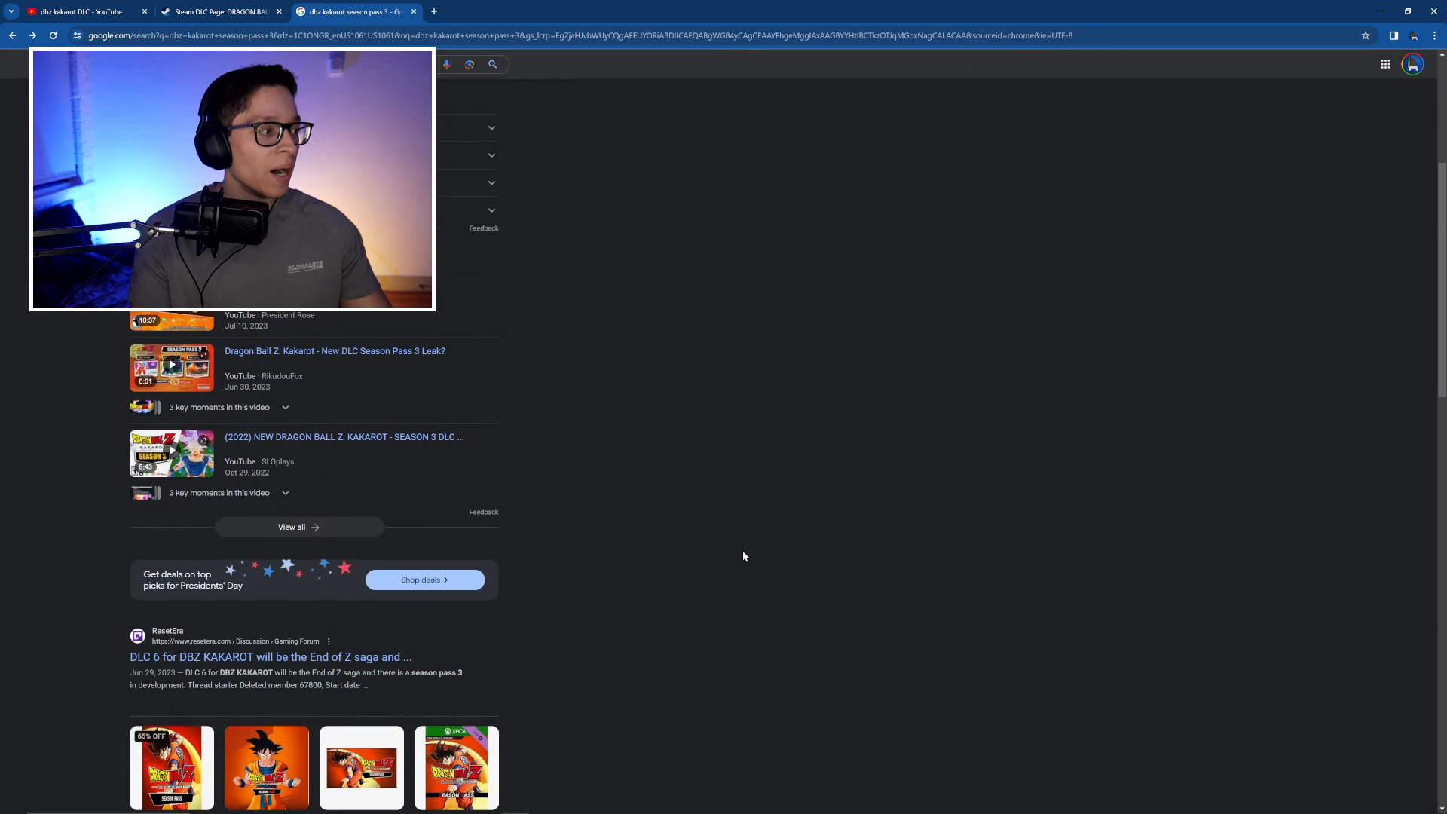
Step: Review the Season Pass 3 Google results, then return to the YouTube "dbz kakarot DLC" results
scroll("up", 3)
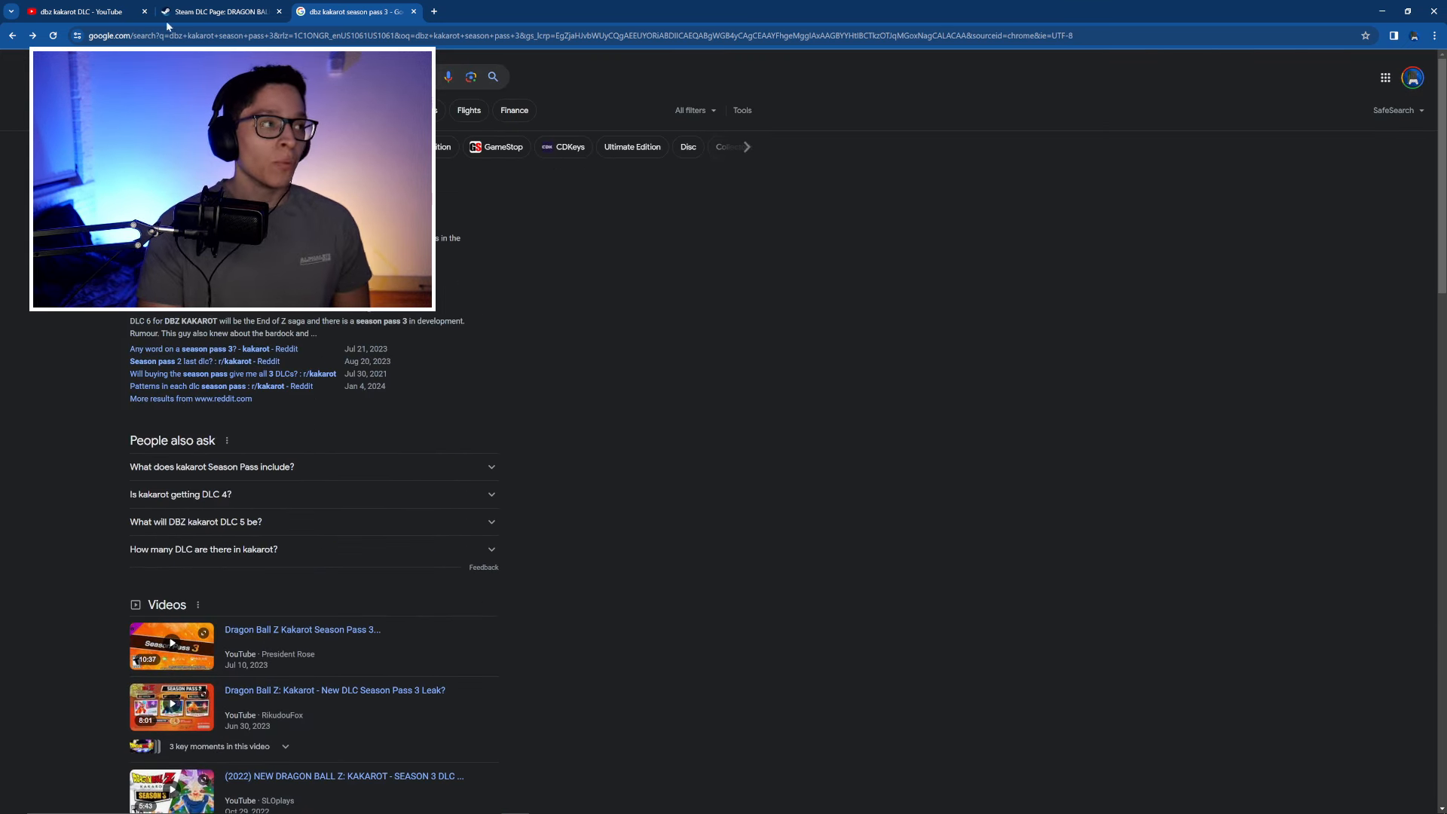
mouse_move(83, 10)
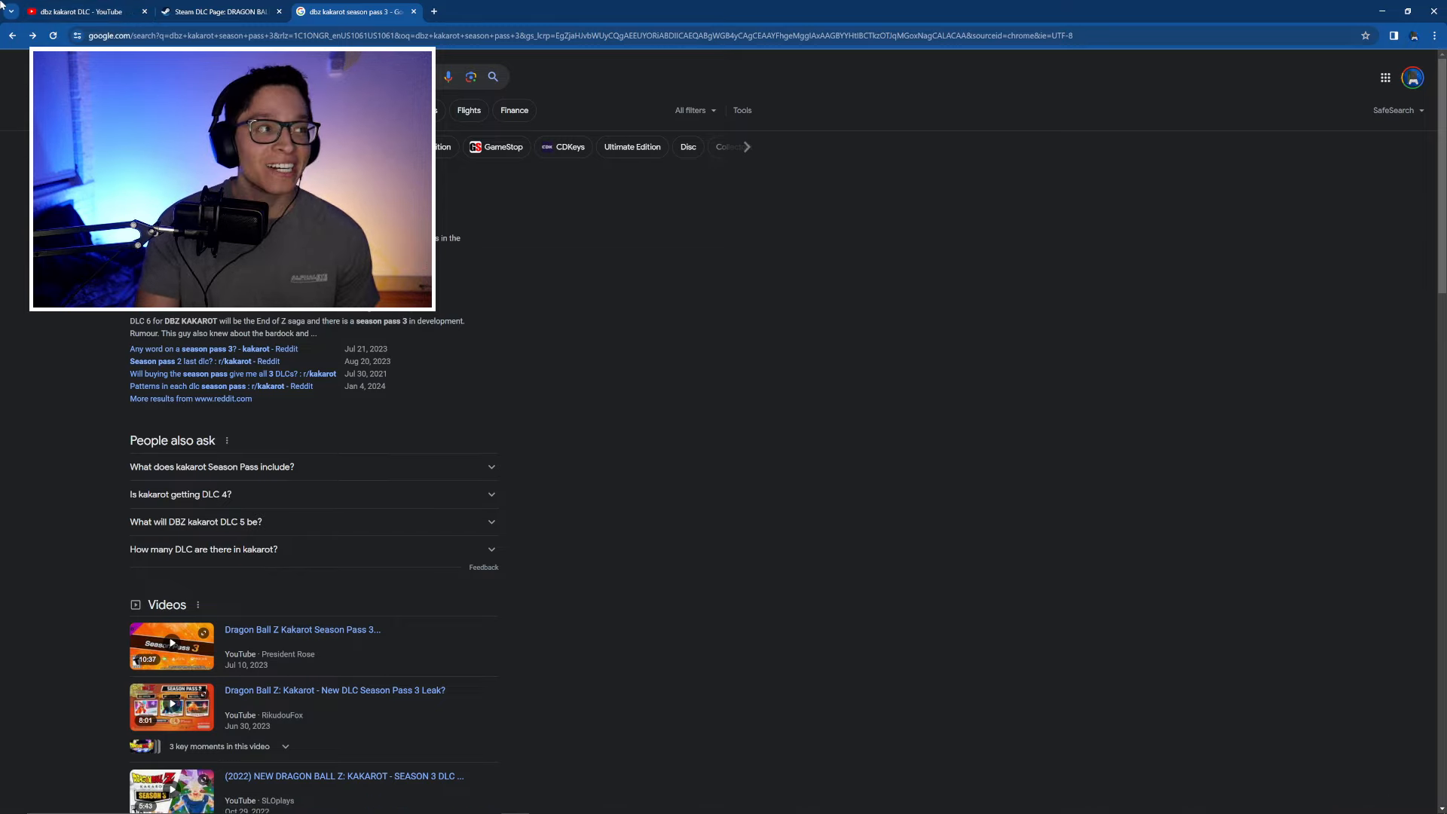
left_click(78, 10)
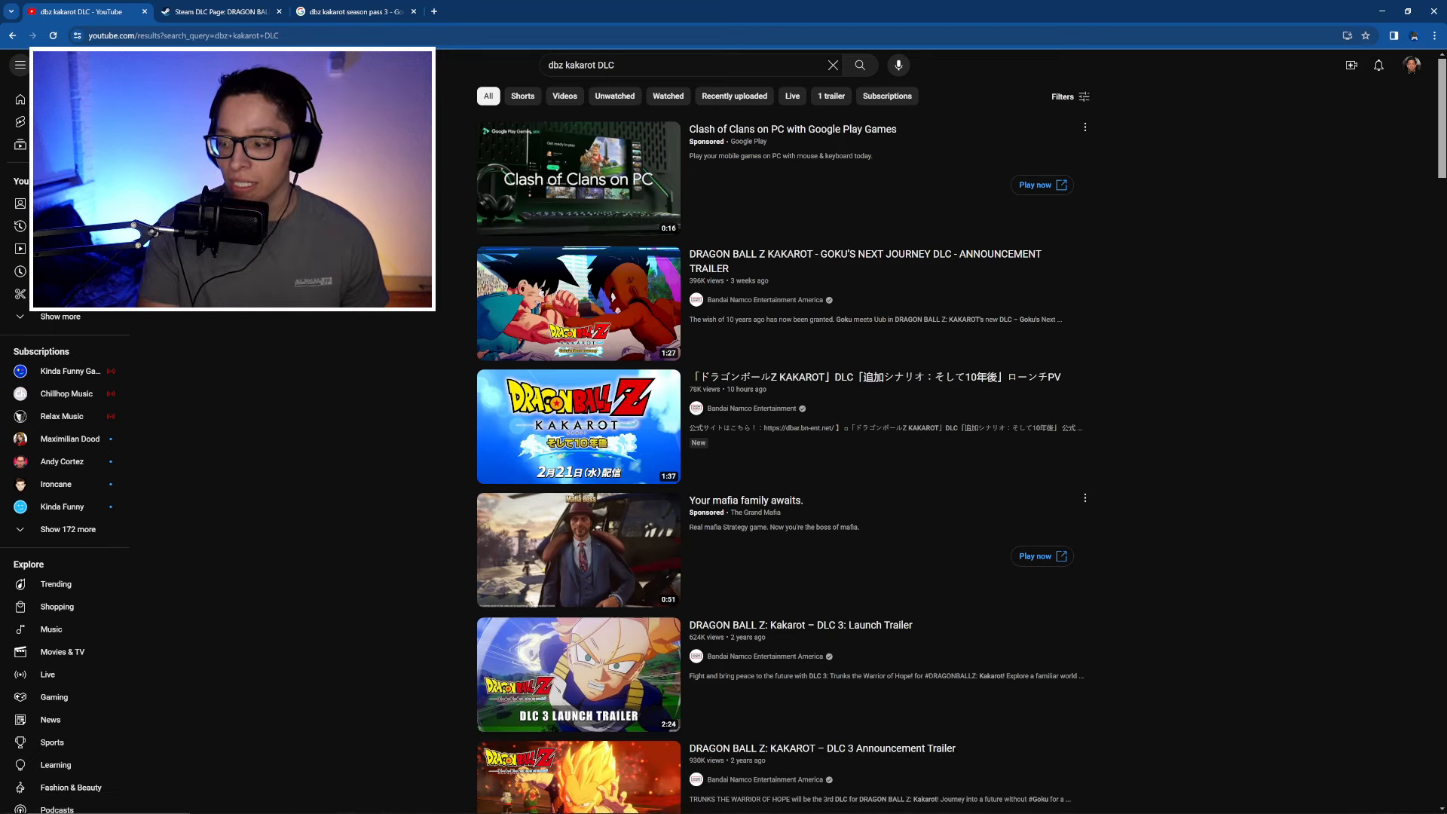